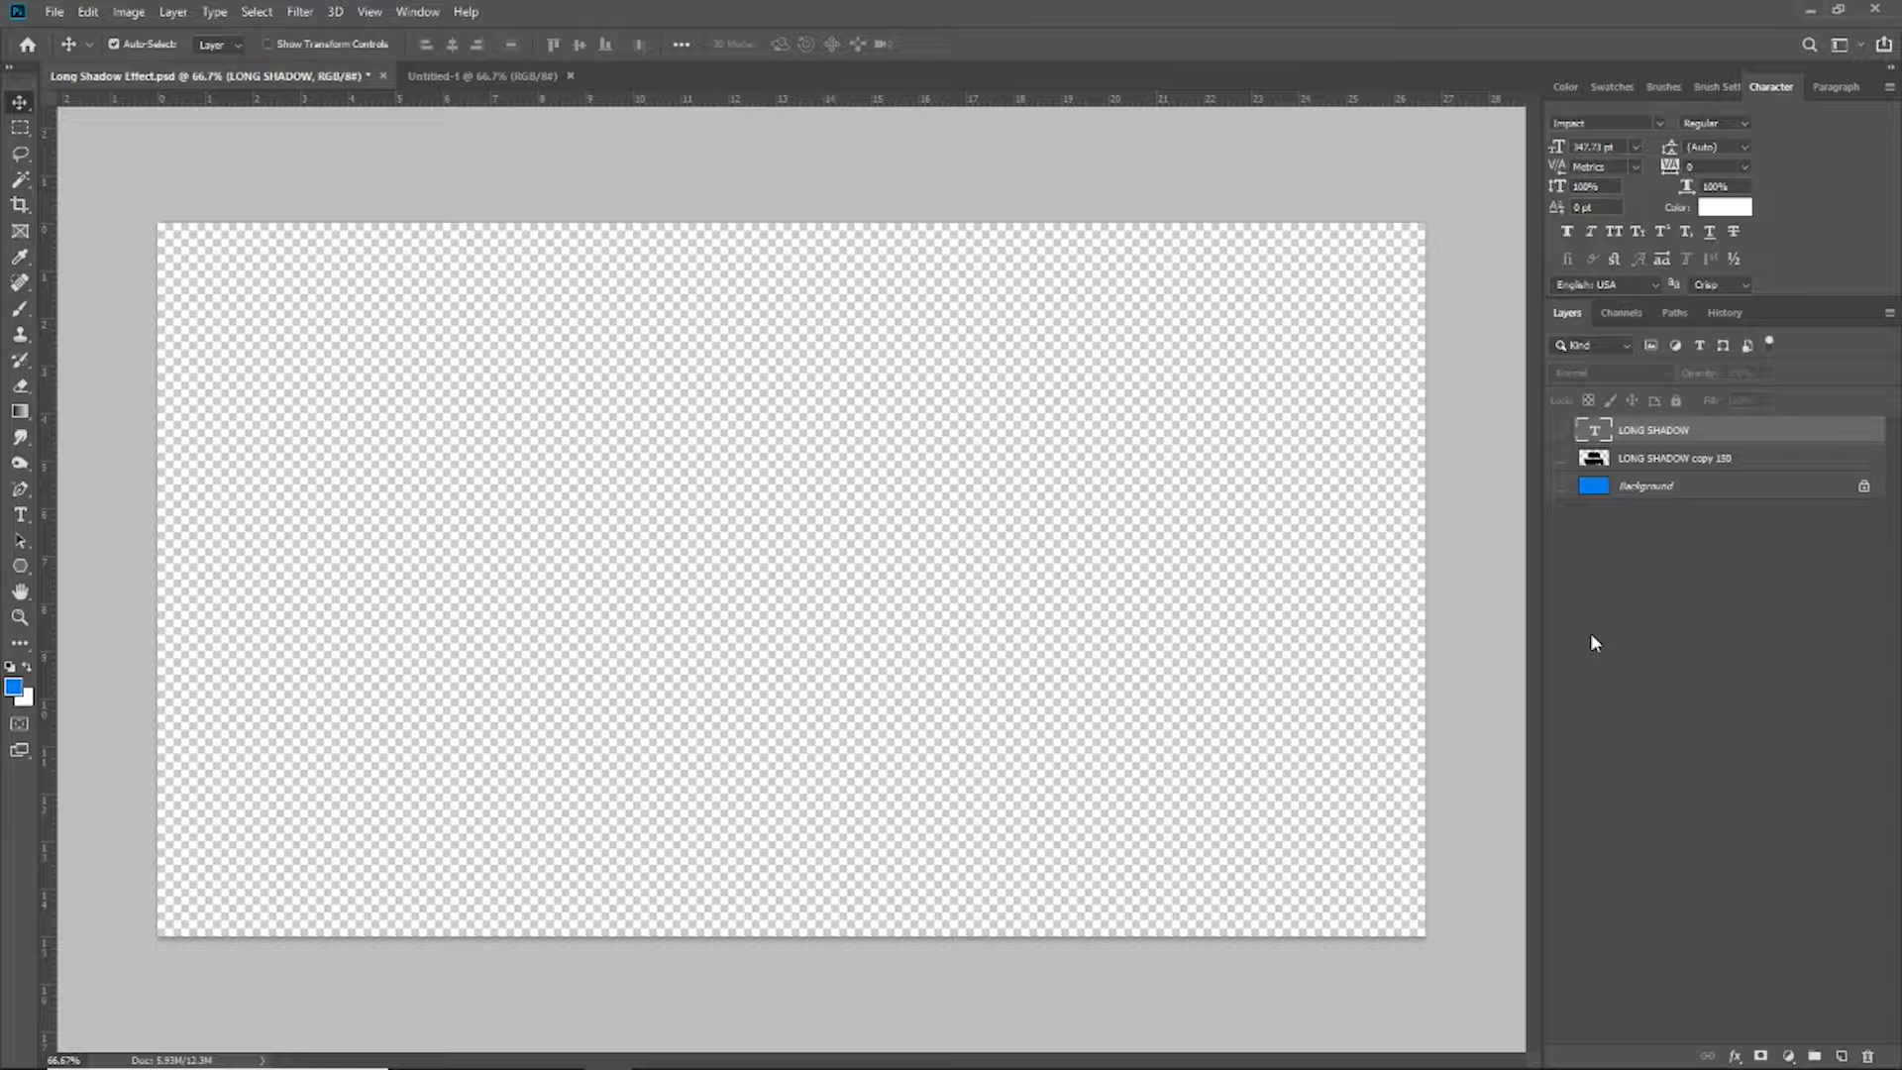
mouse_move(1592, 614)
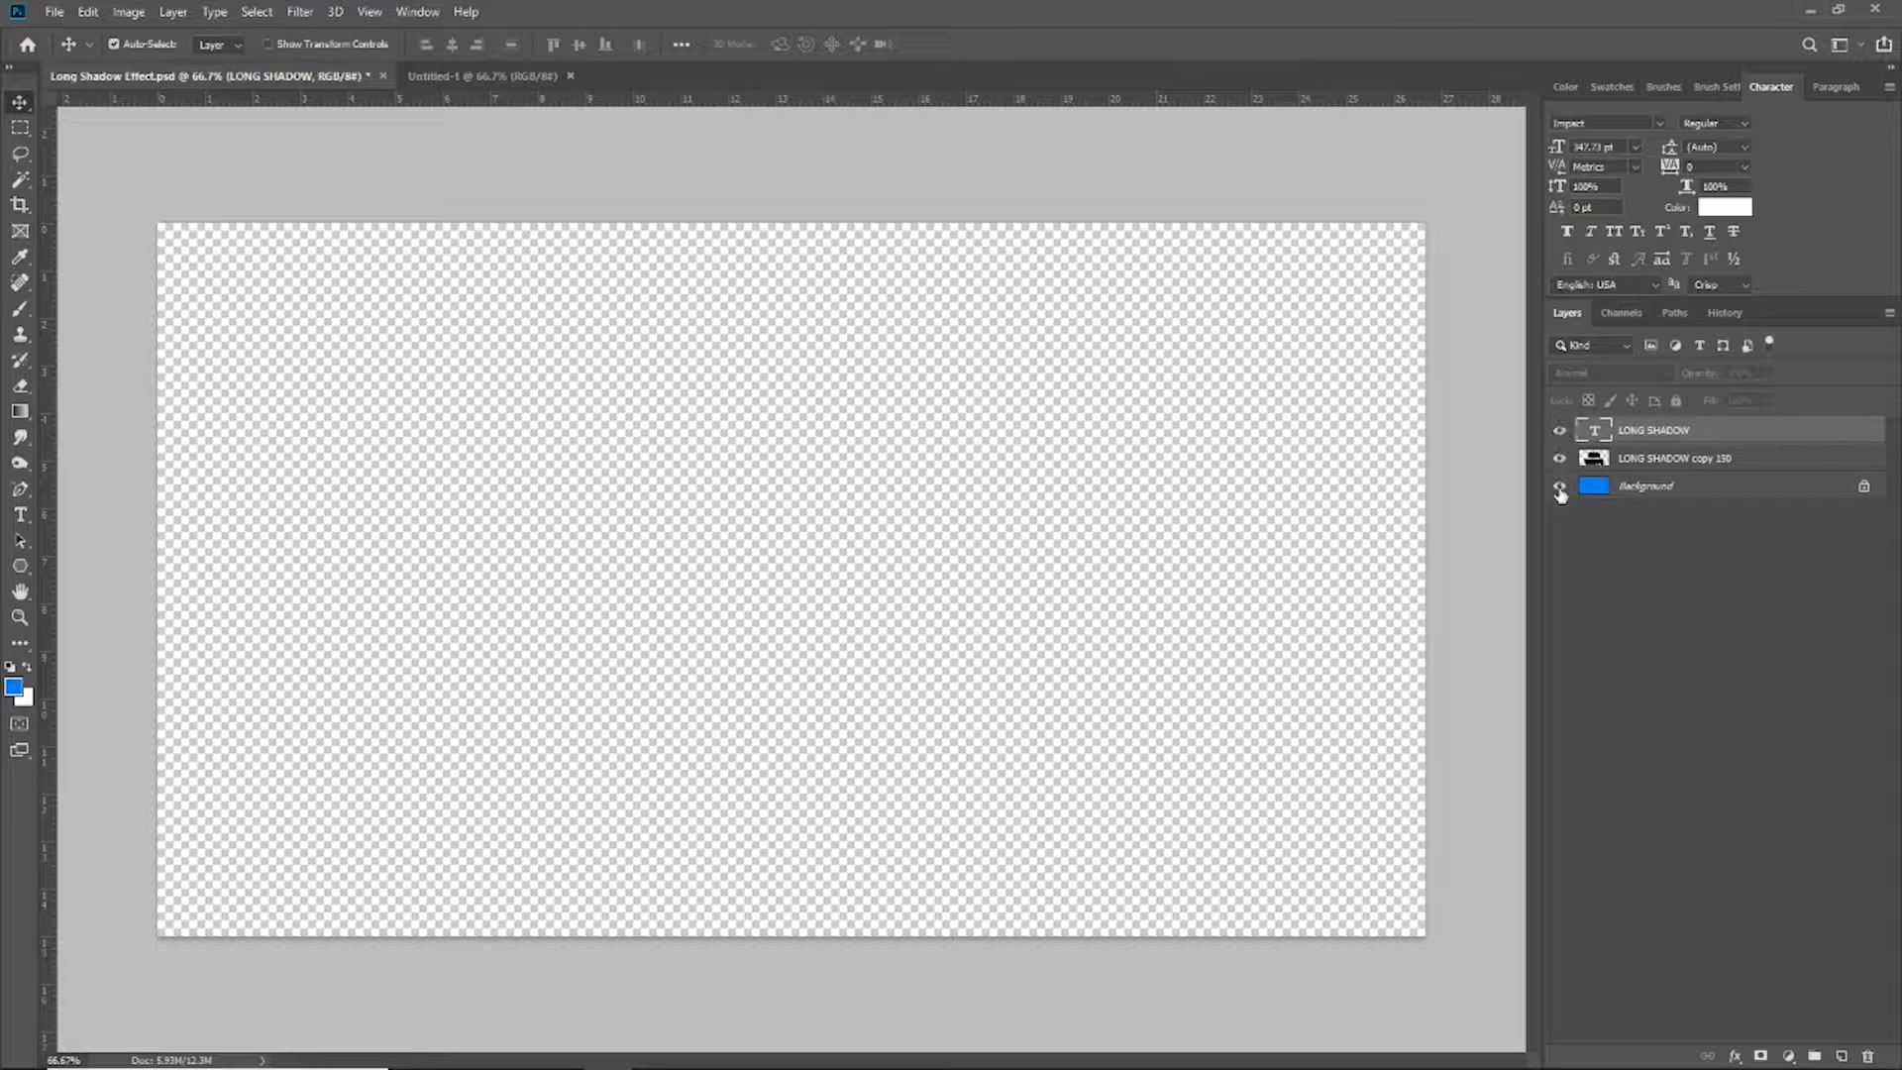
Step: Show the finished blue long-shadow example, then start a new blank white document
left_click(1559, 485)
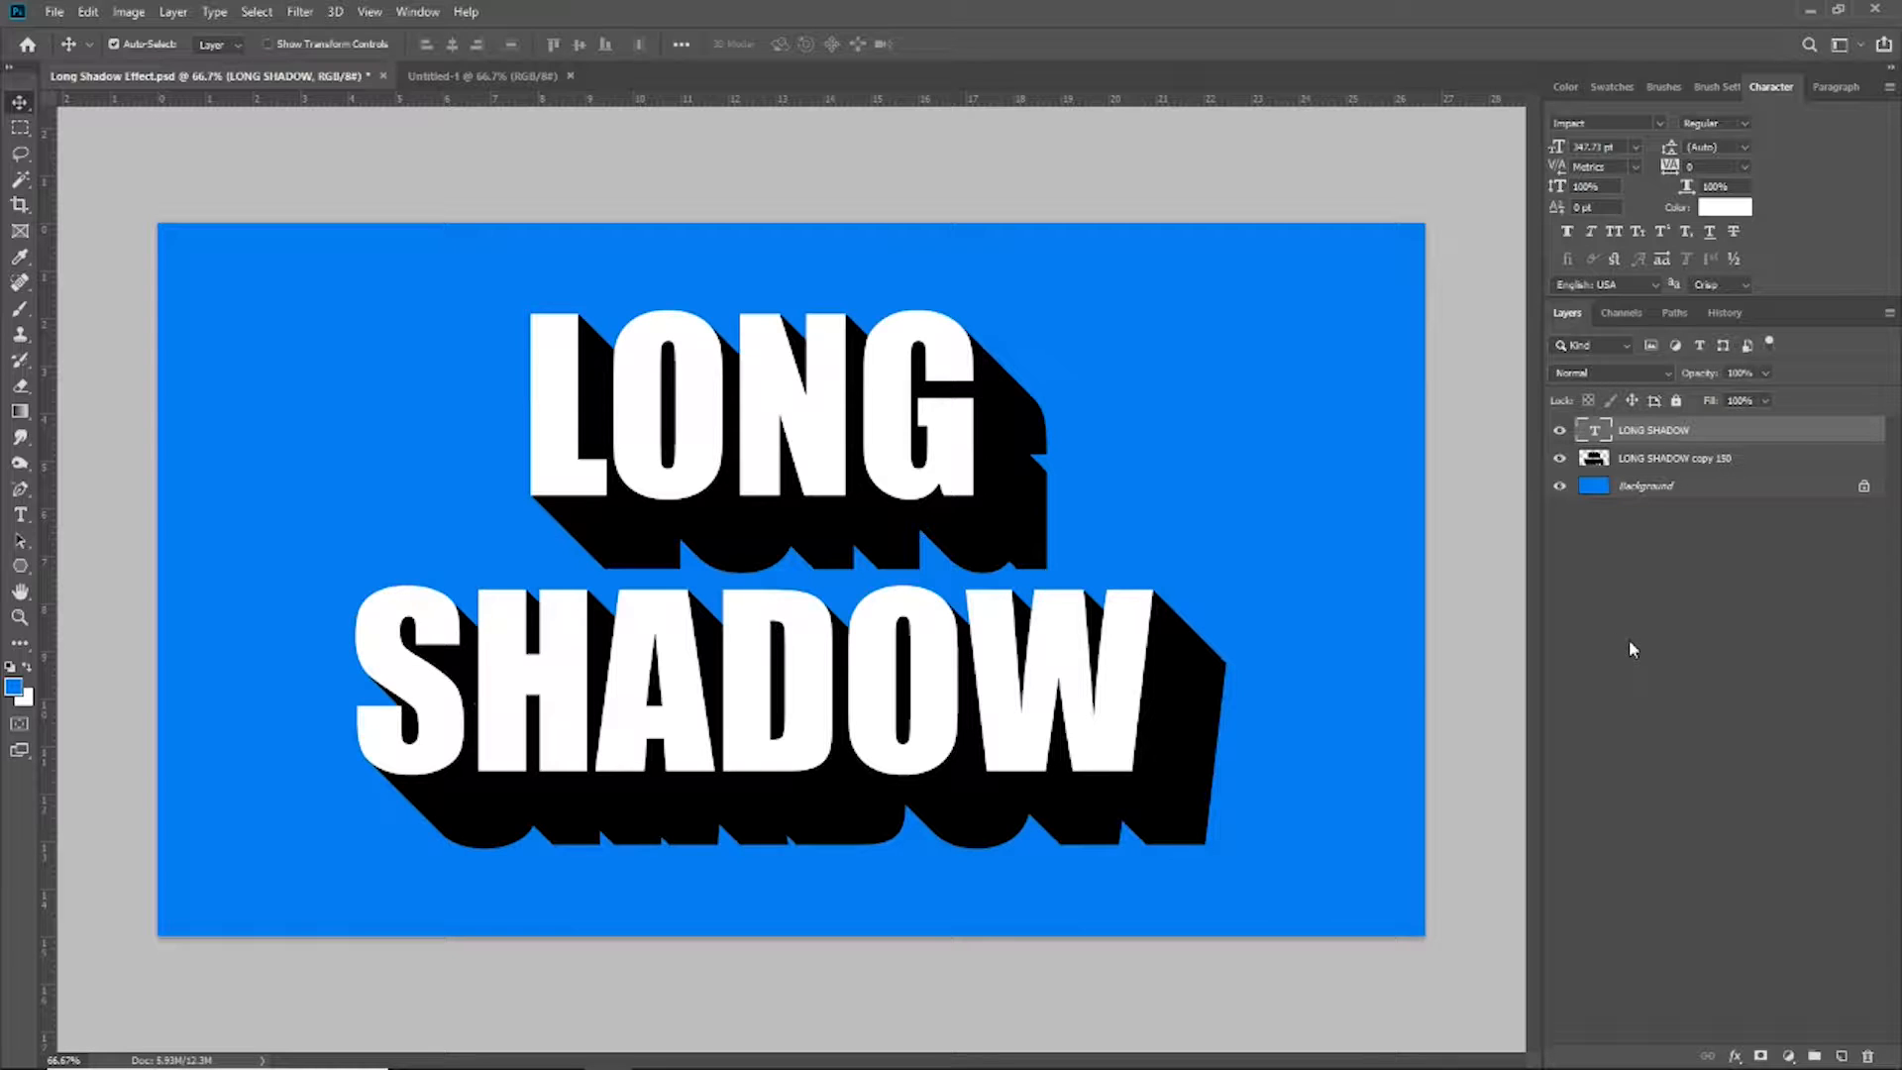
left_click(484, 75)
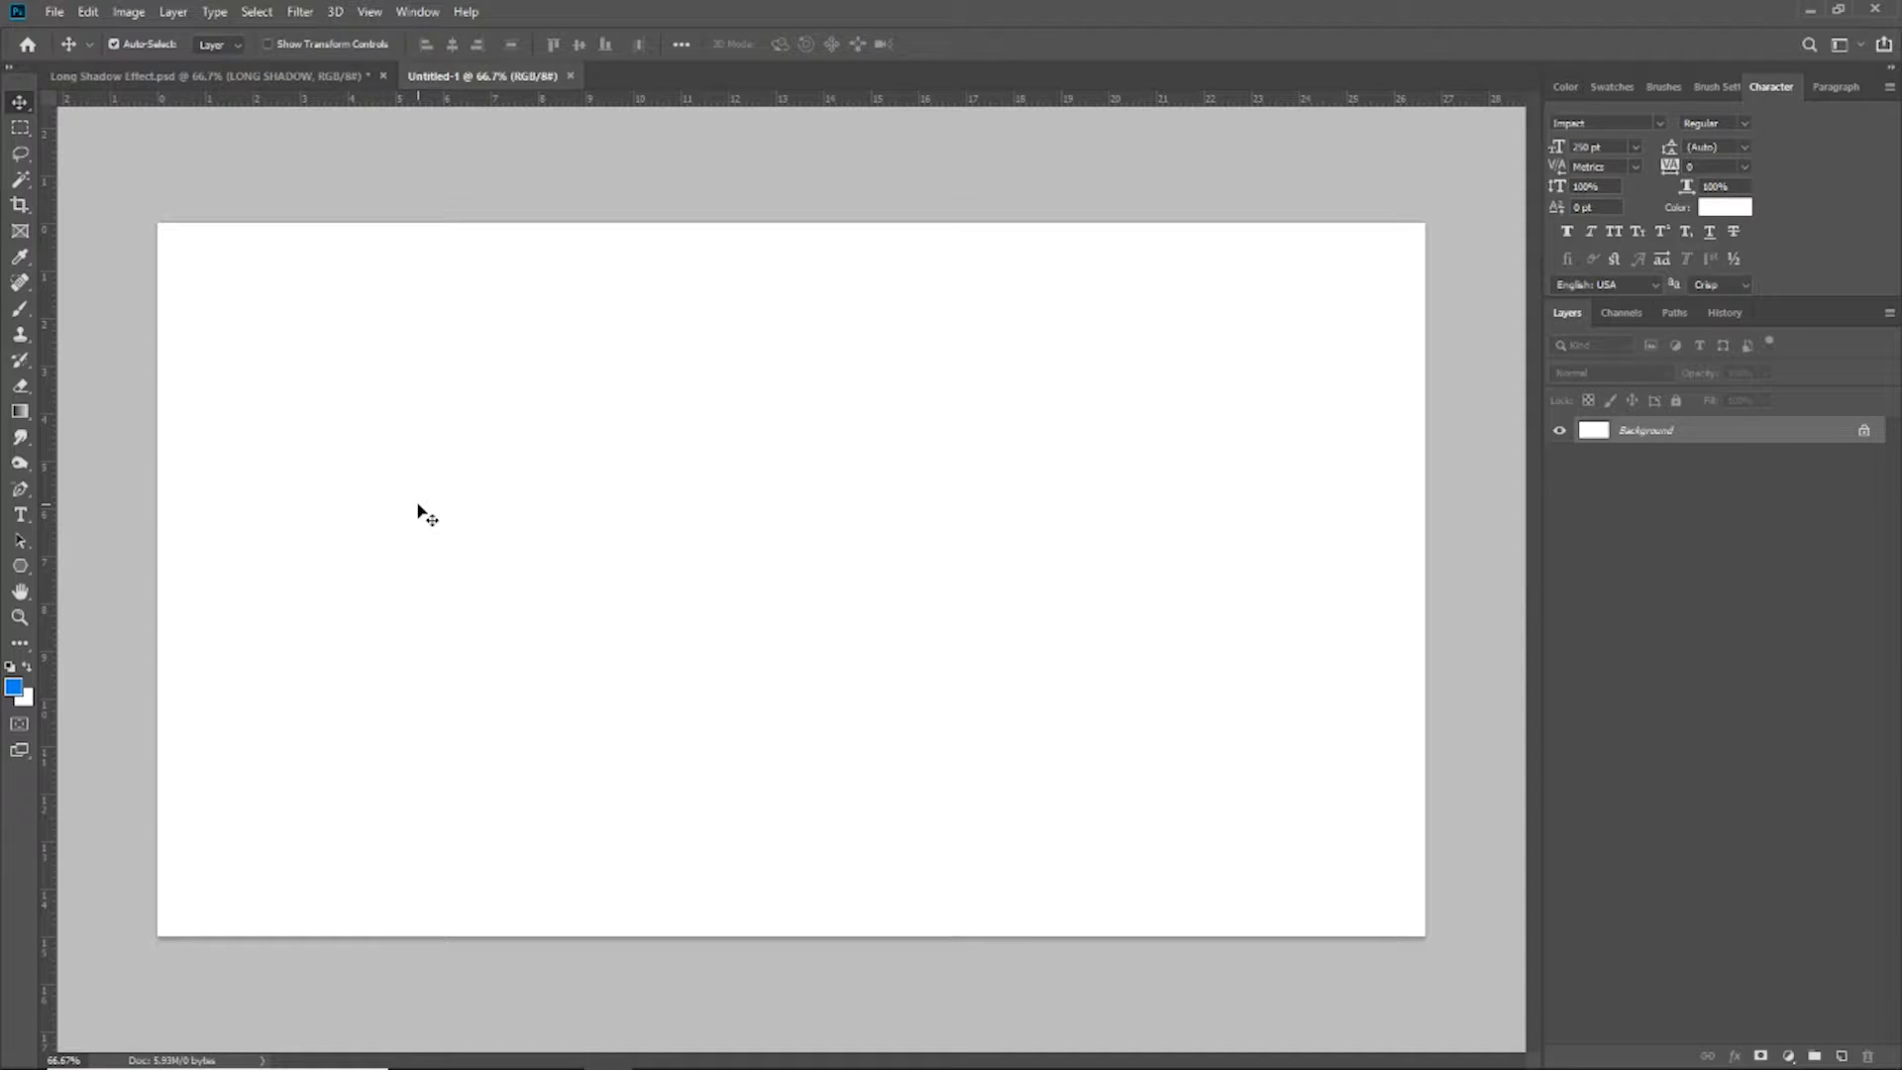
mouse_move(591, 424)
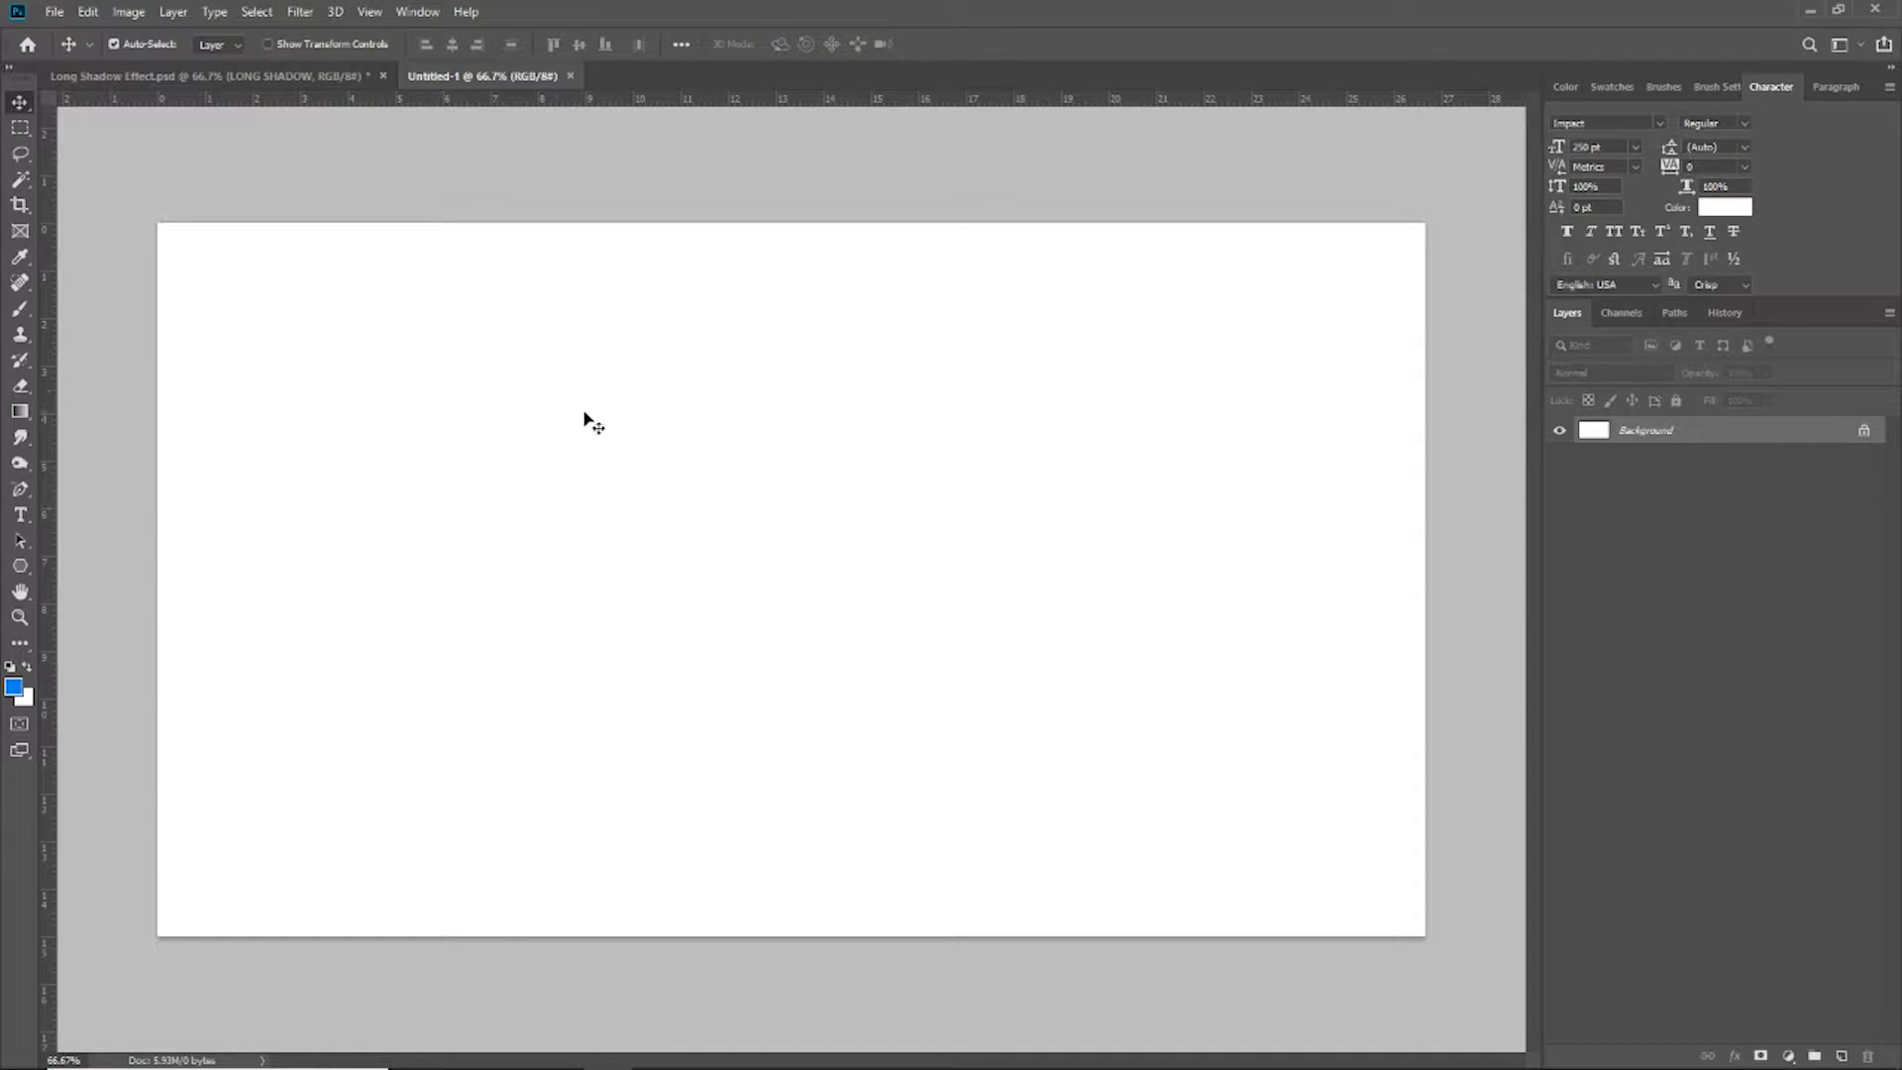
mouse_move(1121, 285)
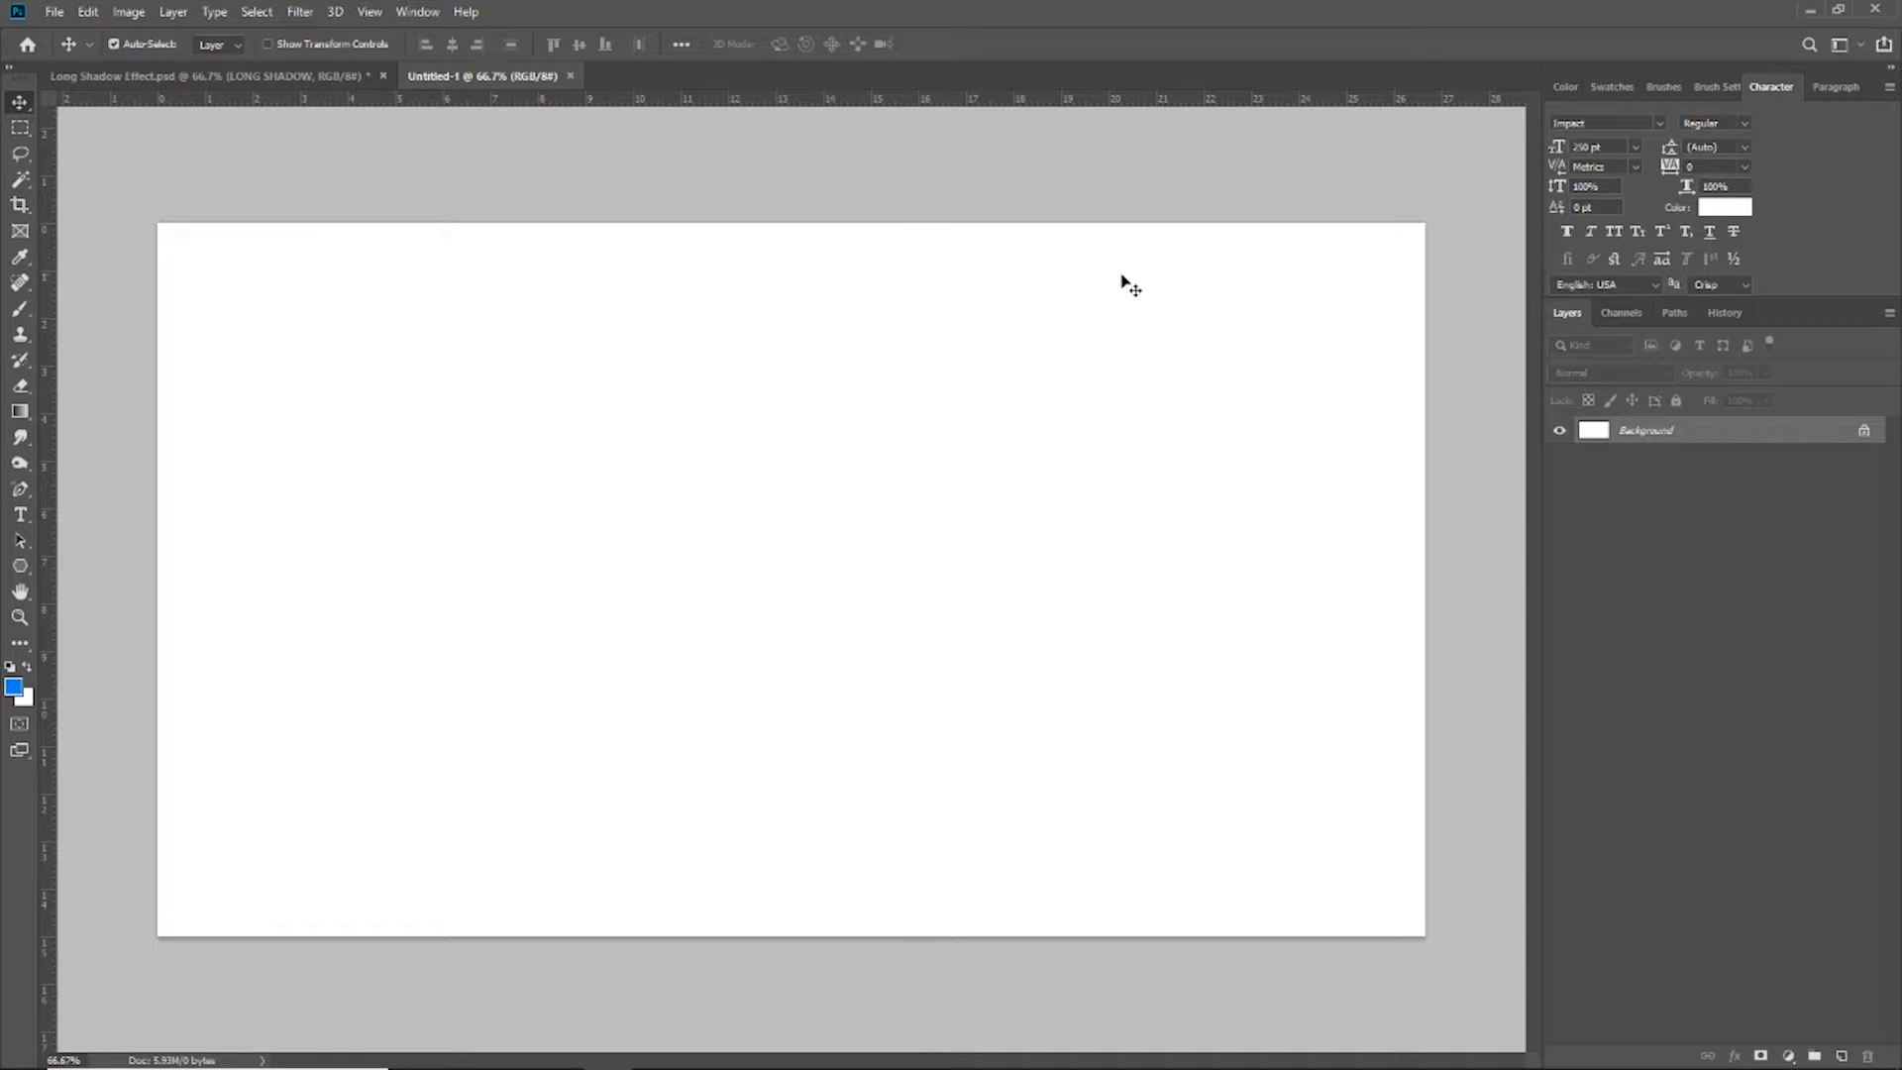
mouse_move(408, 566)
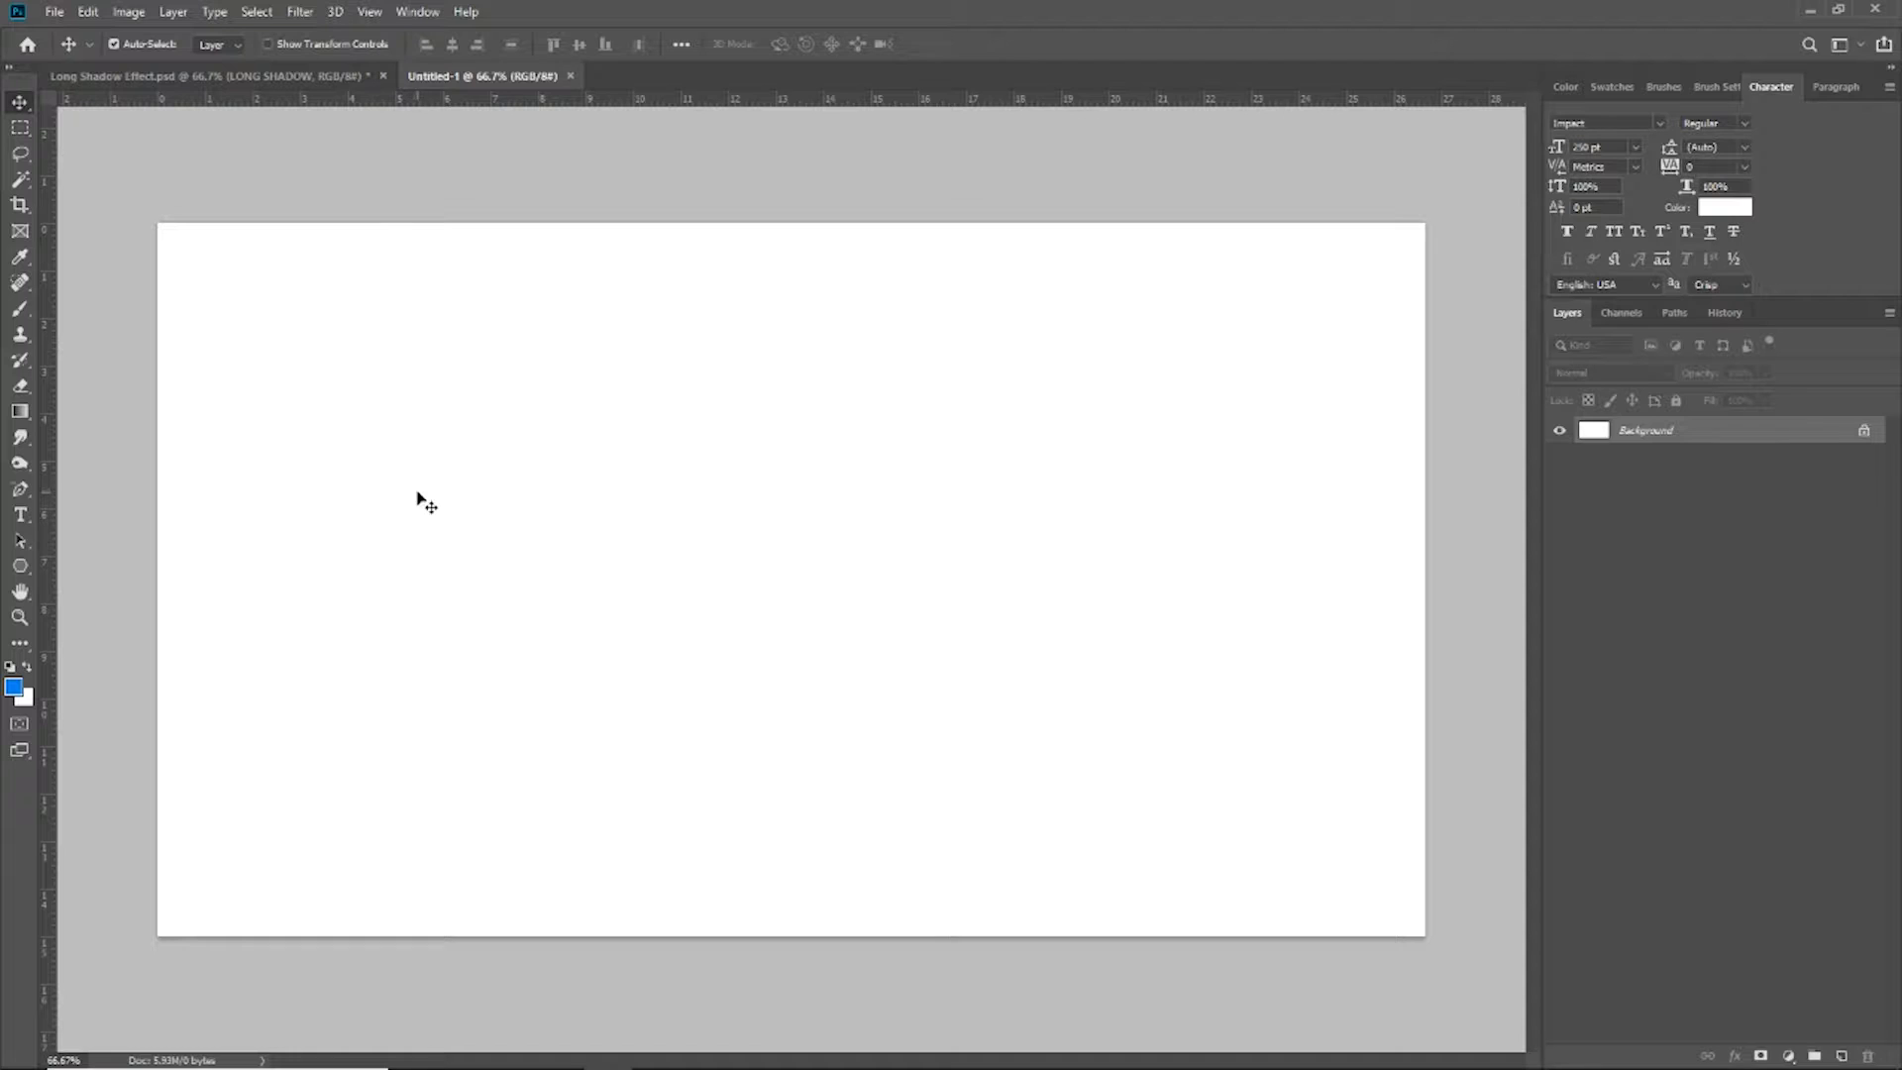
mouse_move(399, 493)
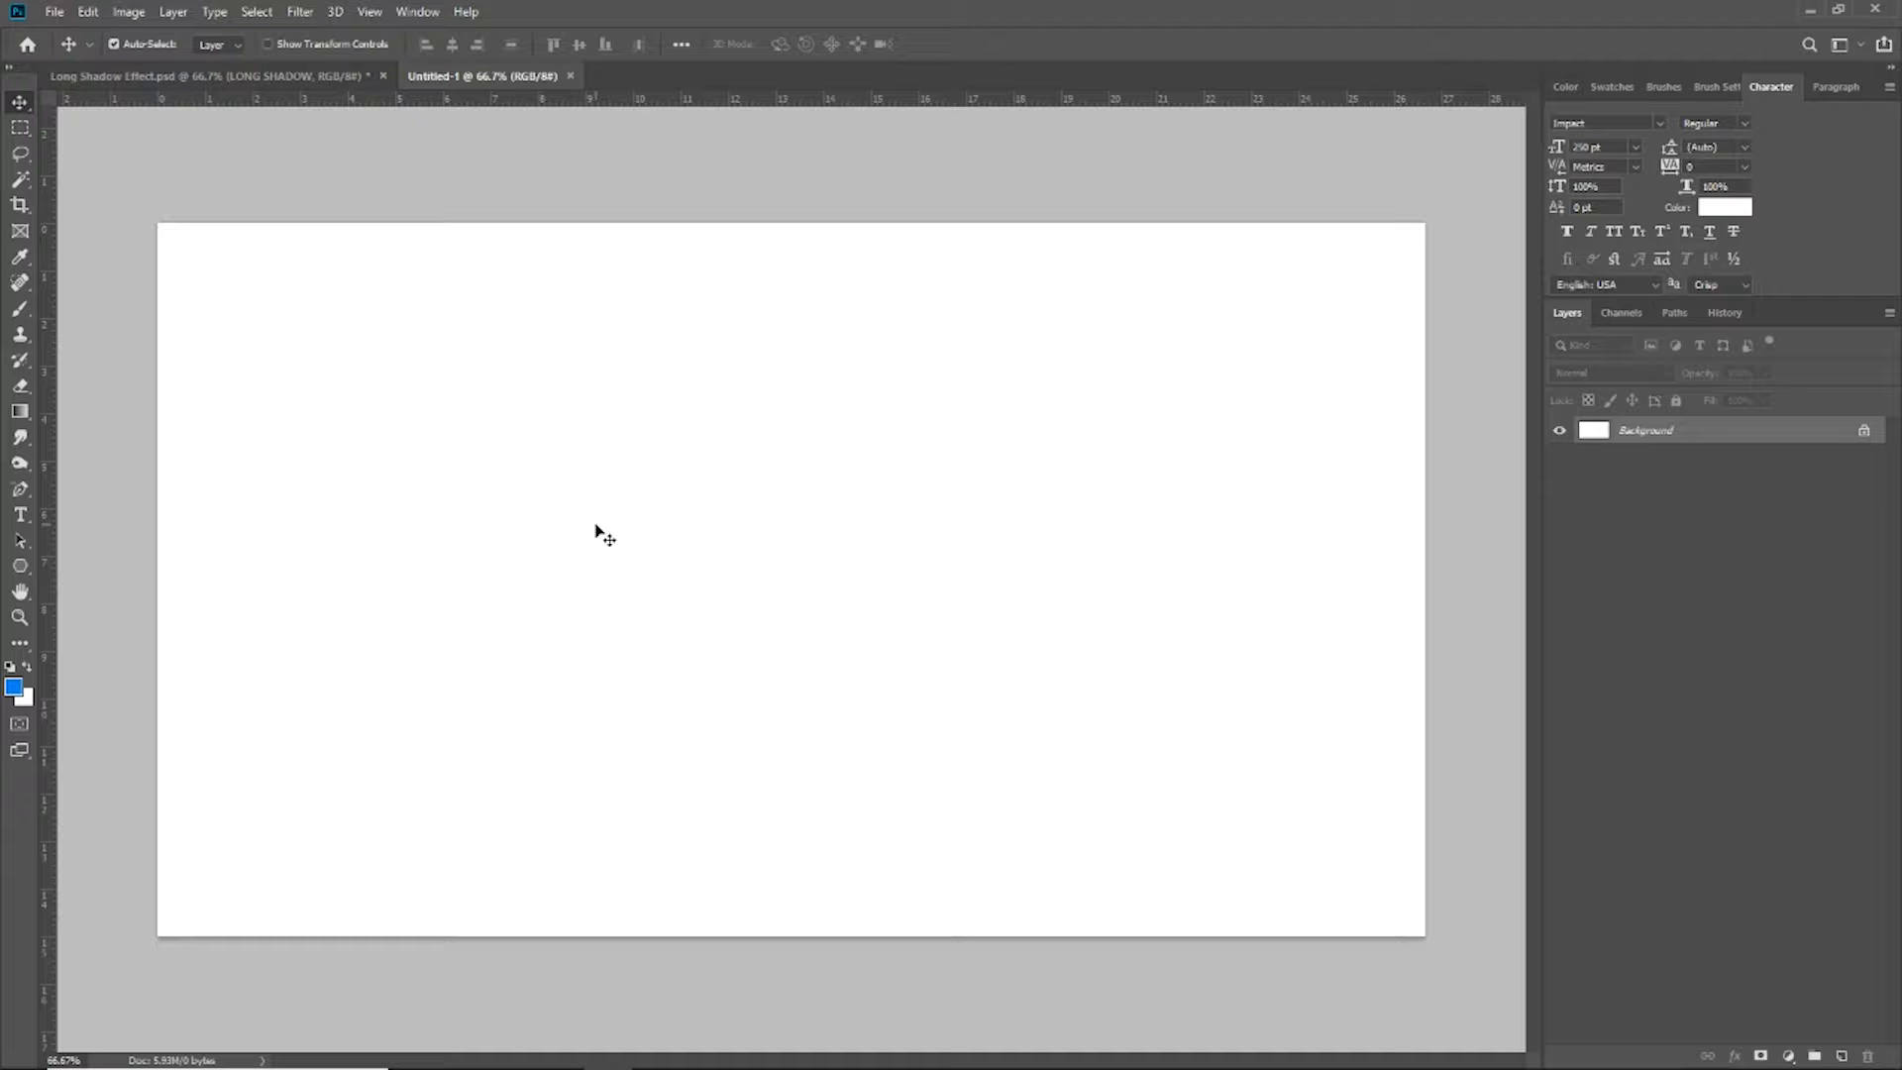
mouse_move(483, 491)
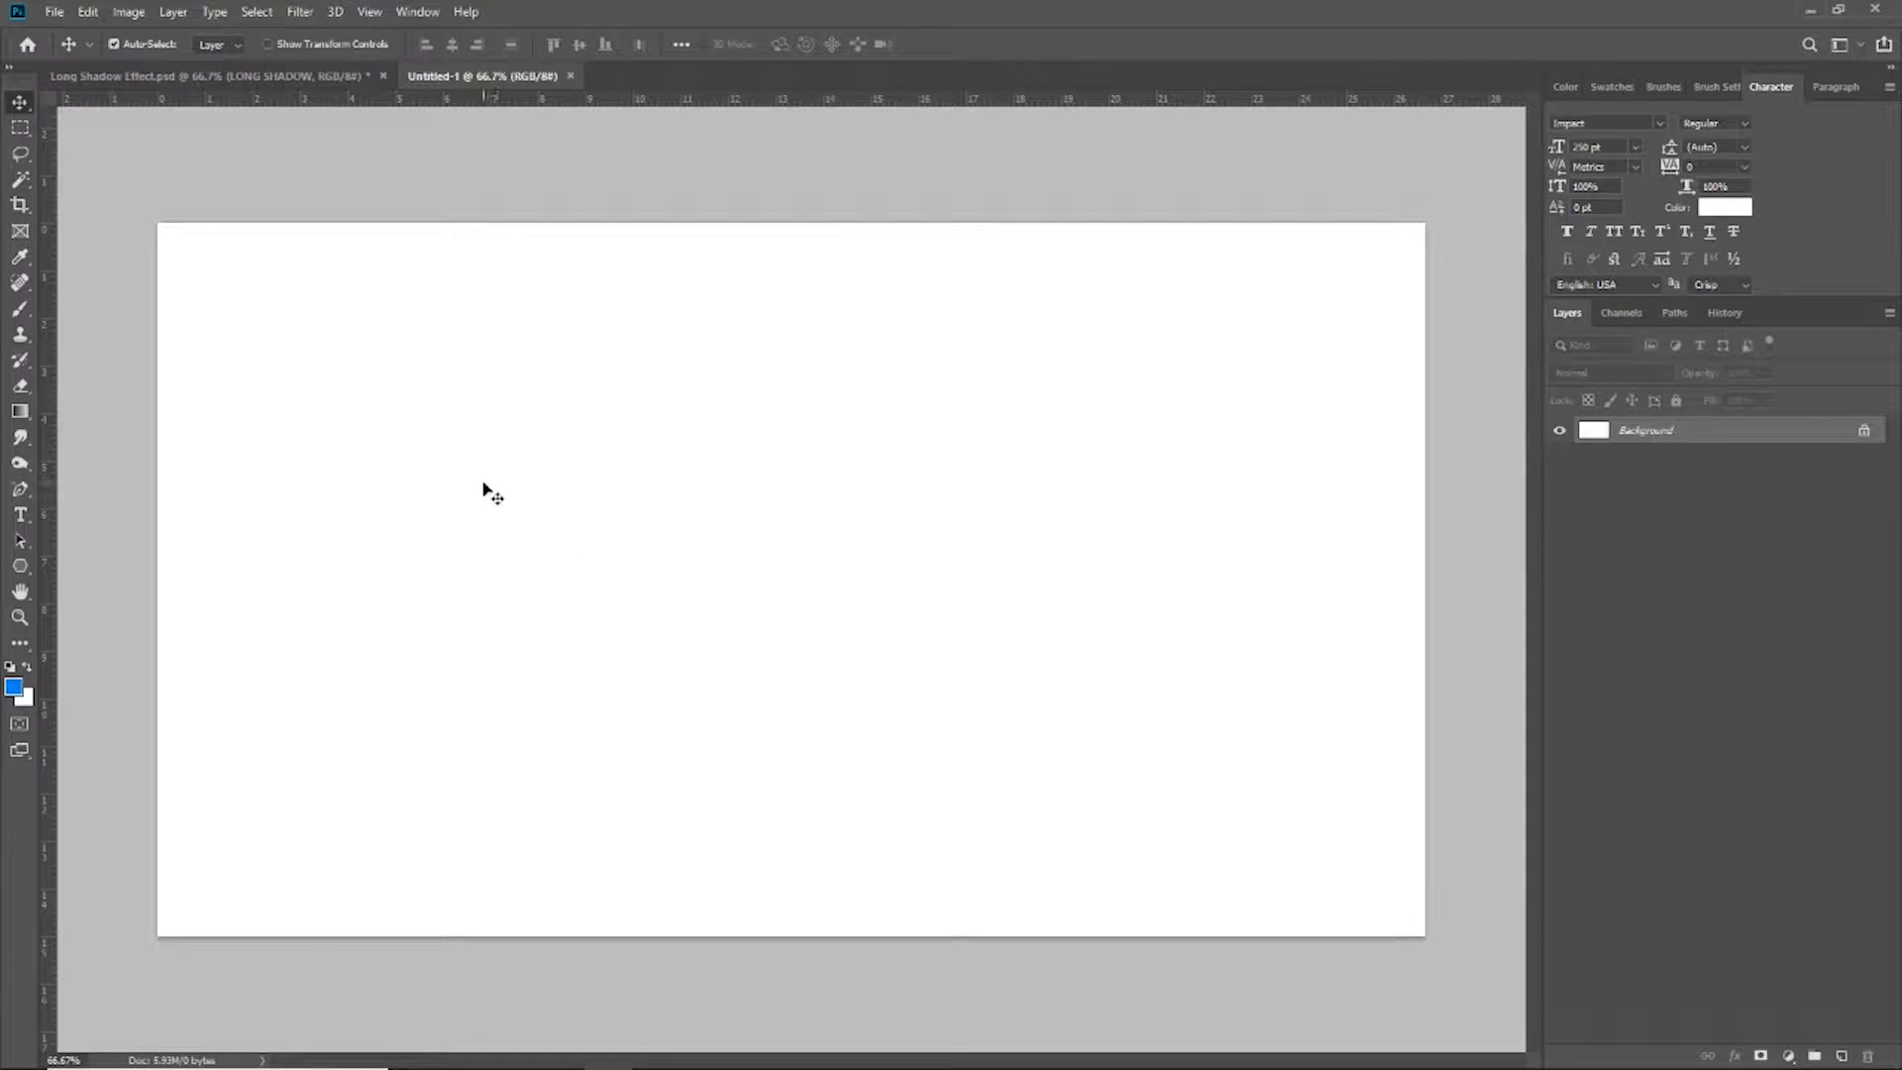
Step: Fill the entire white canvas with the blue foreground colour via Edit > Fill
left_click(62, 12)
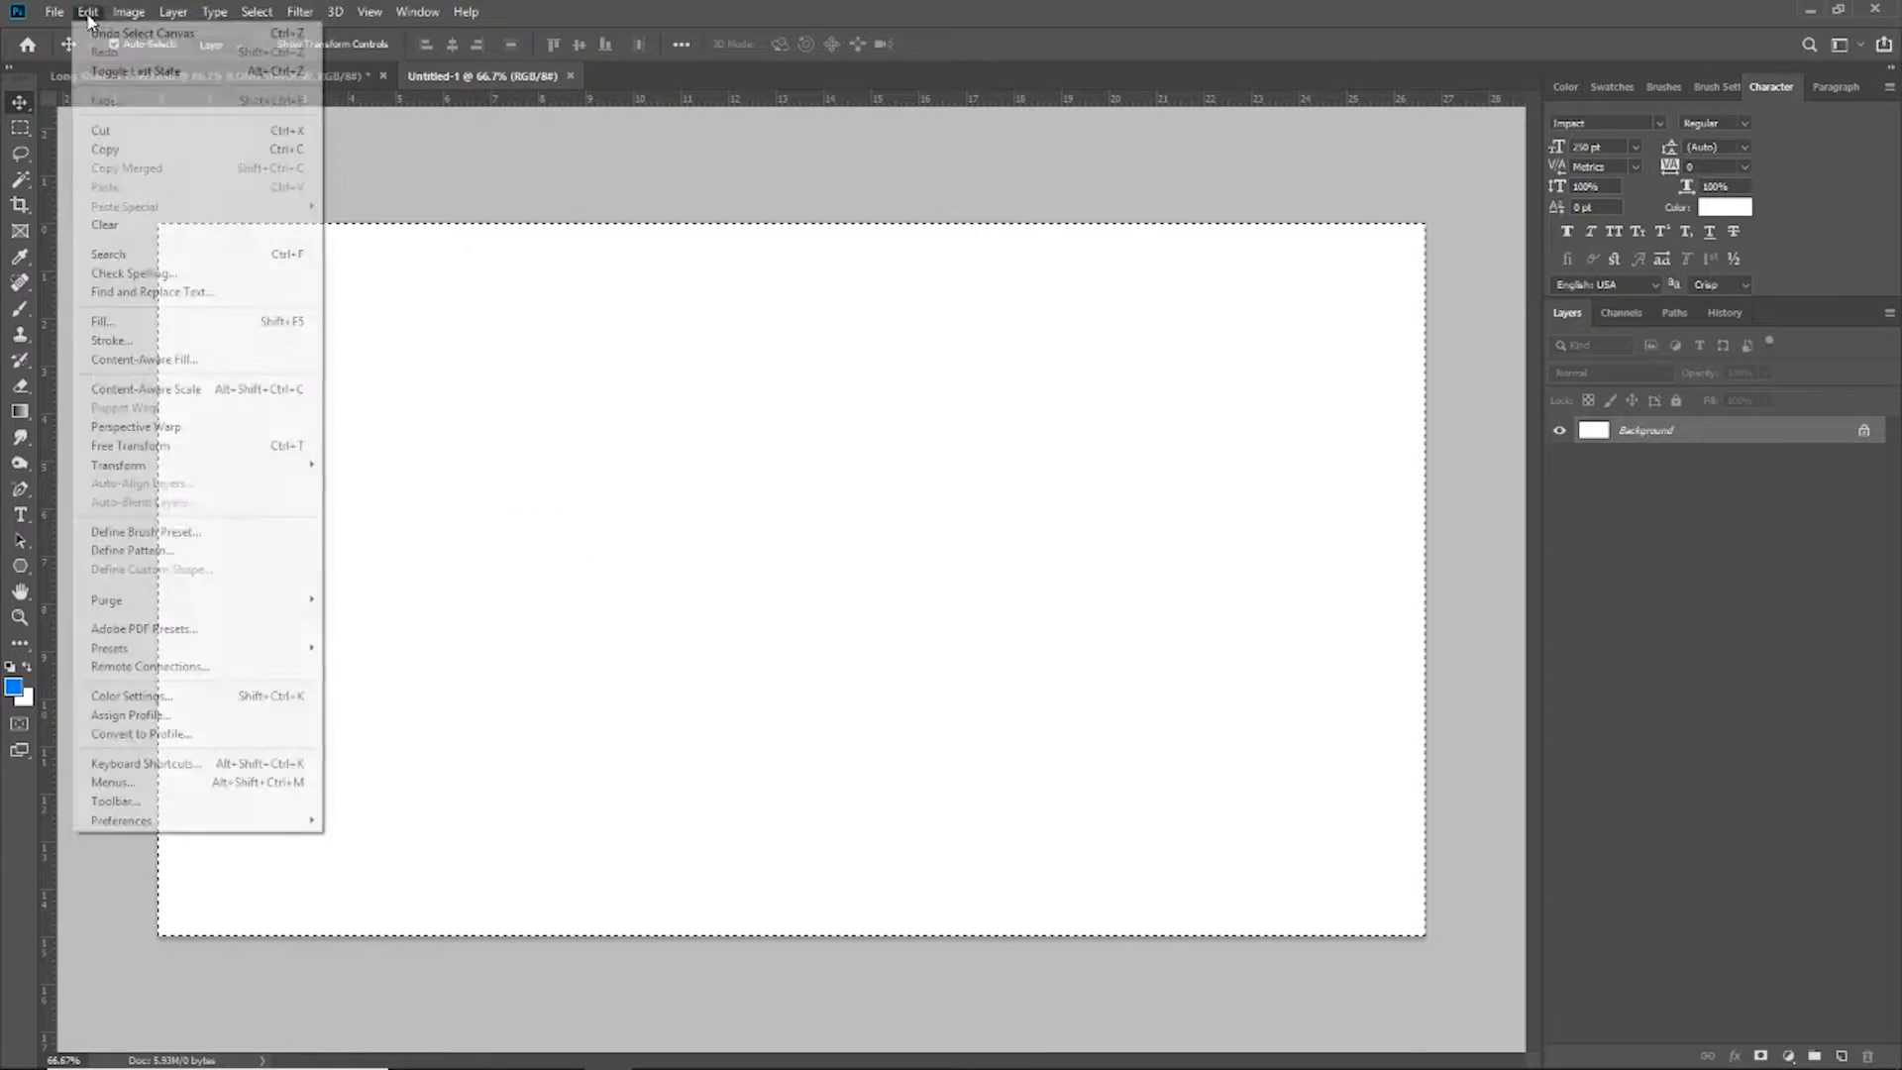
left_click(95, 321)
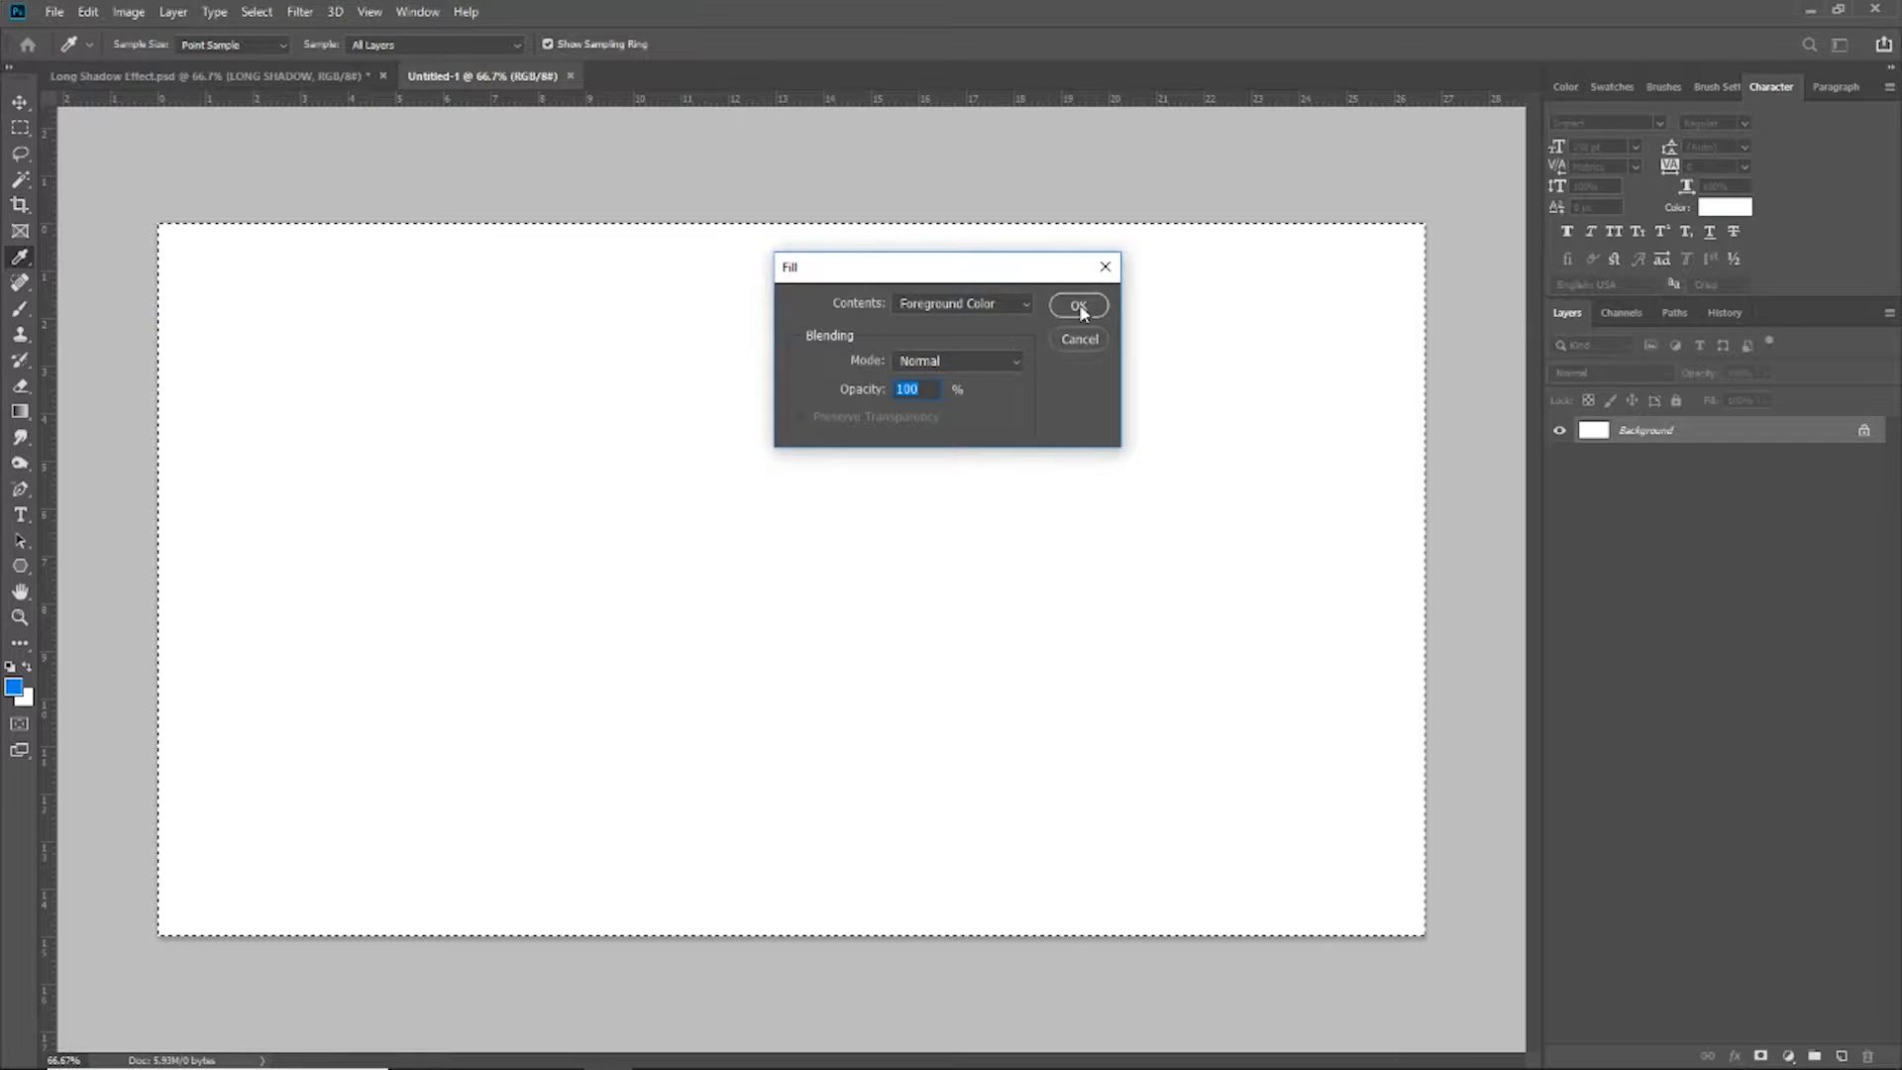
left_click(1078, 305)
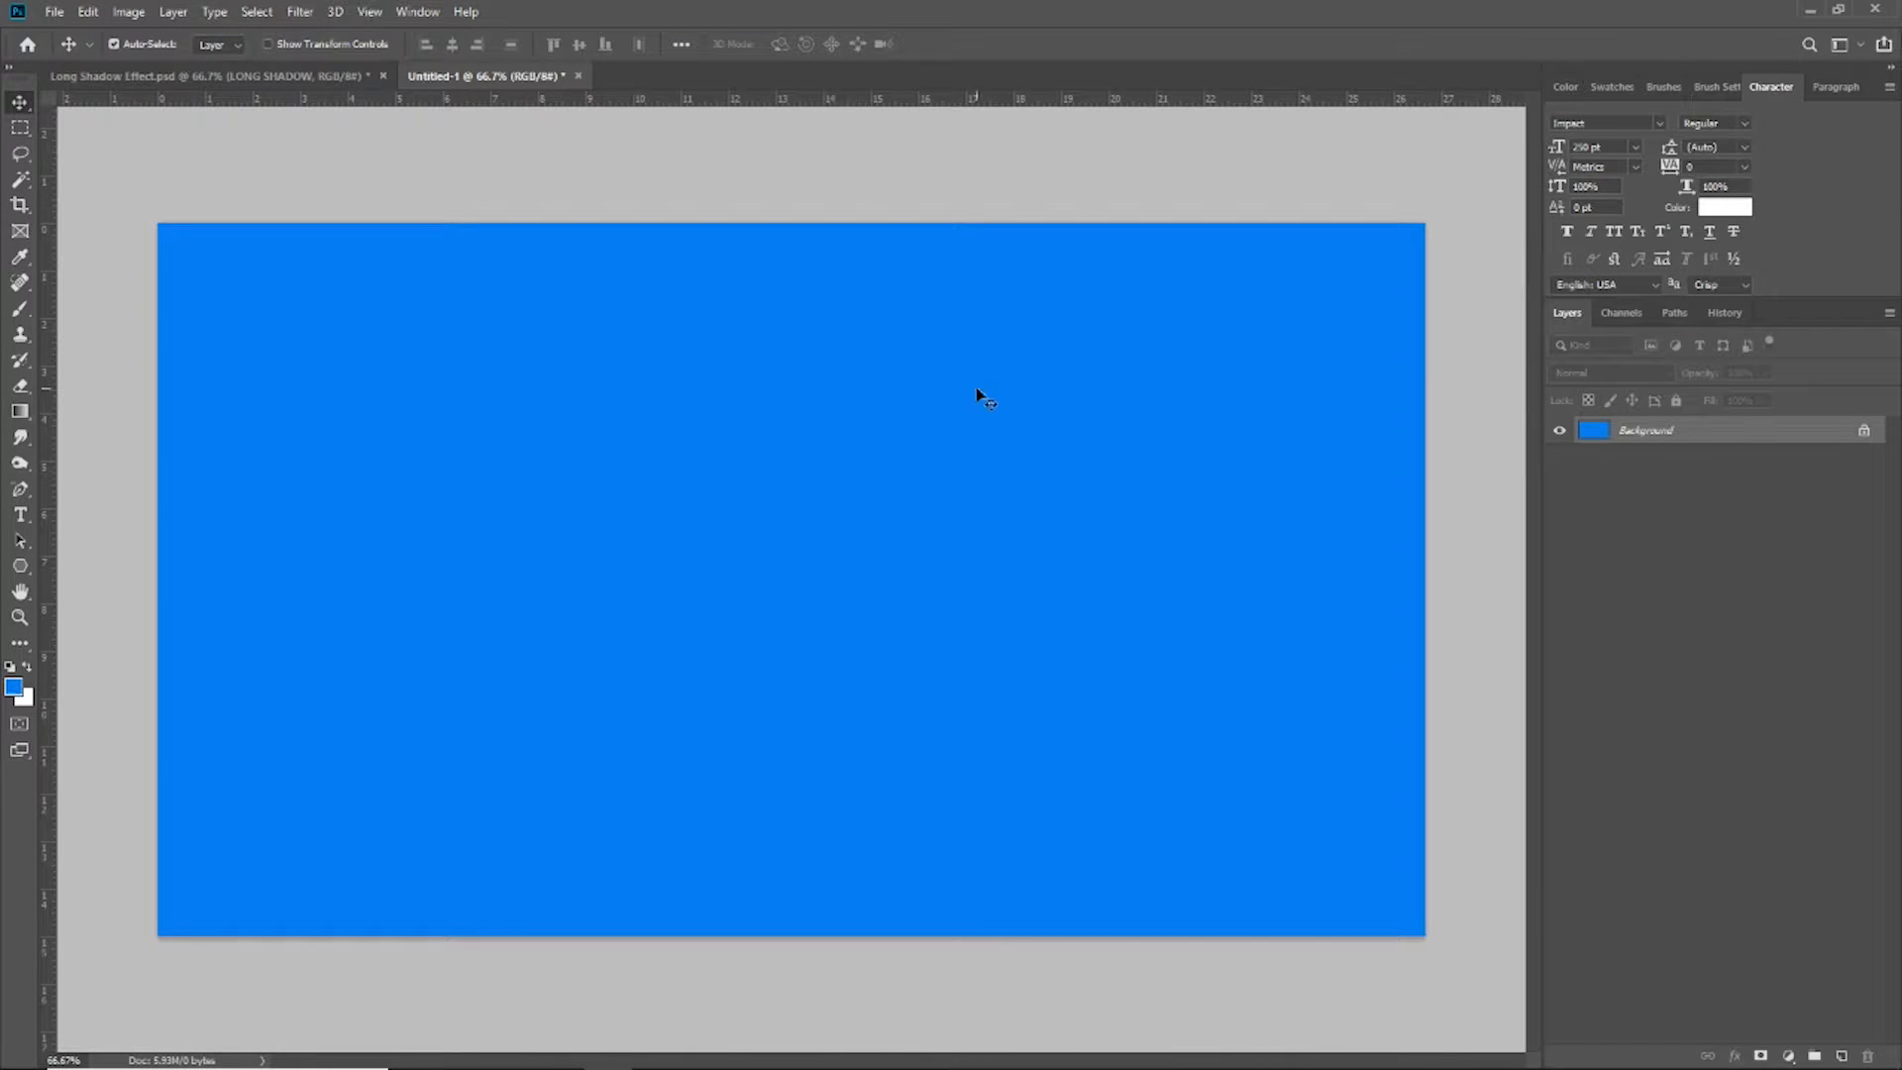
mouse_move(478, 467)
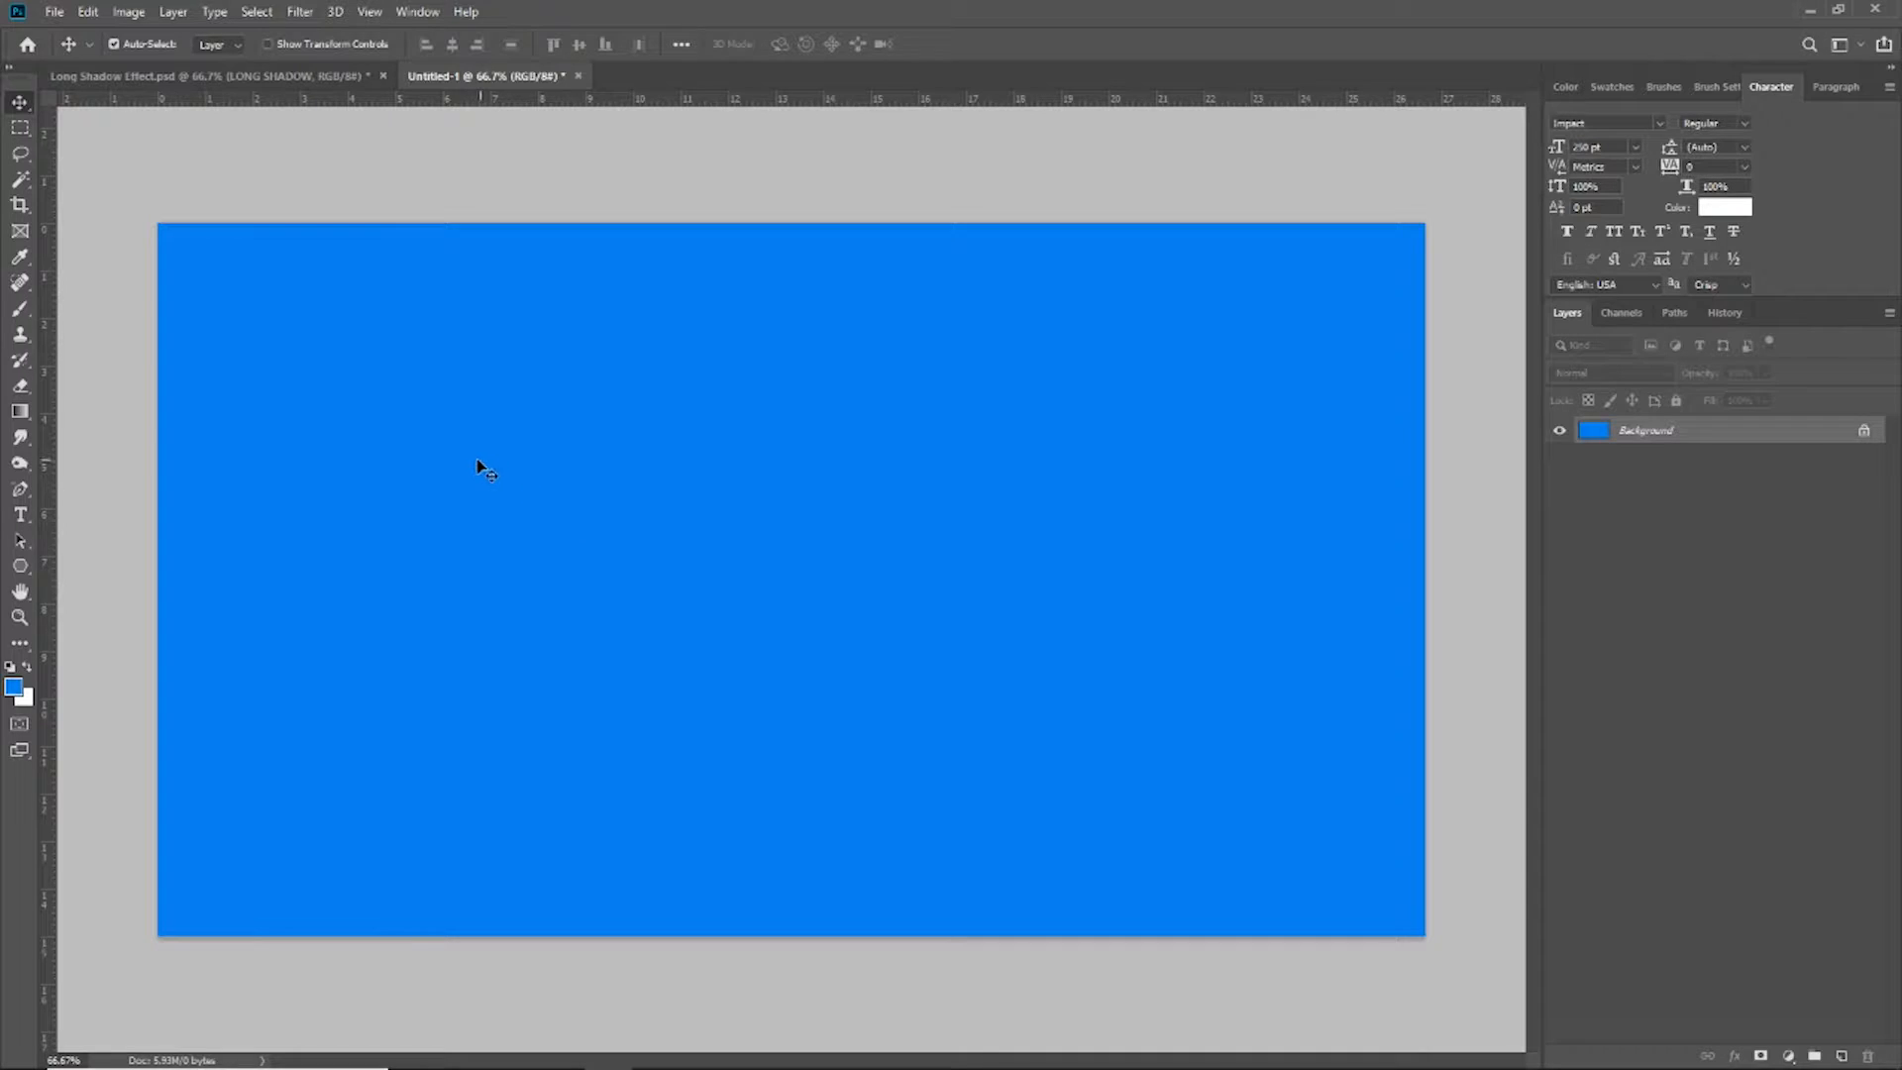
mouse_move(263, 495)
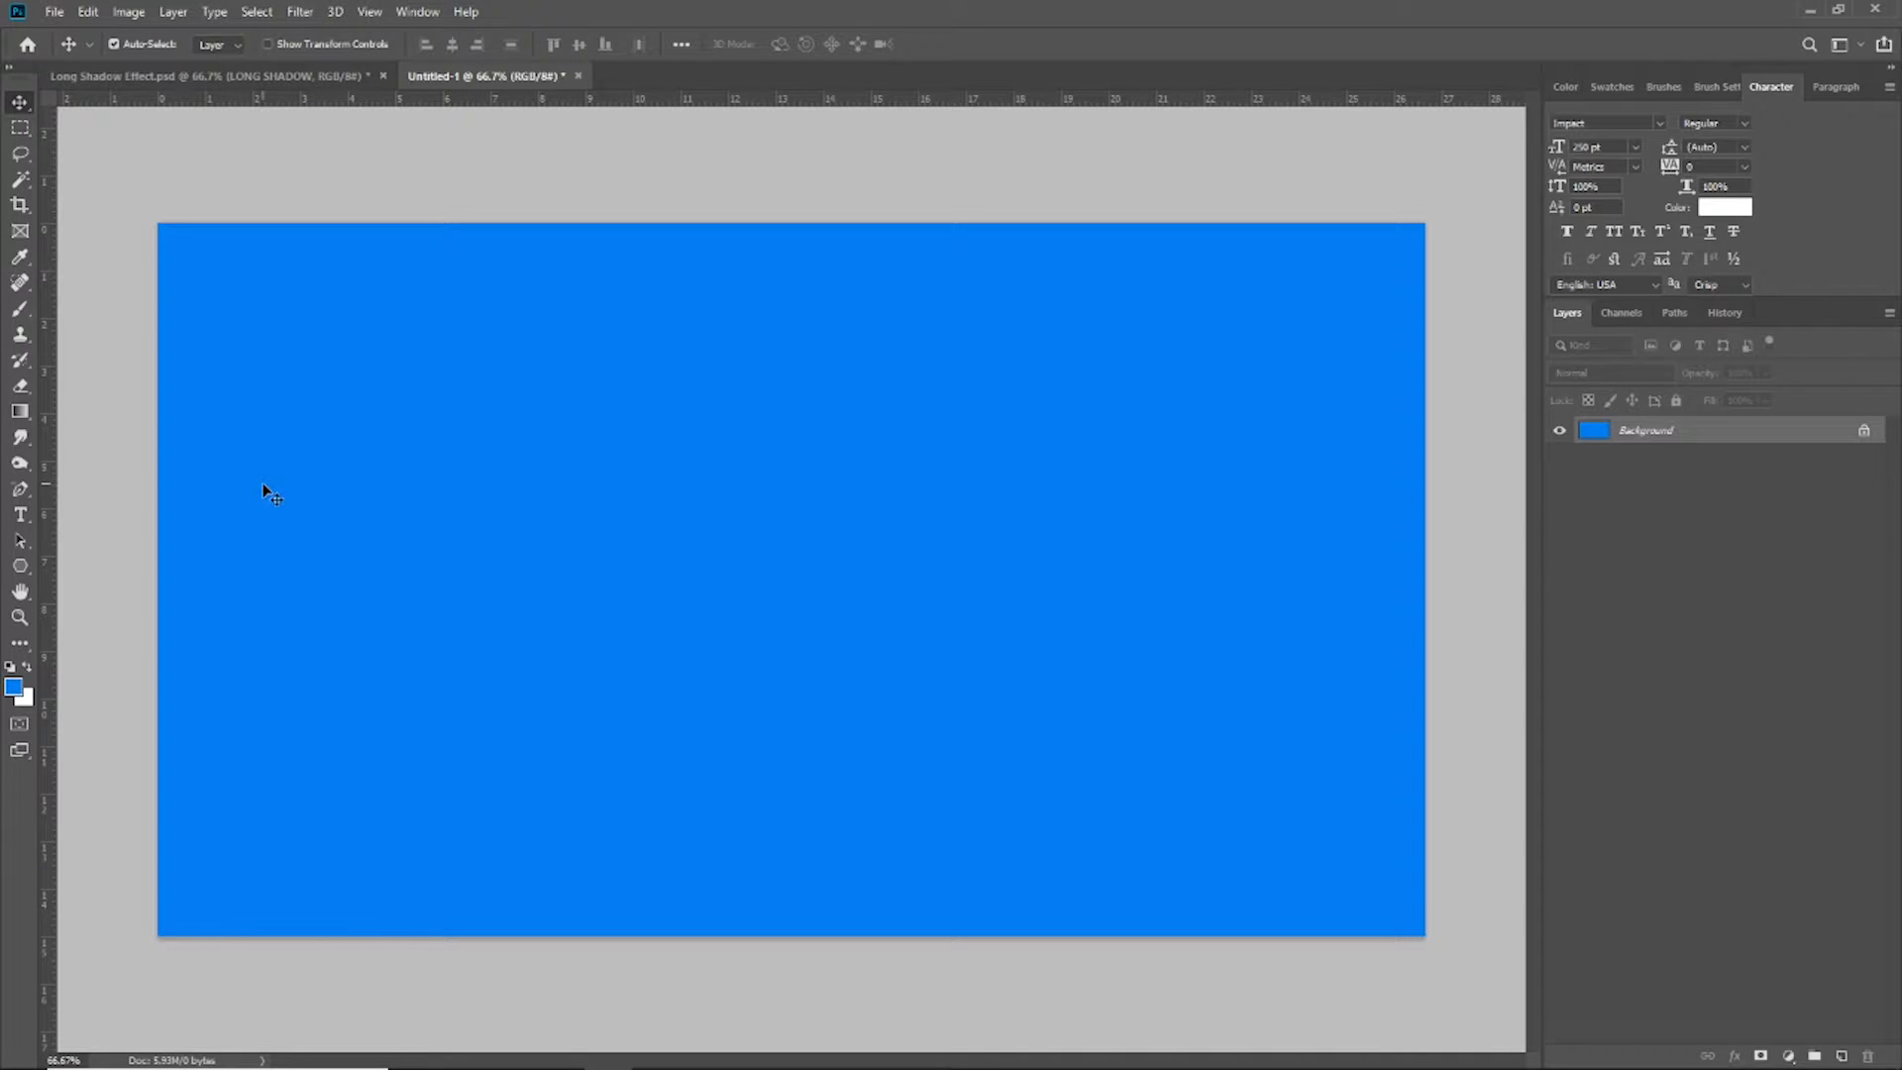
mouse_move(569, 495)
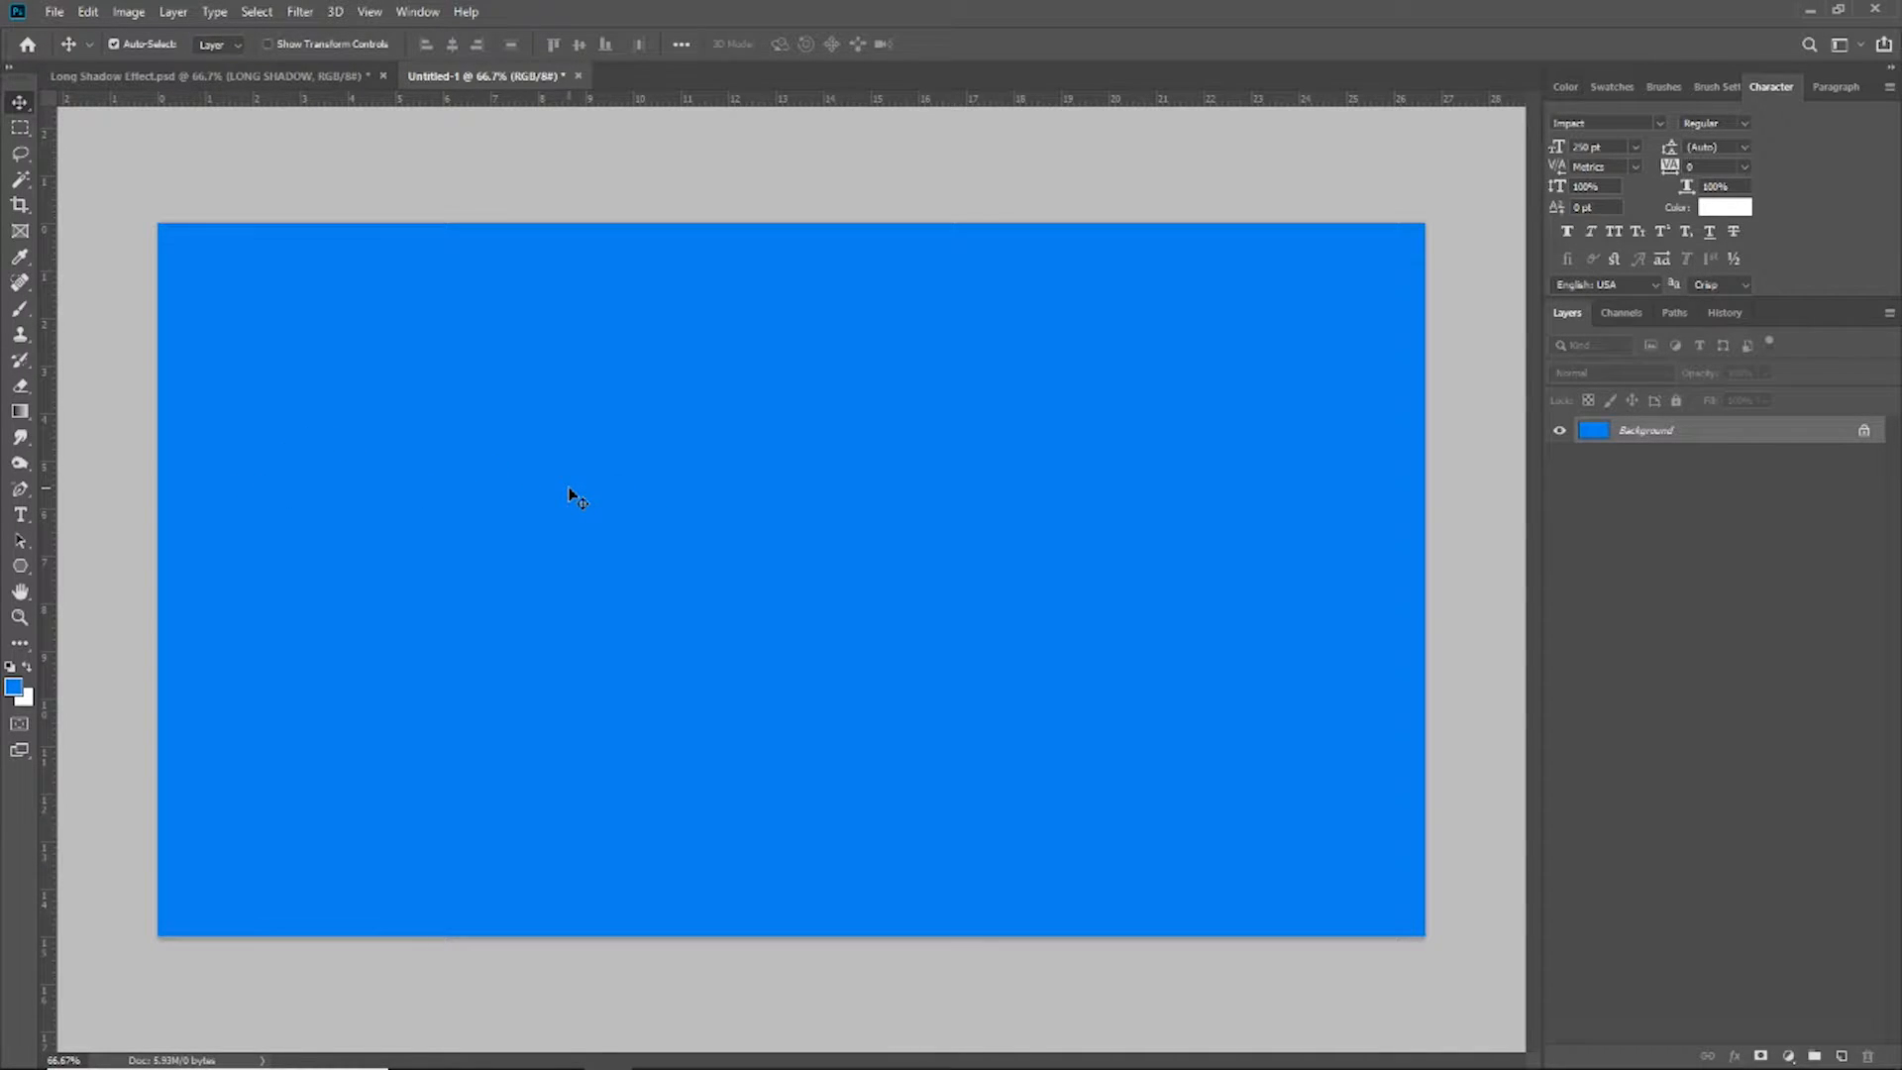
mouse_move(95, 539)
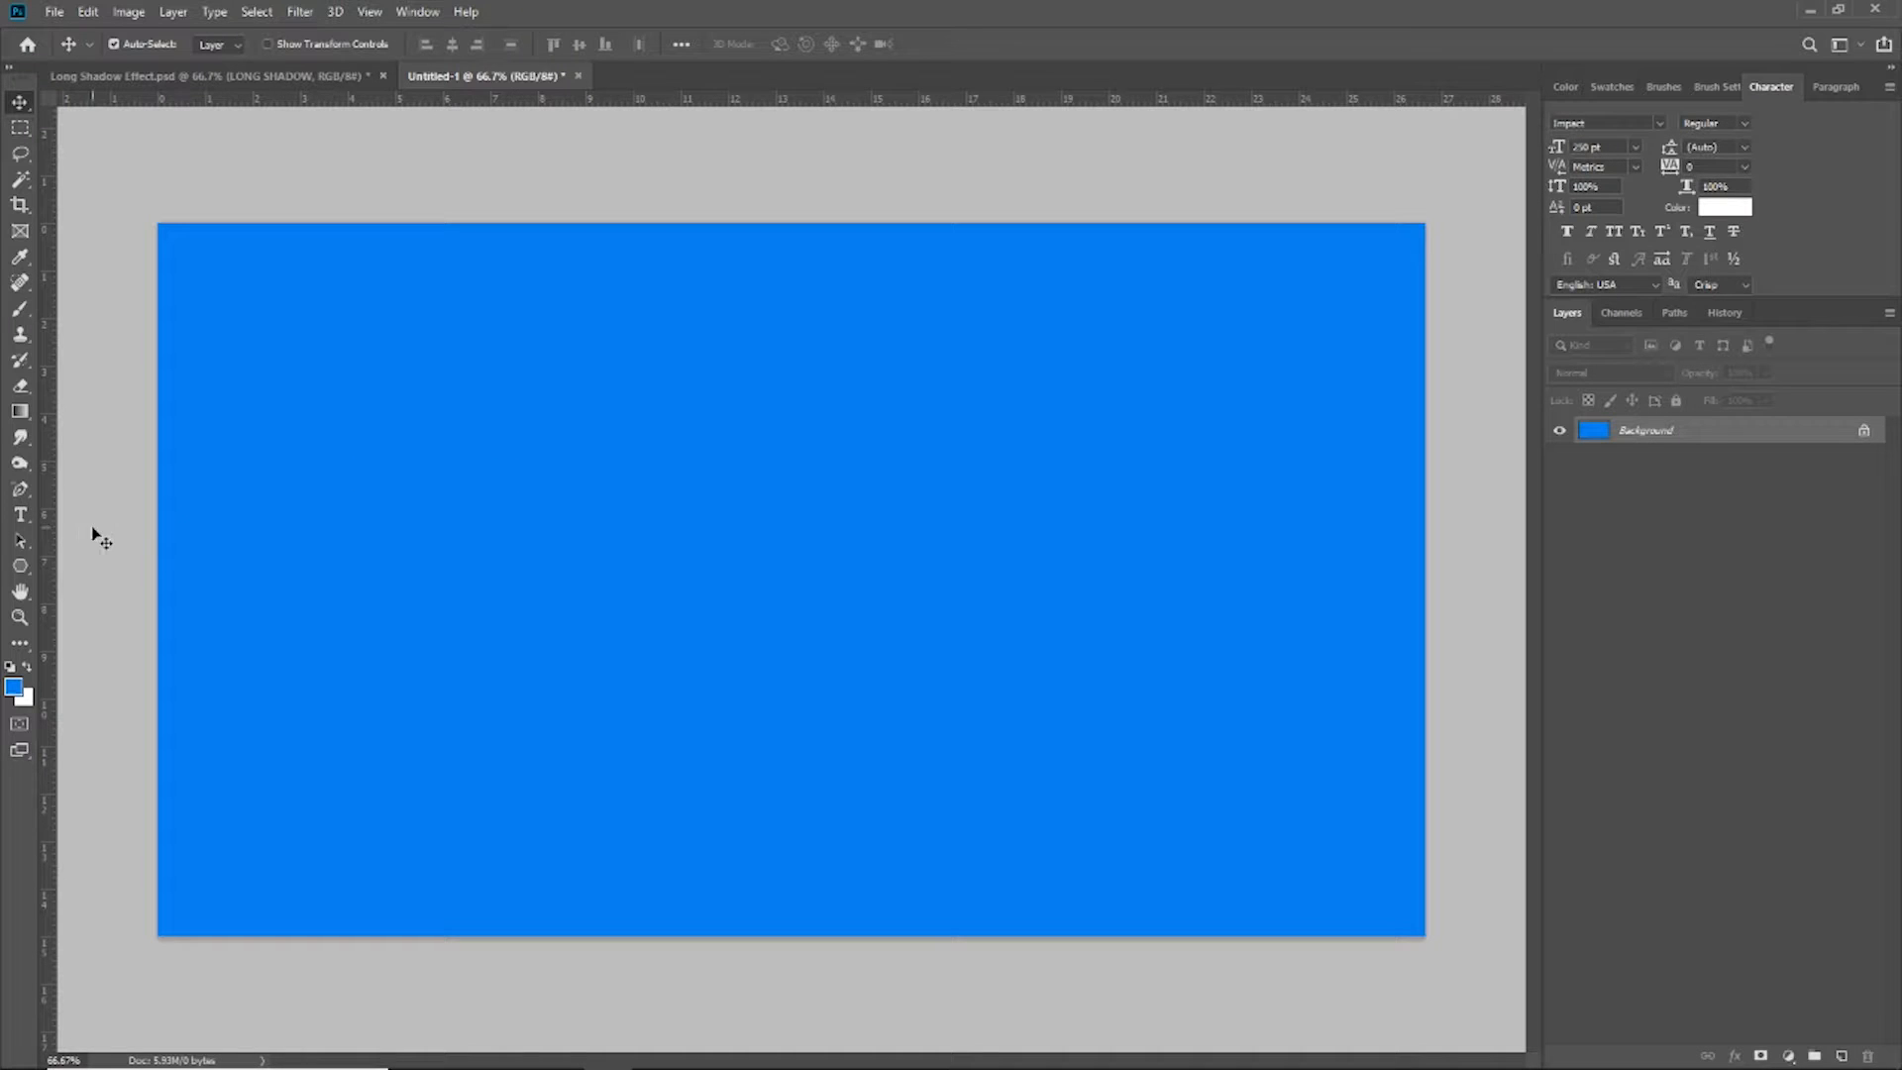
Step: Add white 'LONG SHADOW' text on two lines and scale it up across the blue canvas
left_click(20, 513)
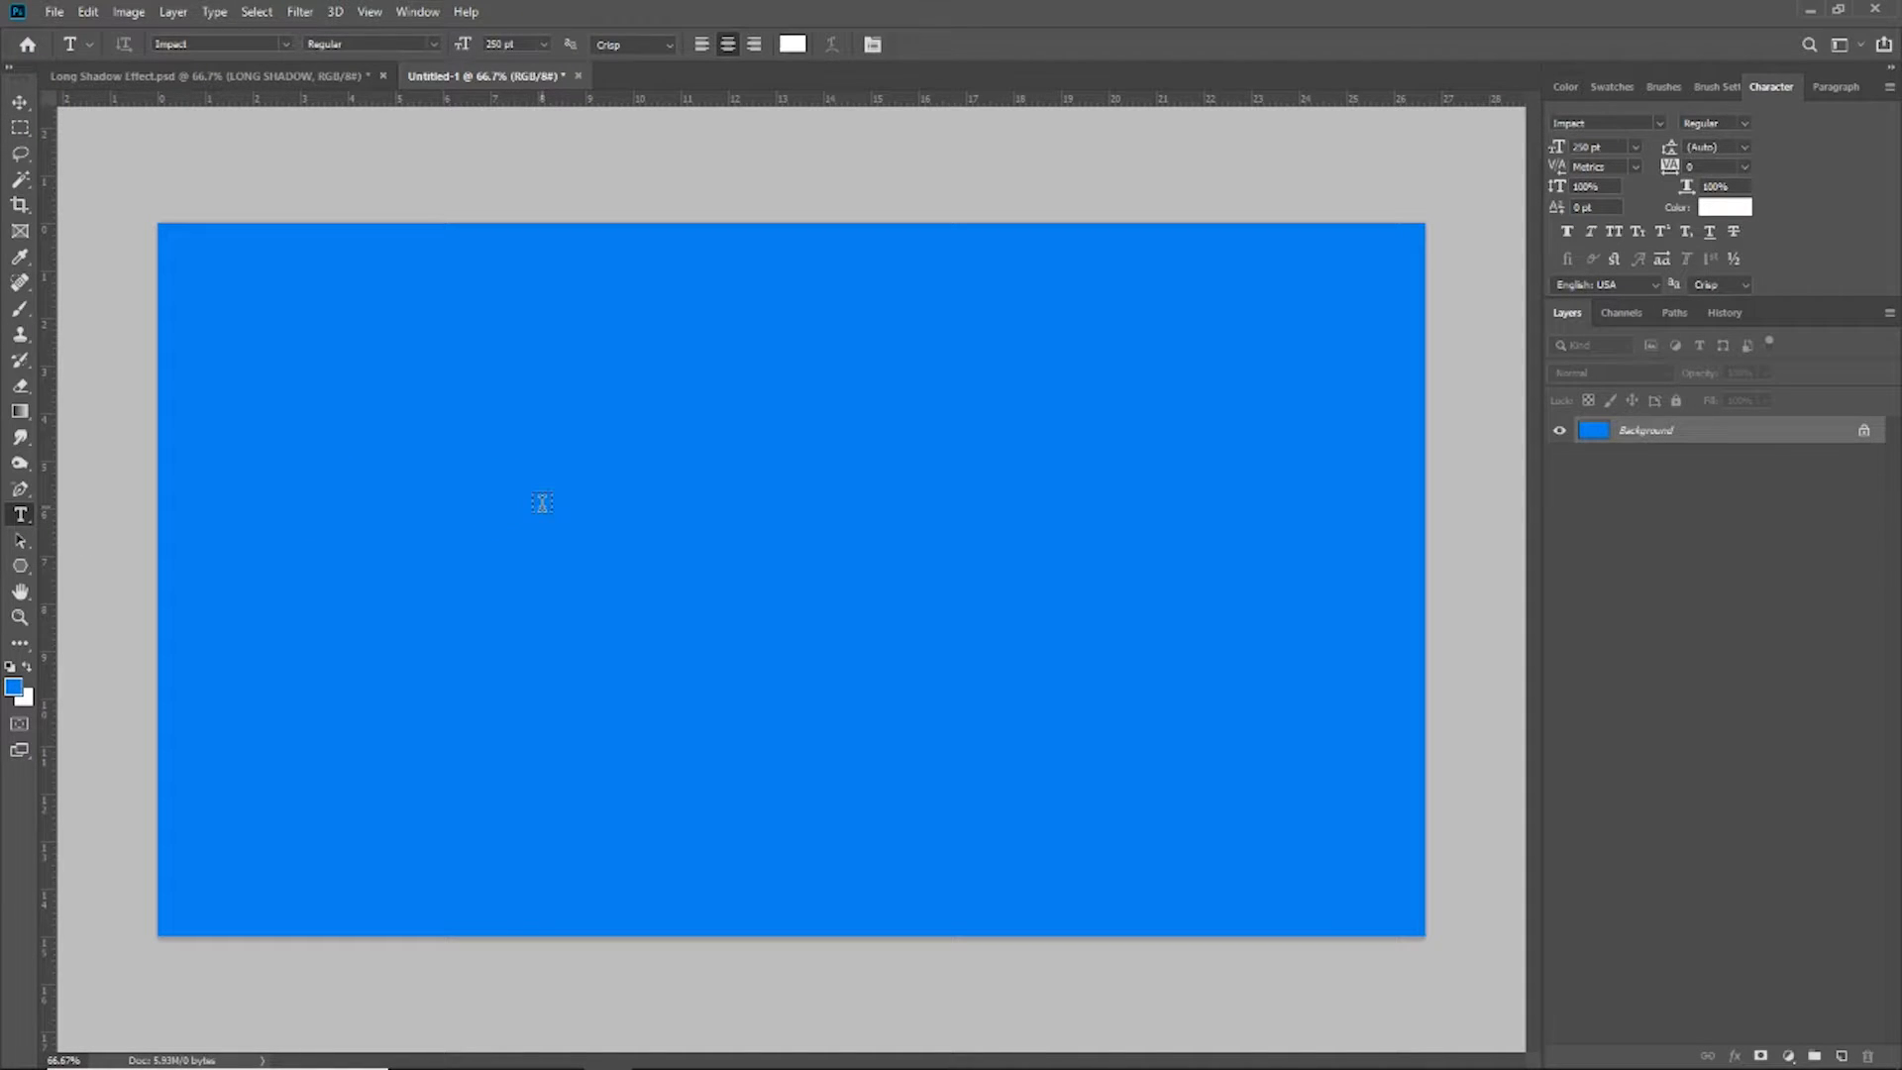
type("Lorem Ipsum")
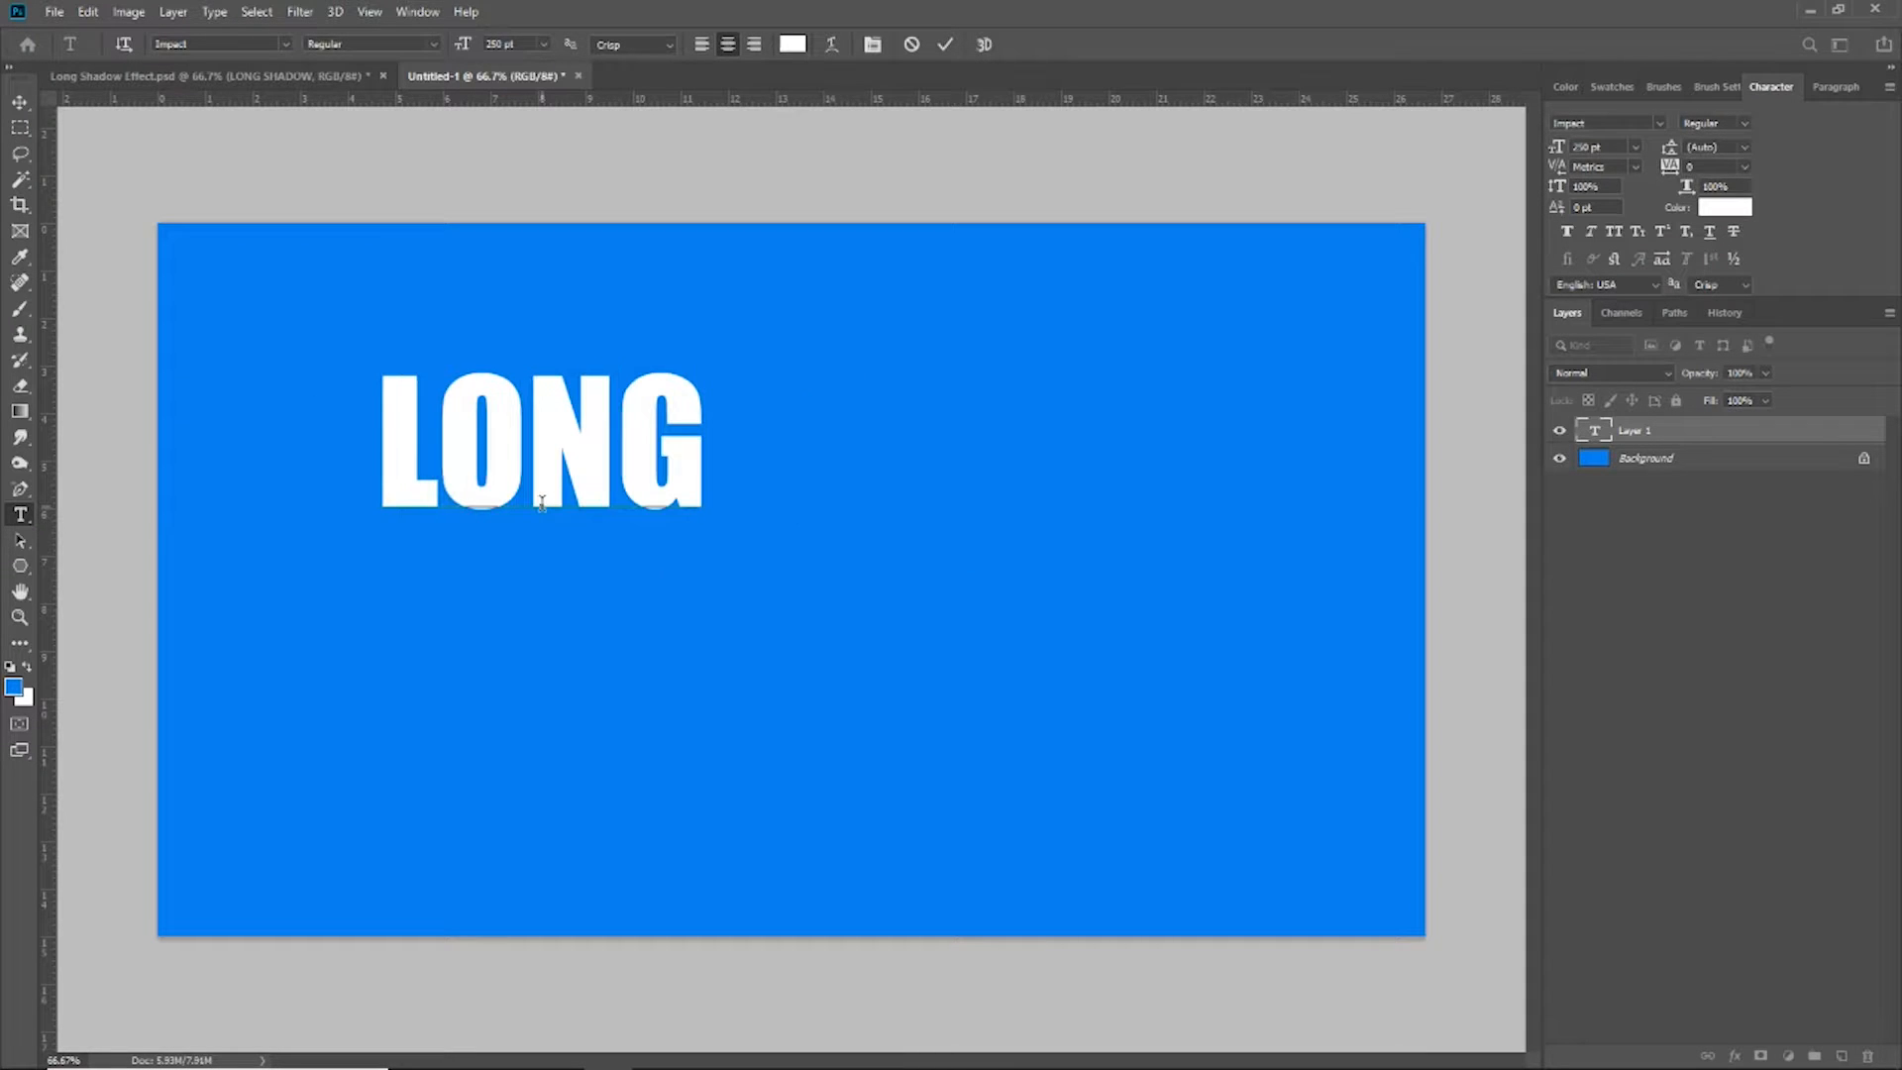
type("SHADOW")
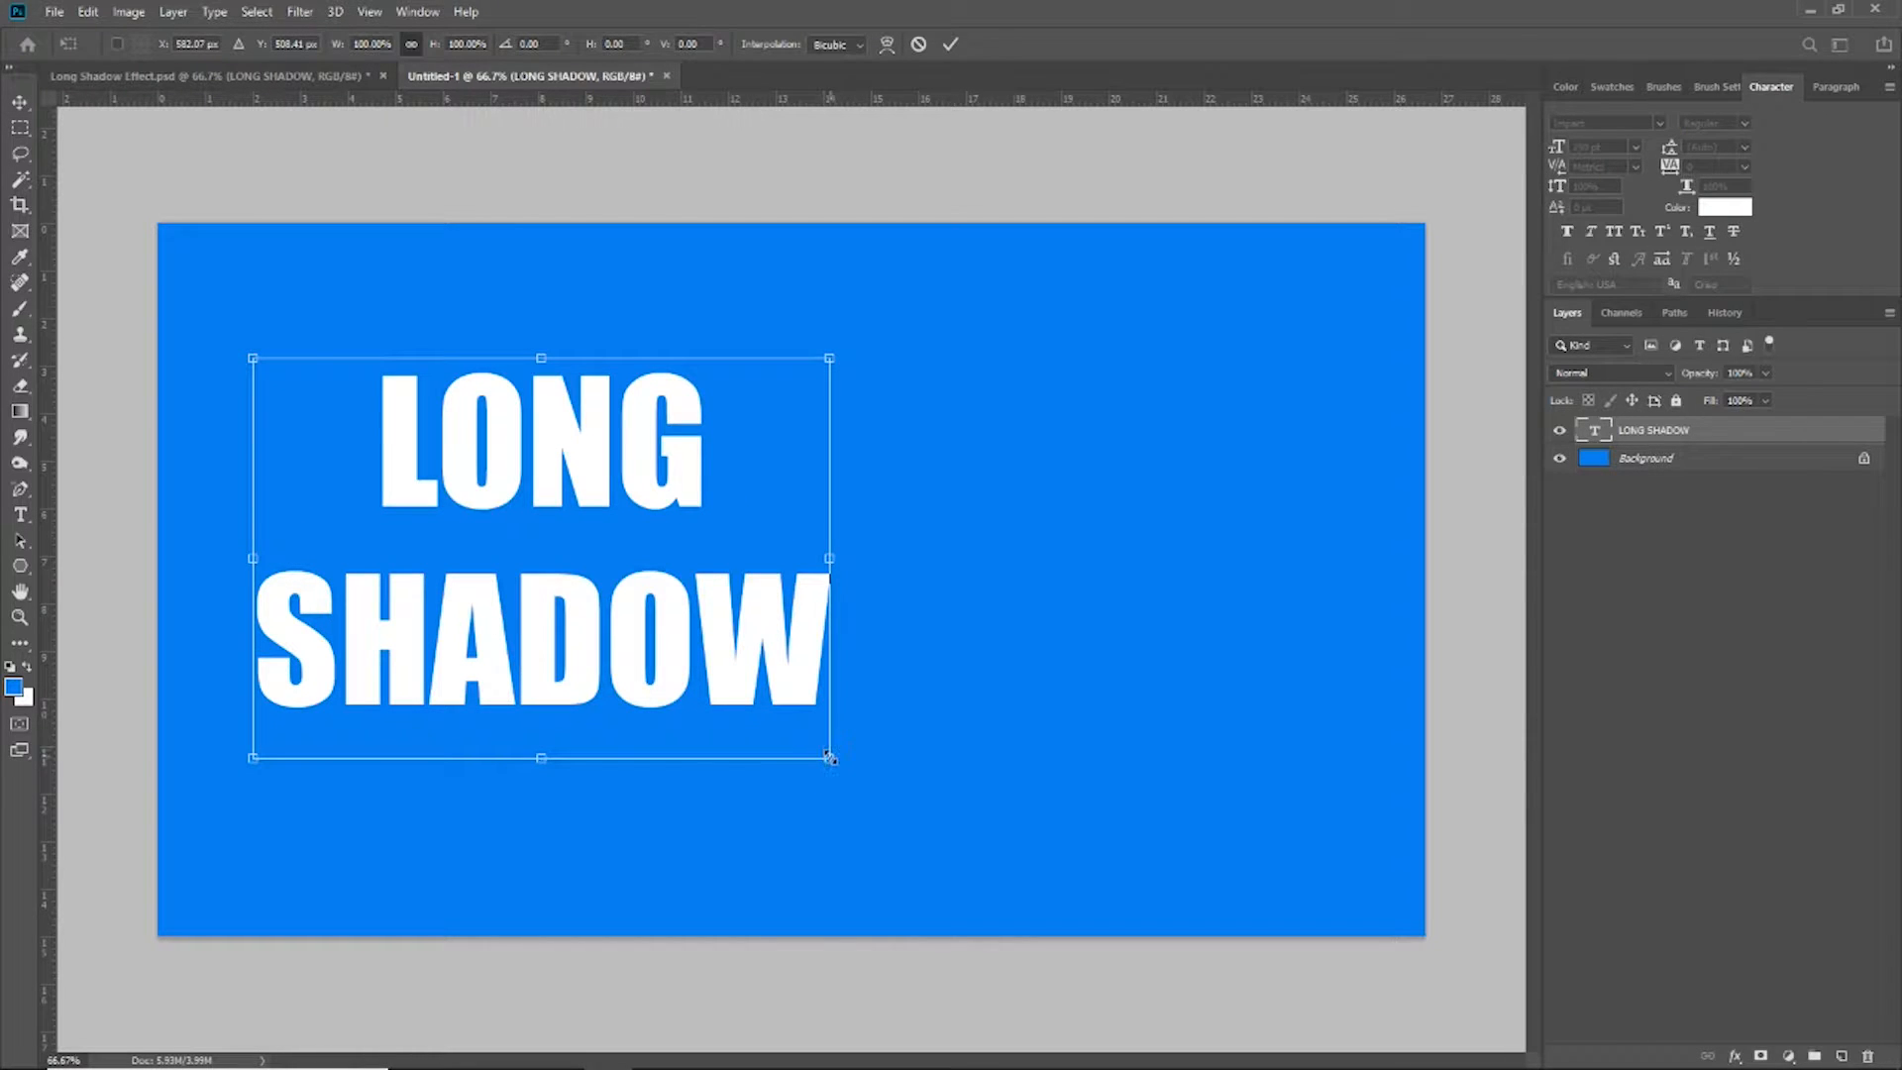
left_click_drag(830, 758, 935, 832)
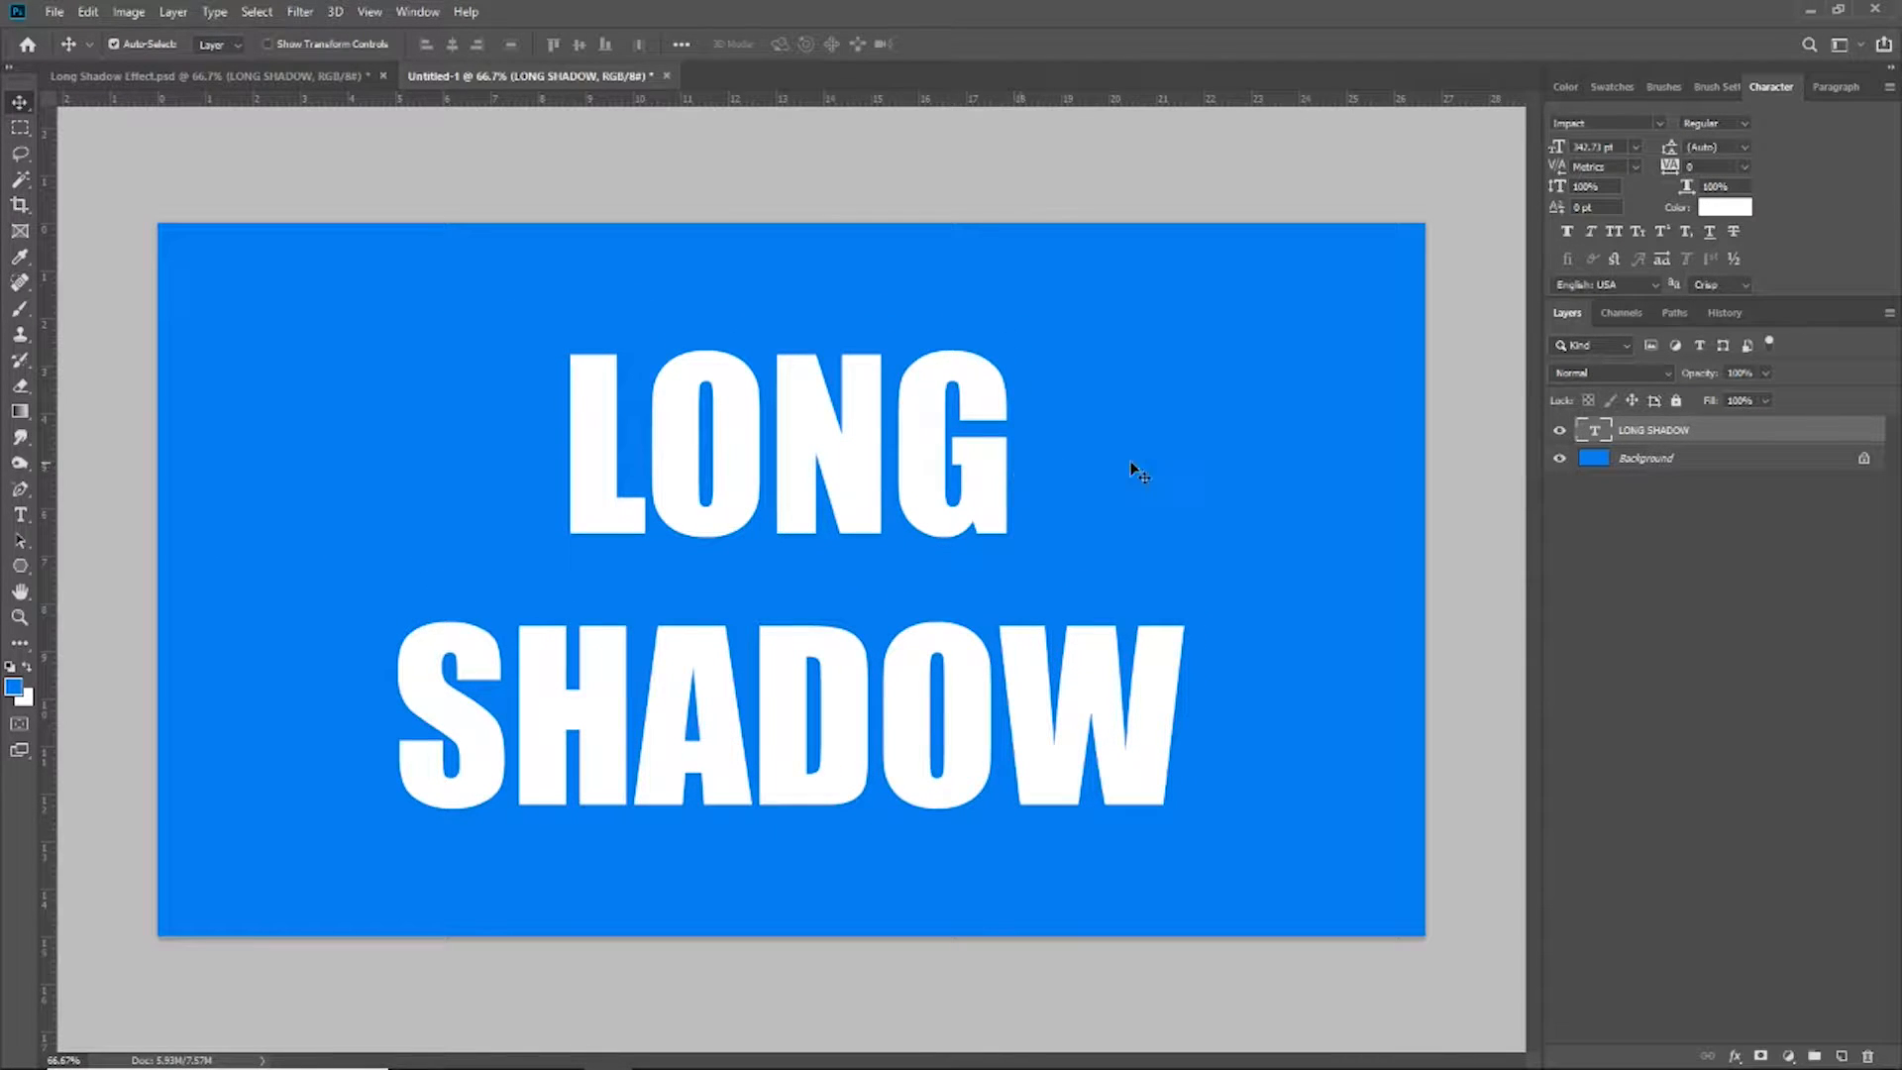
Step: Duplicate the LONG SHADOW text layer into a 'LONG SHADOW copy' layer
right_click(1672, 430)
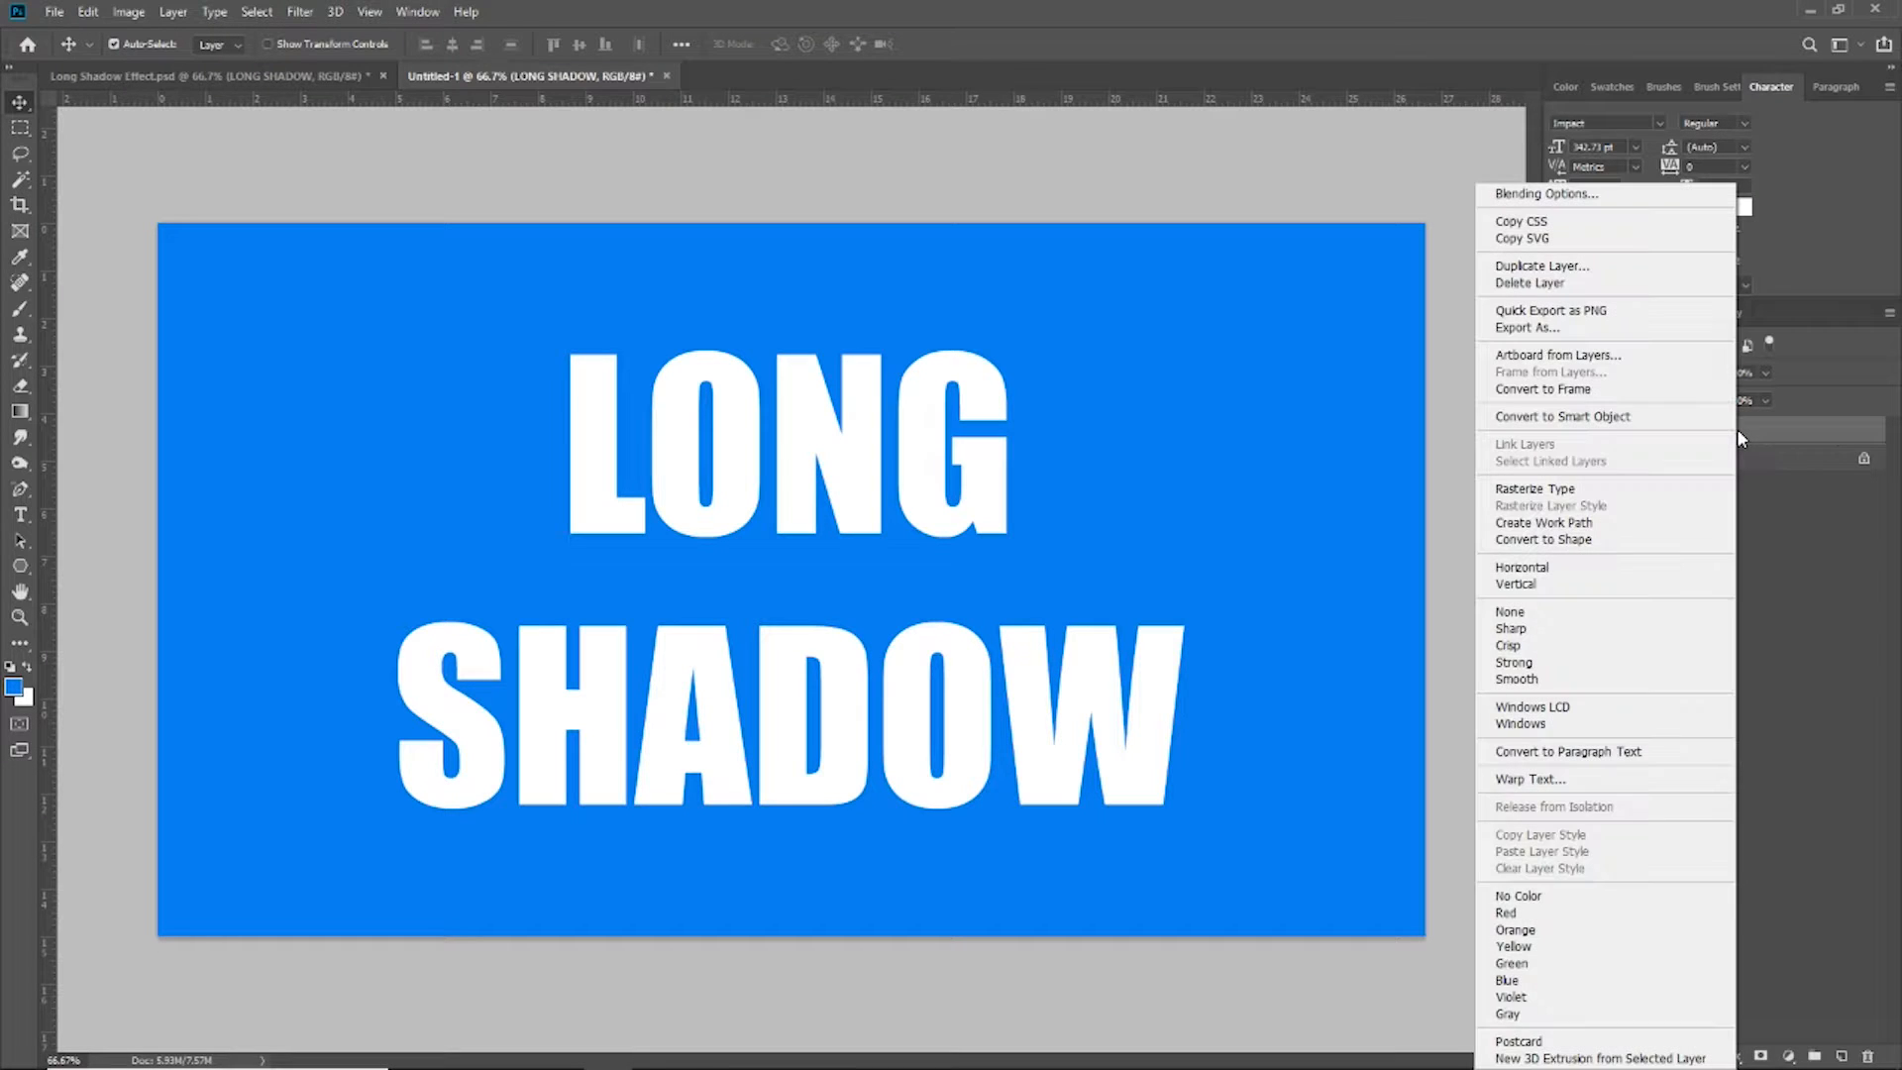
left_click(1541, 265)
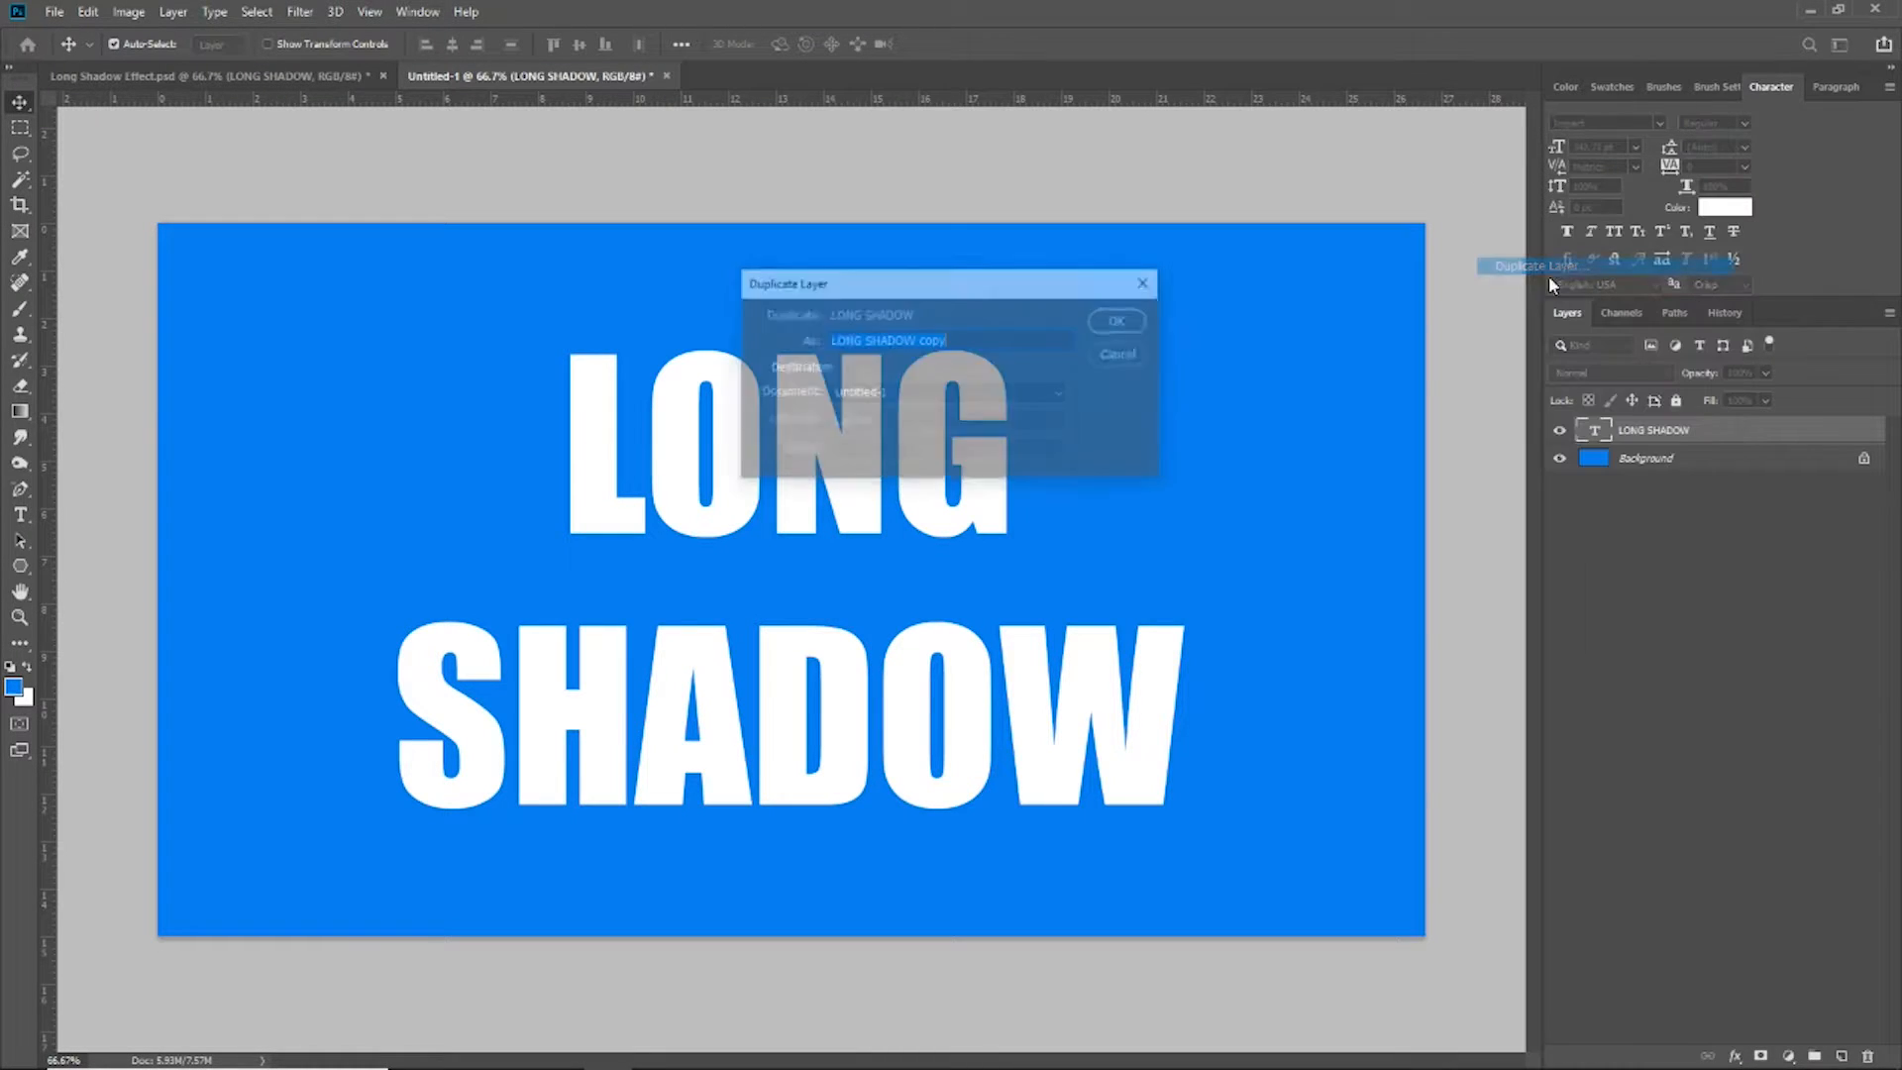
left_click(1117, 321)
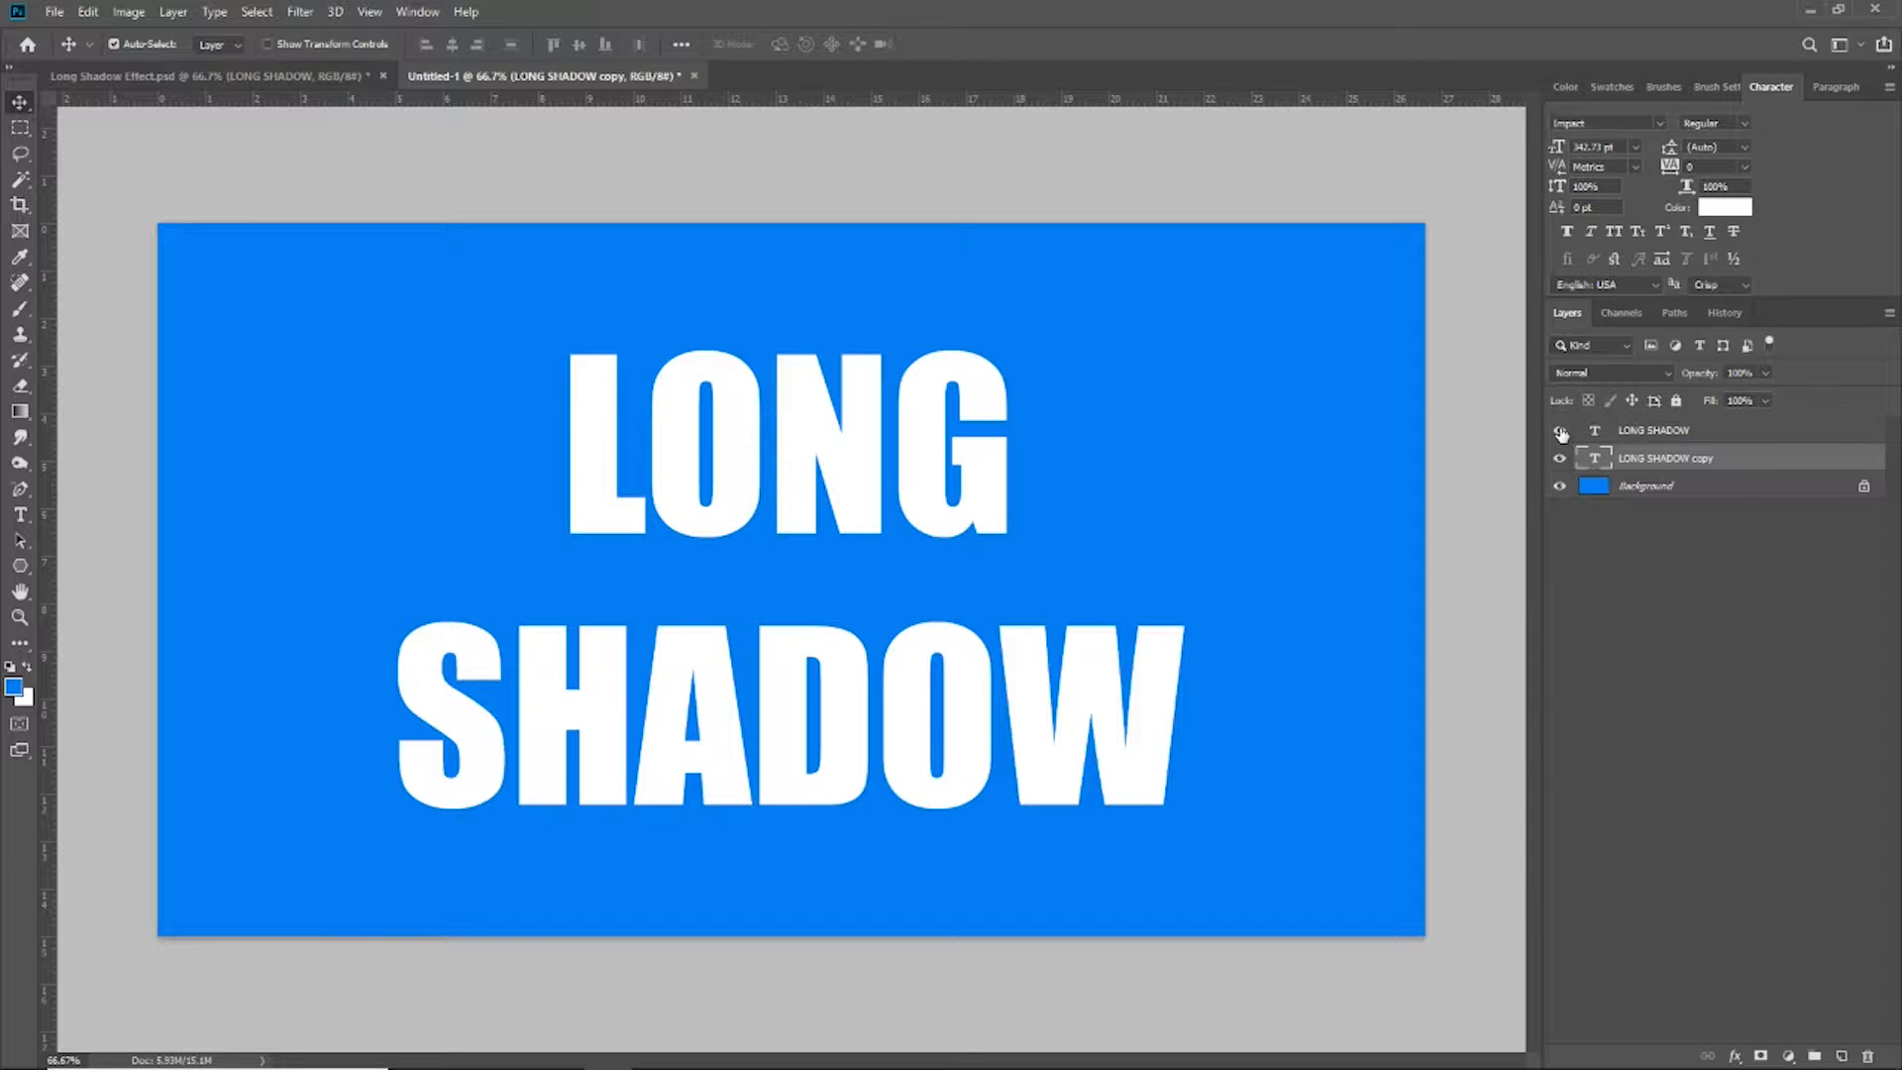
Step: Colour the duplicate text black (#000000) and leave the original white text layer hidden
left_click(1559, 430)
type("000000")
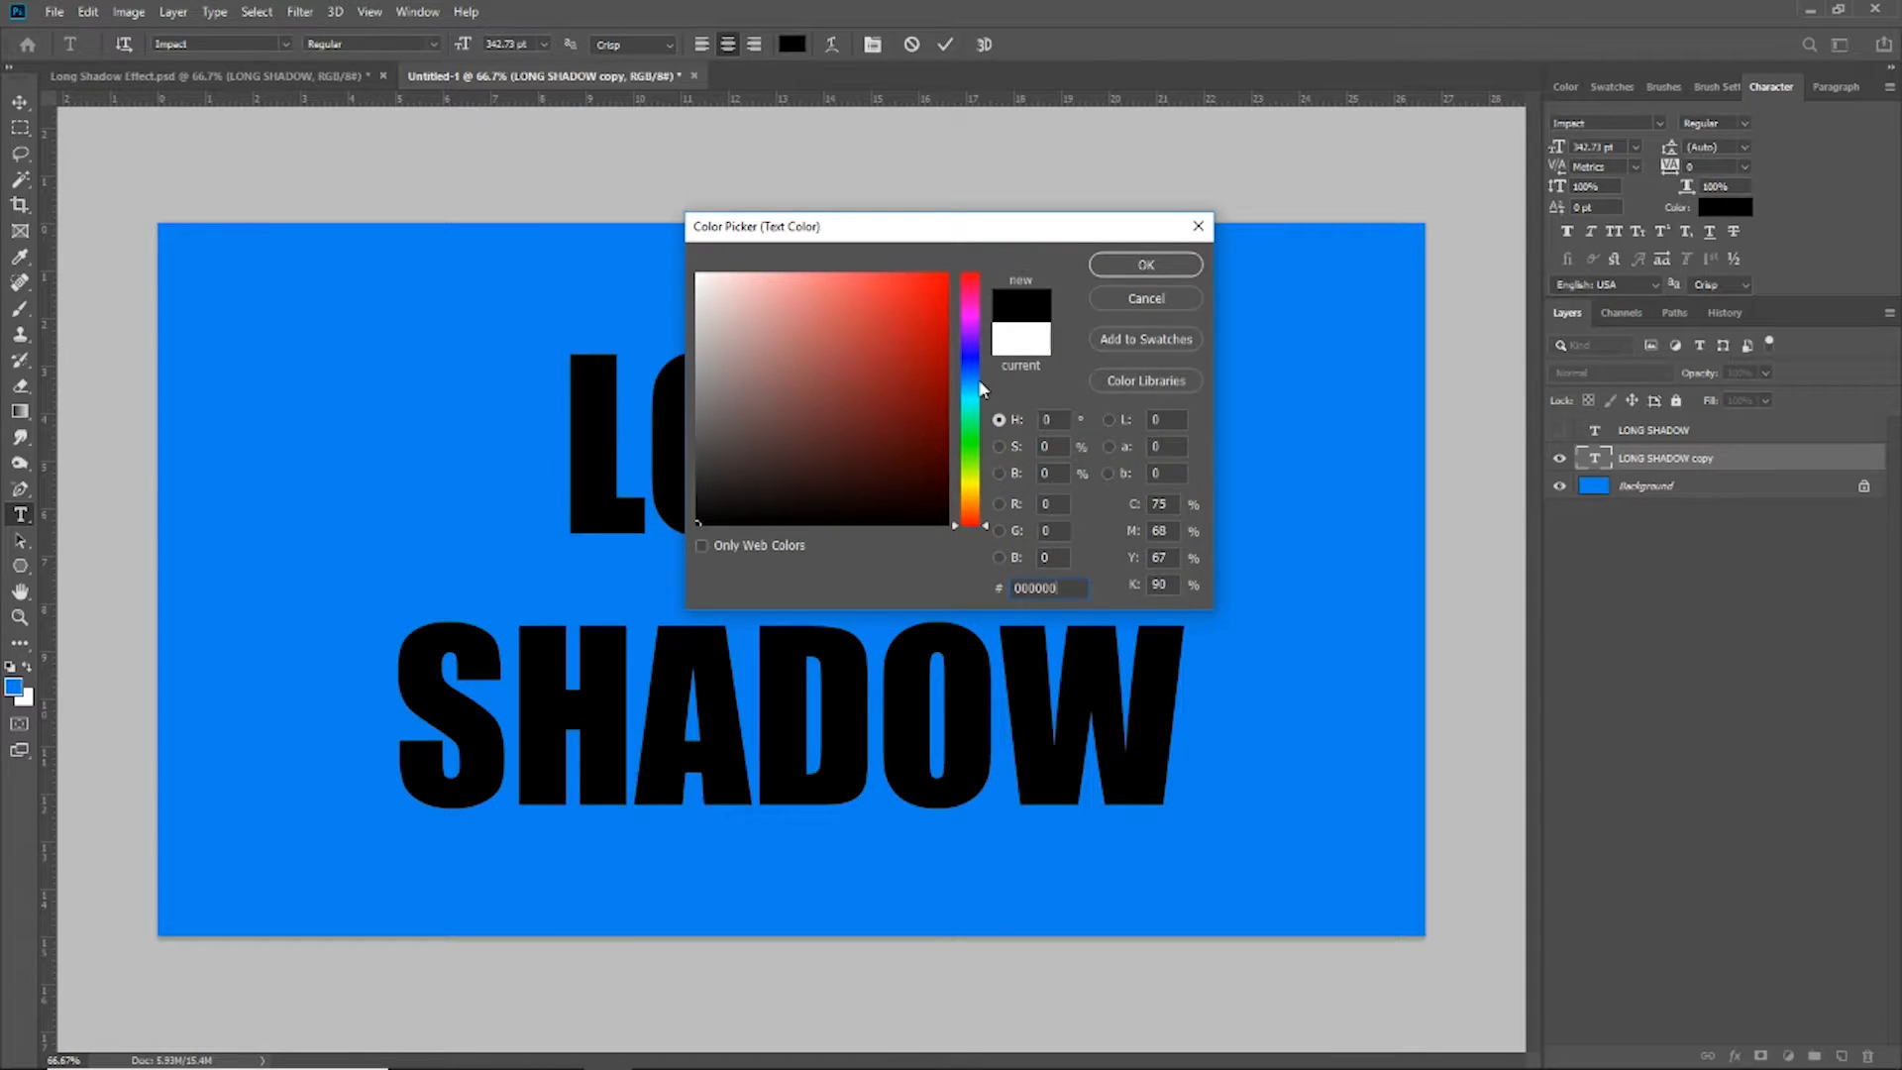
left_click(1145, 265)
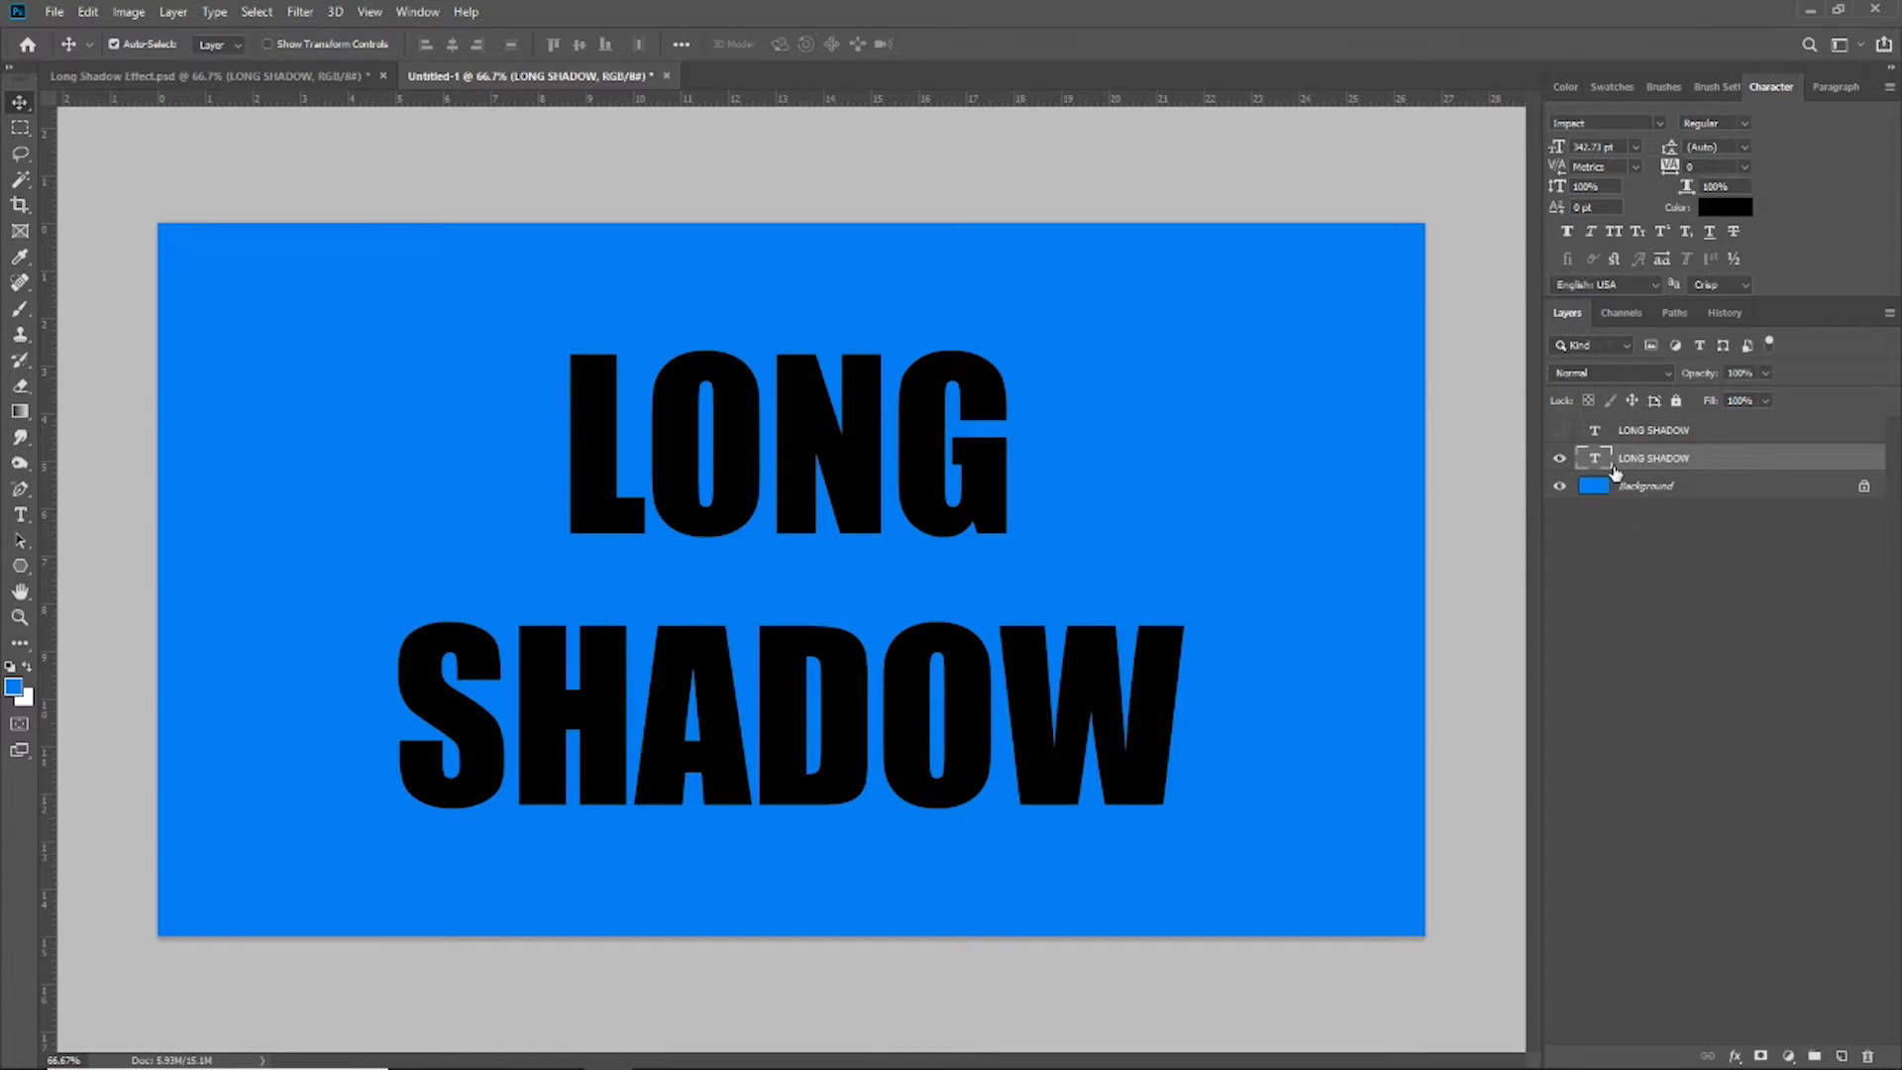
left_click(1558, 430)
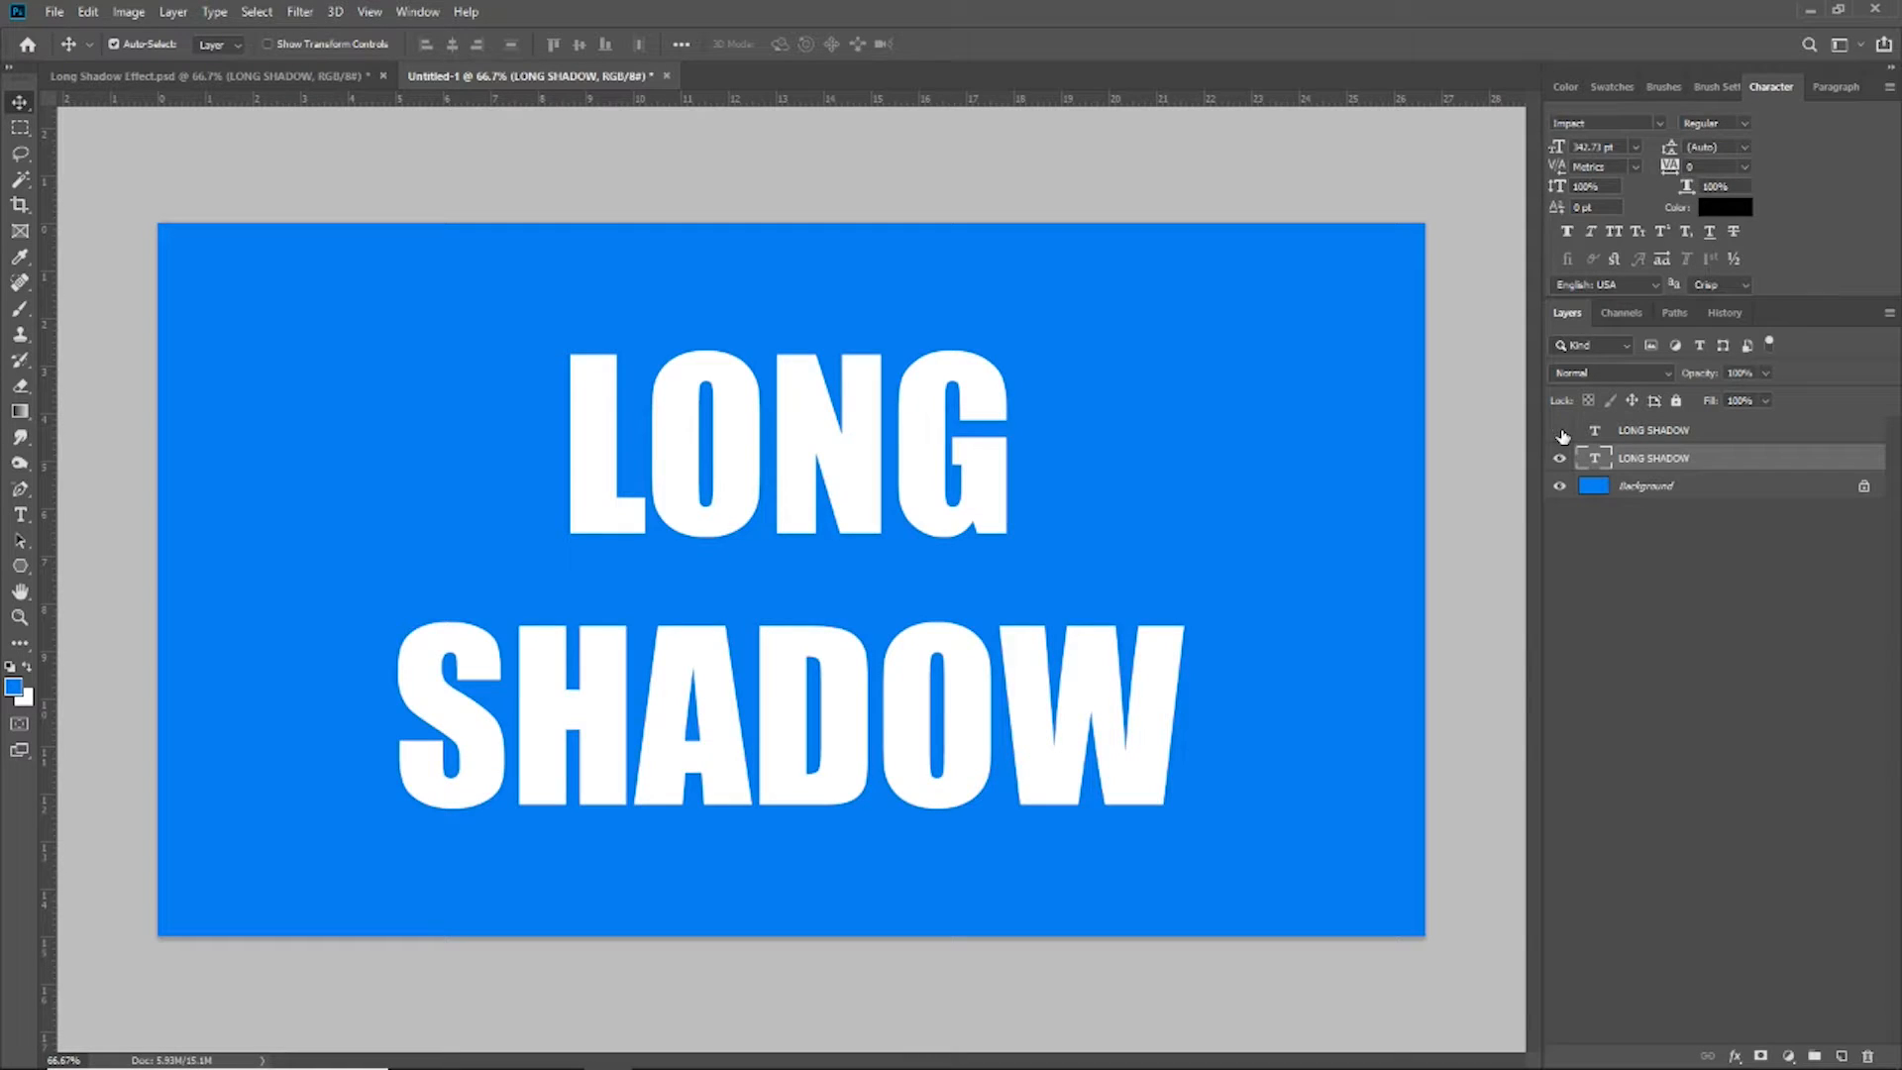
left_click(1559, 430)
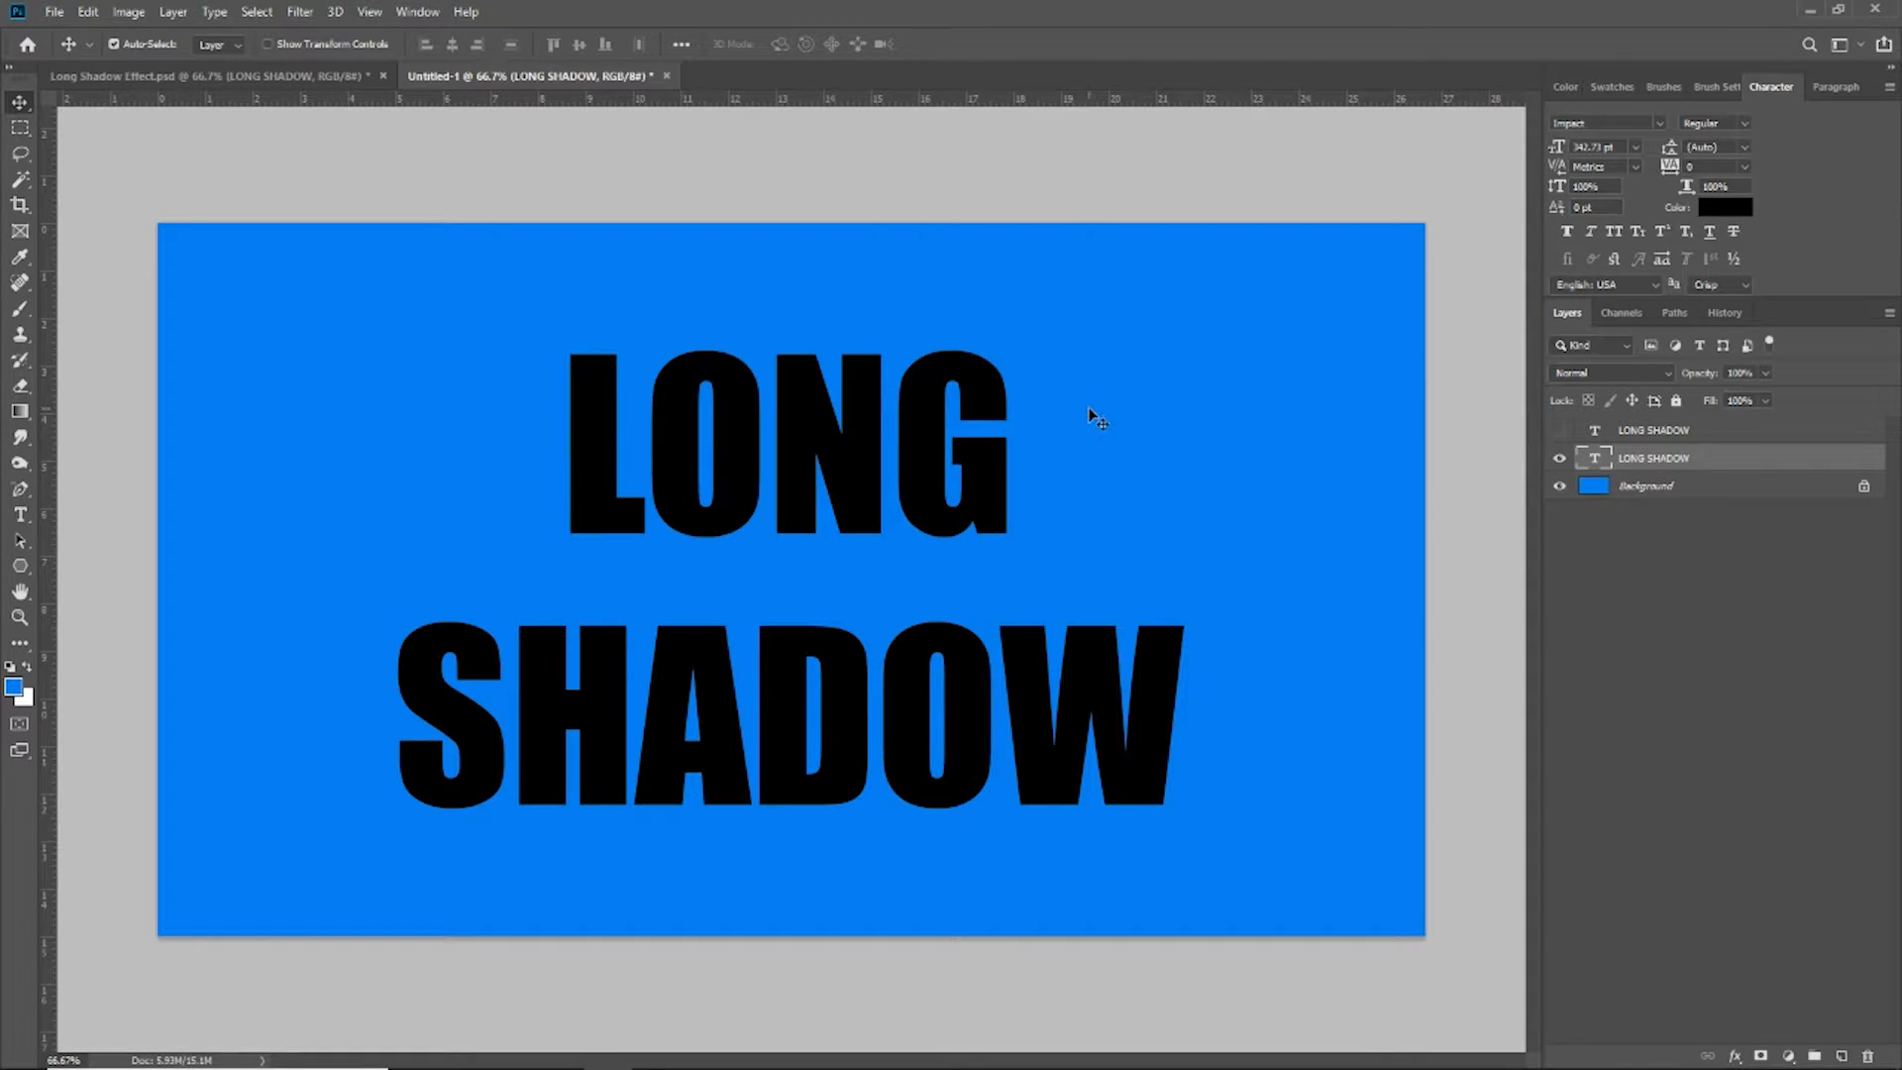
mouse_move(1378, 463)
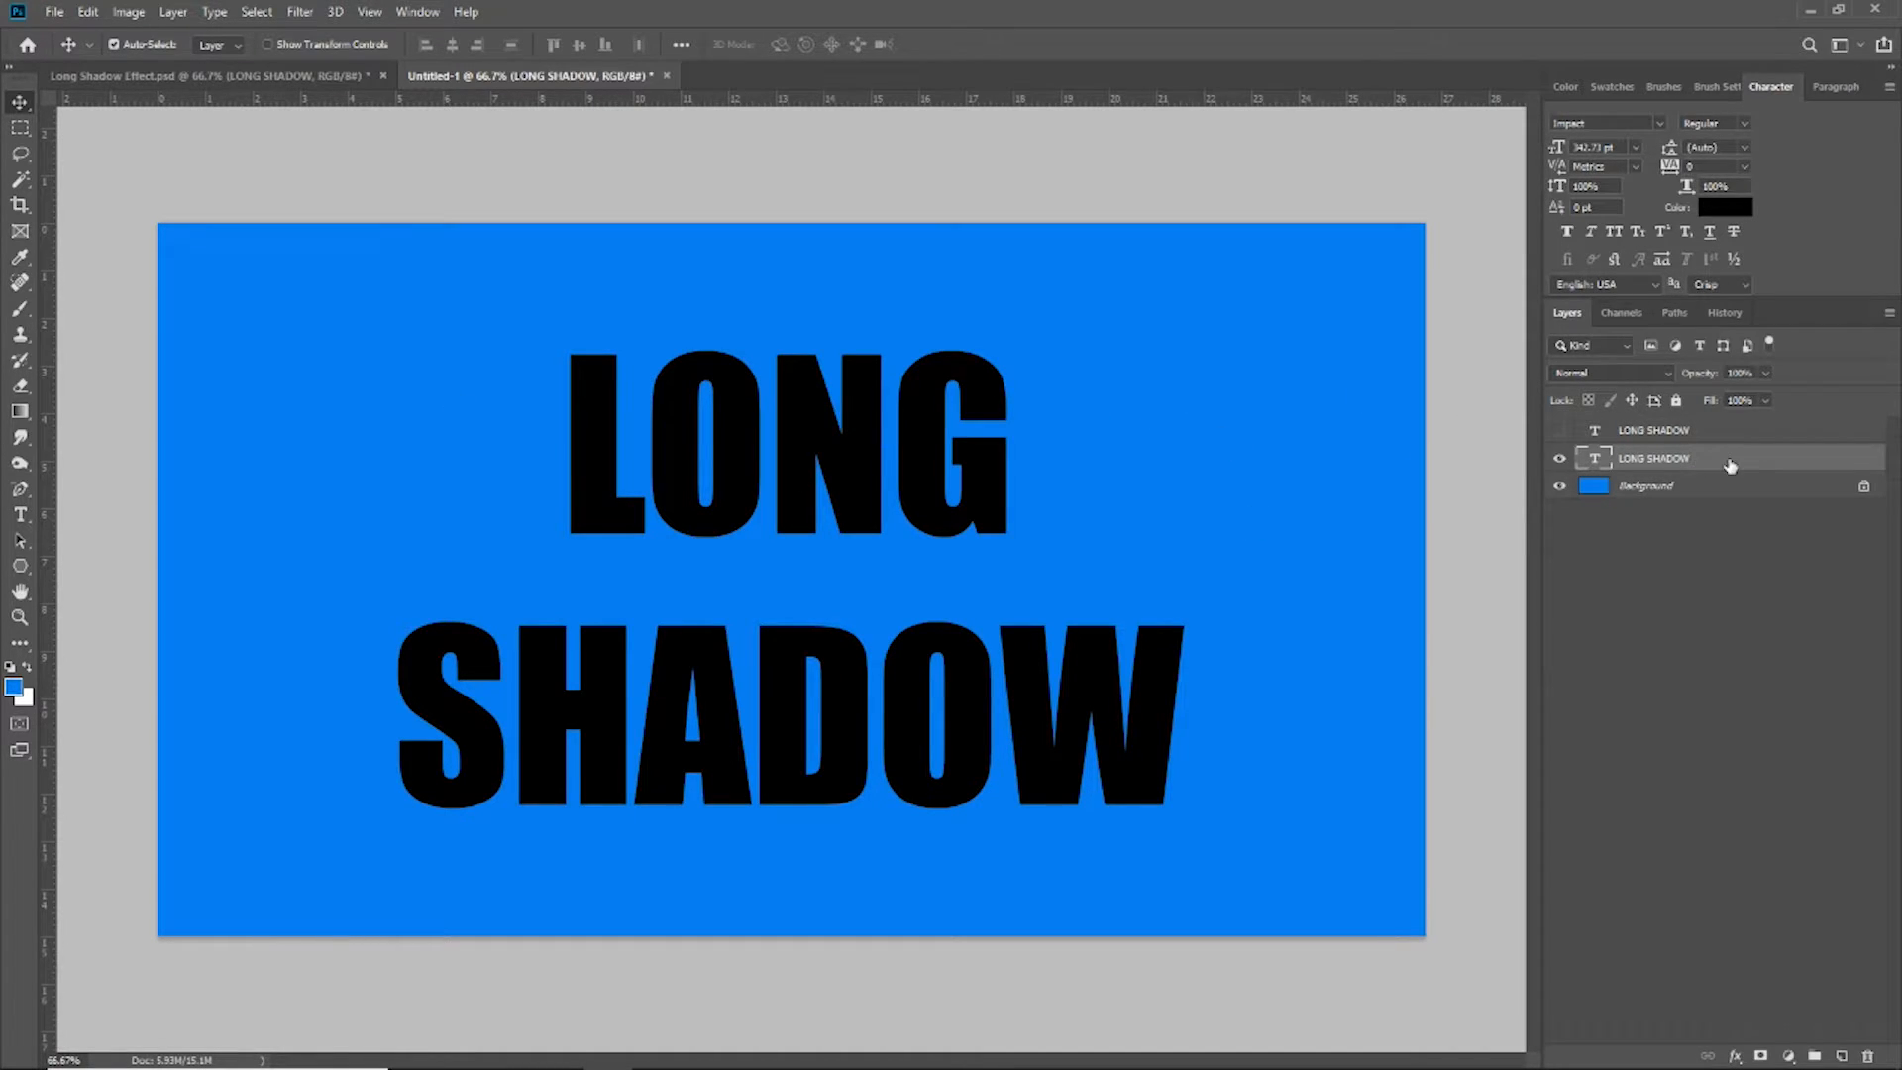
Step: Select the black text copy layer to start stacking offset duplicates into a diagonal shadow
left_click(1559, 430)
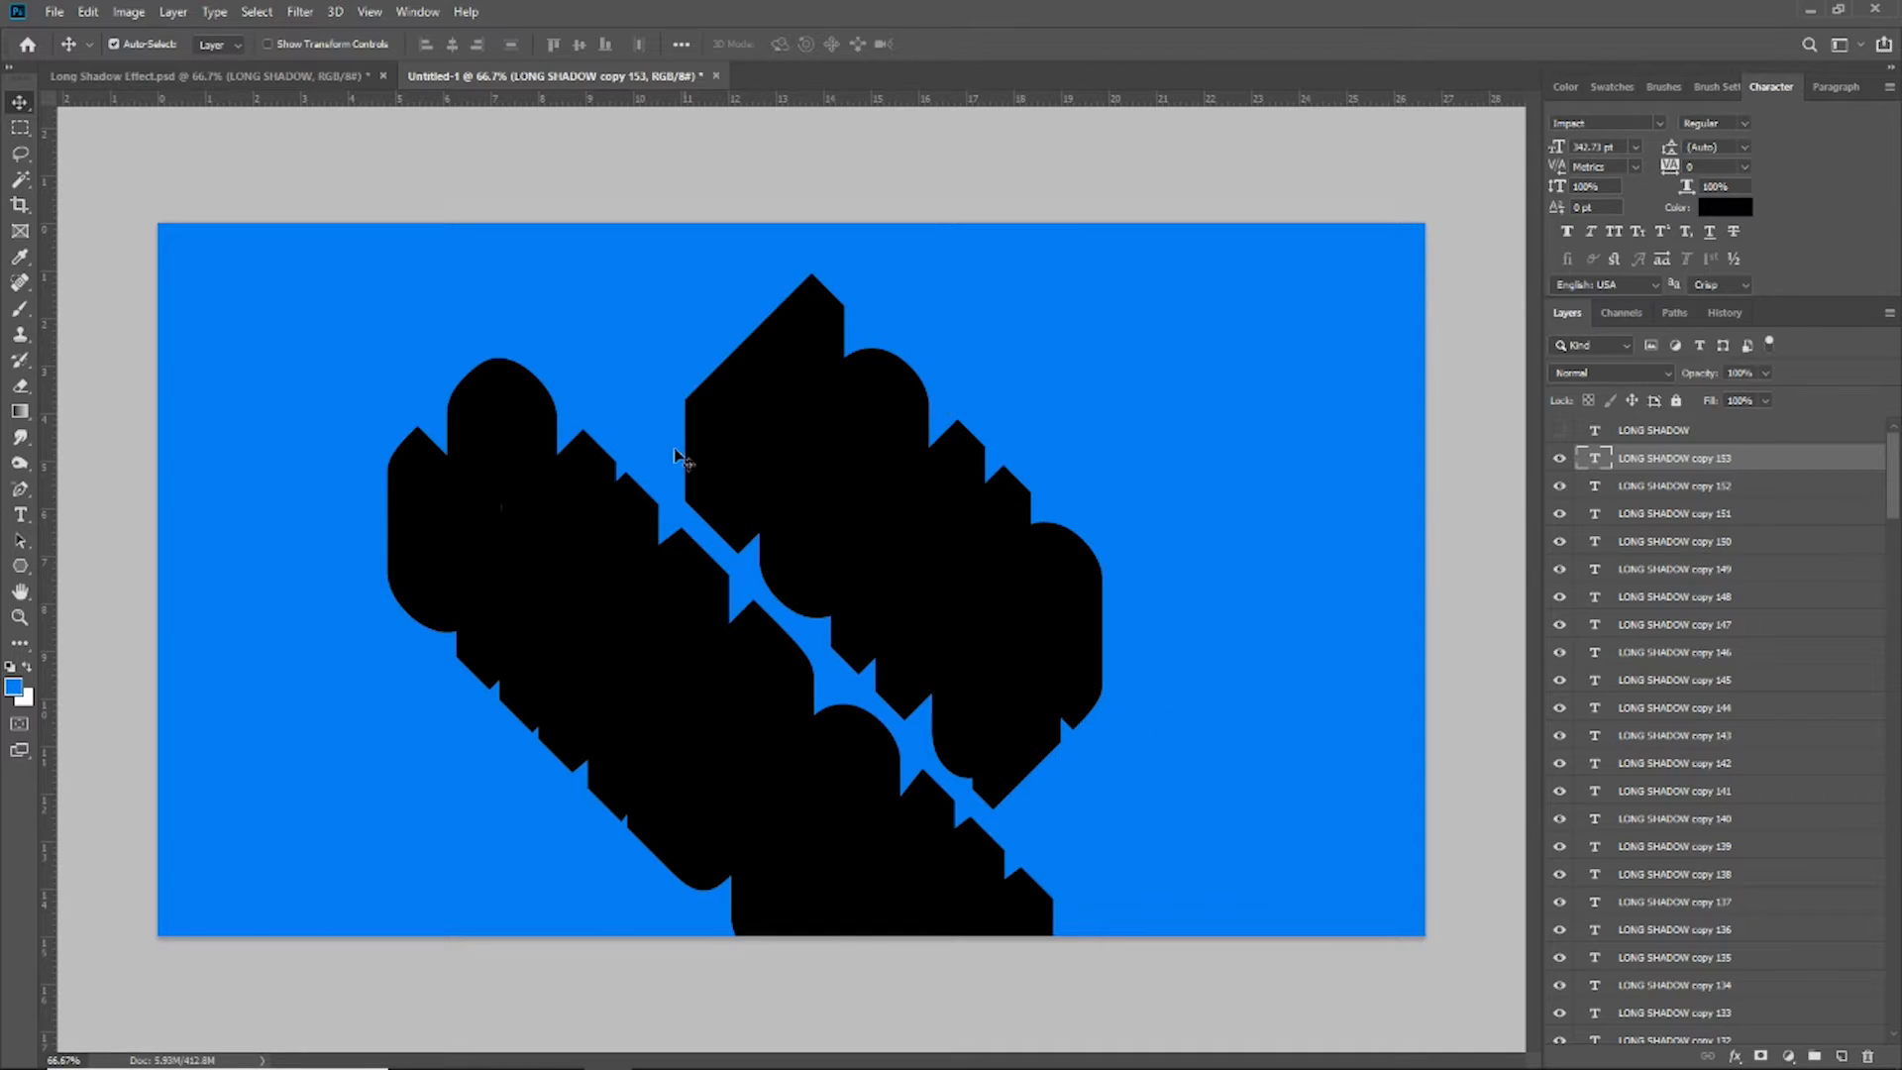
mouse_move(1711, 515)
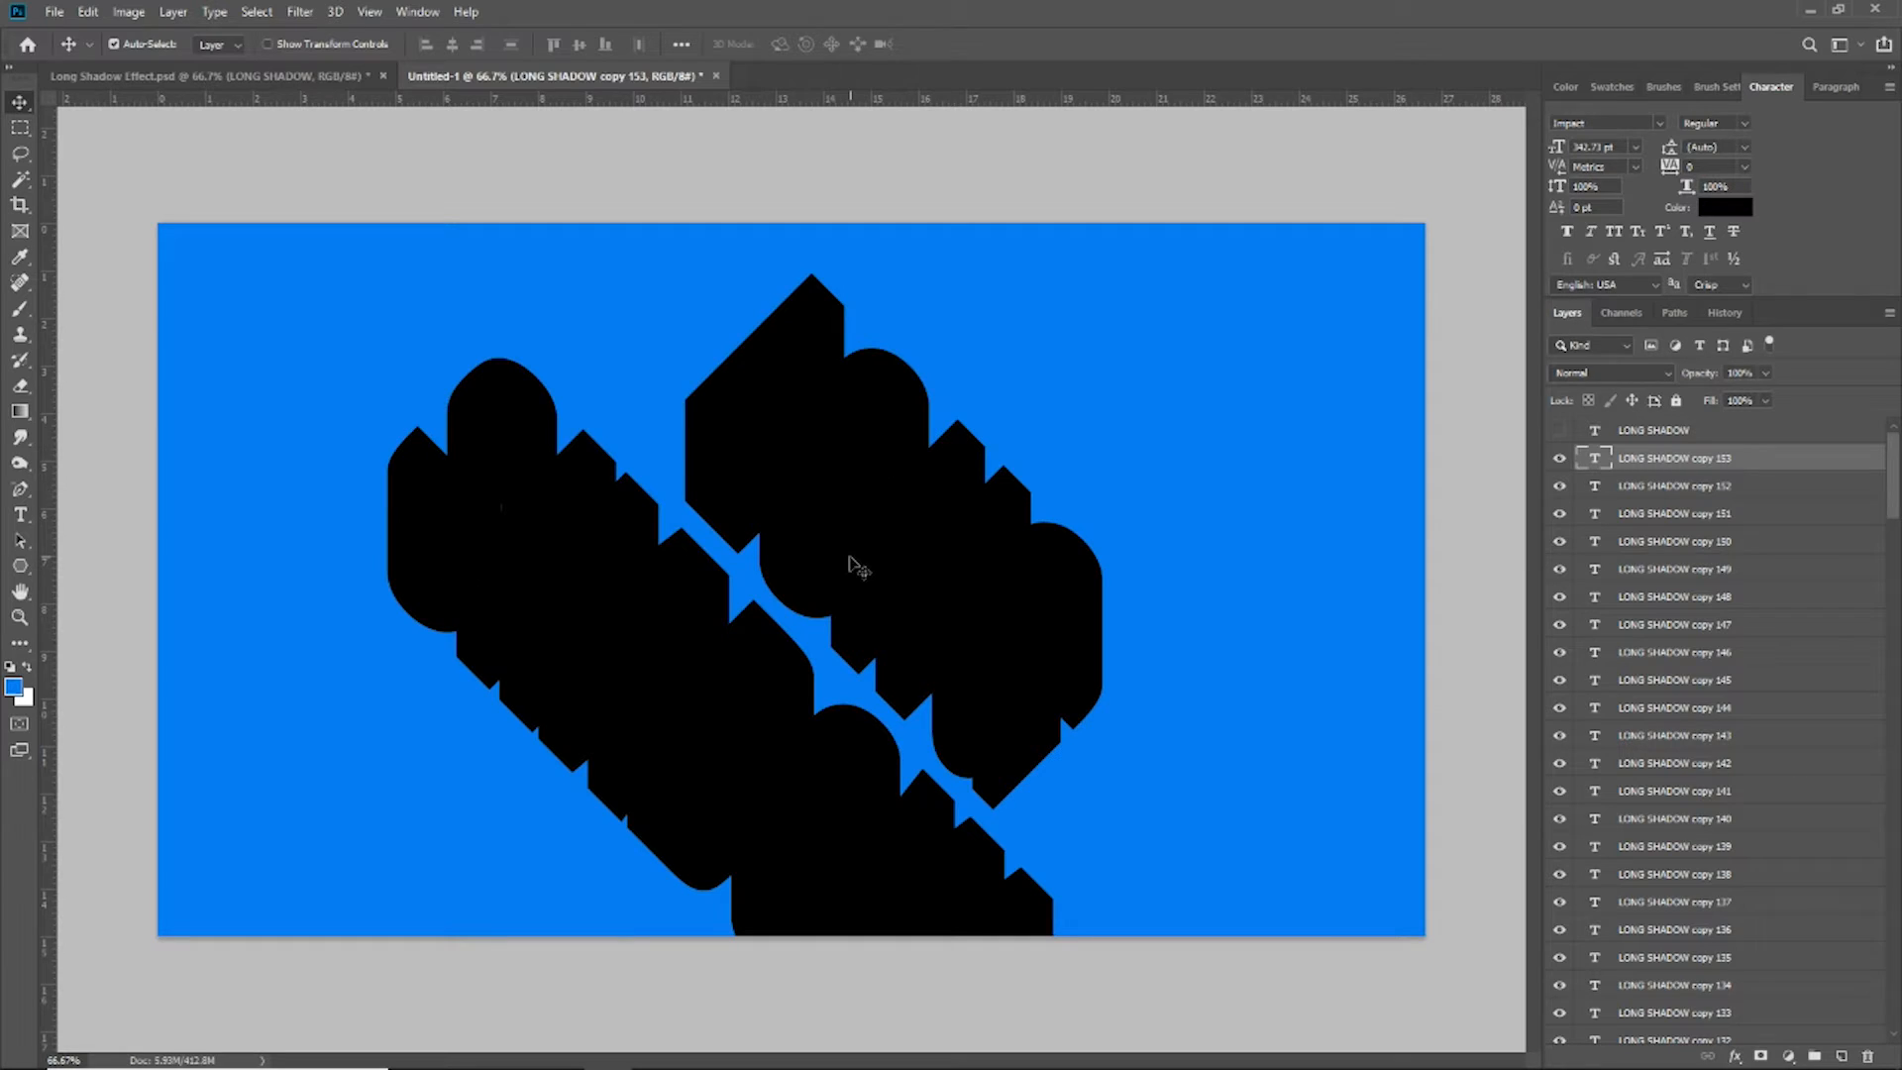
mouse_move(1042, 497)
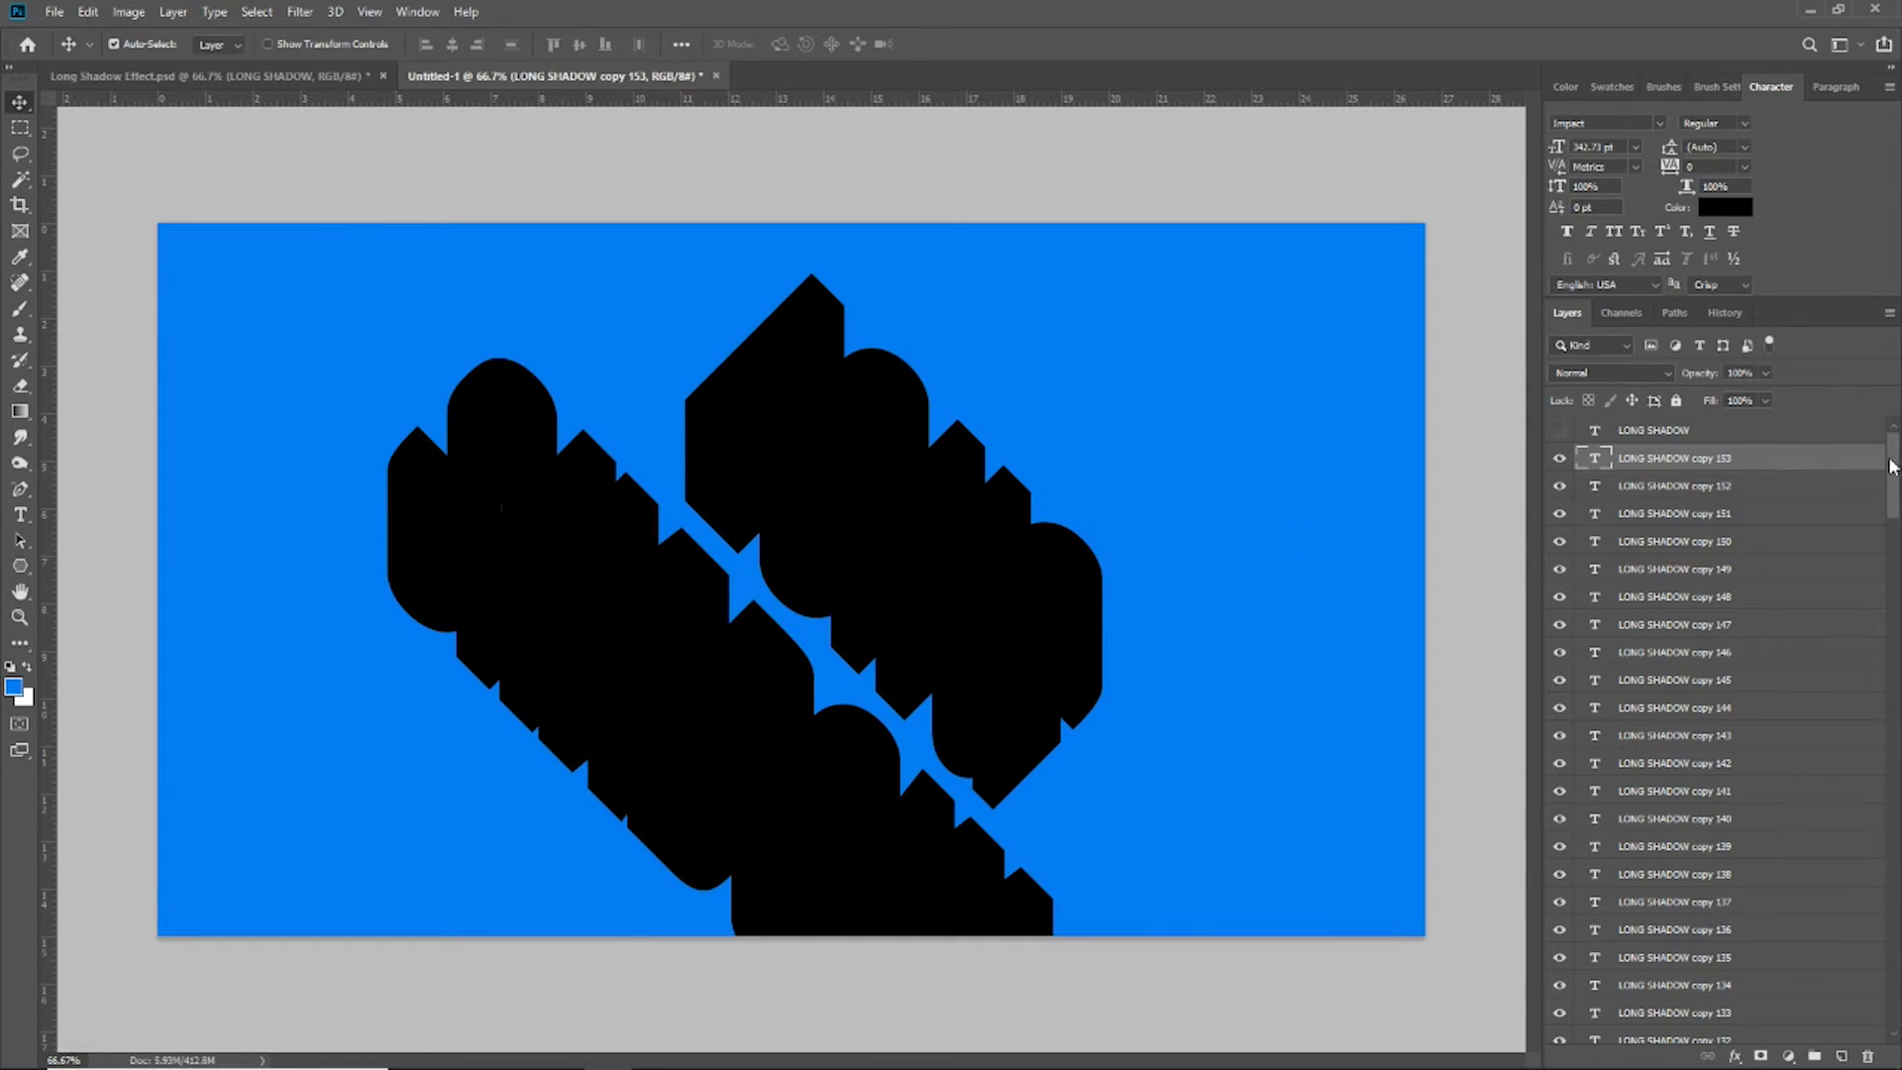
Step: Merge all the black LONG SHADOW copies into one shadow layer and select it
scroll("down", 3)
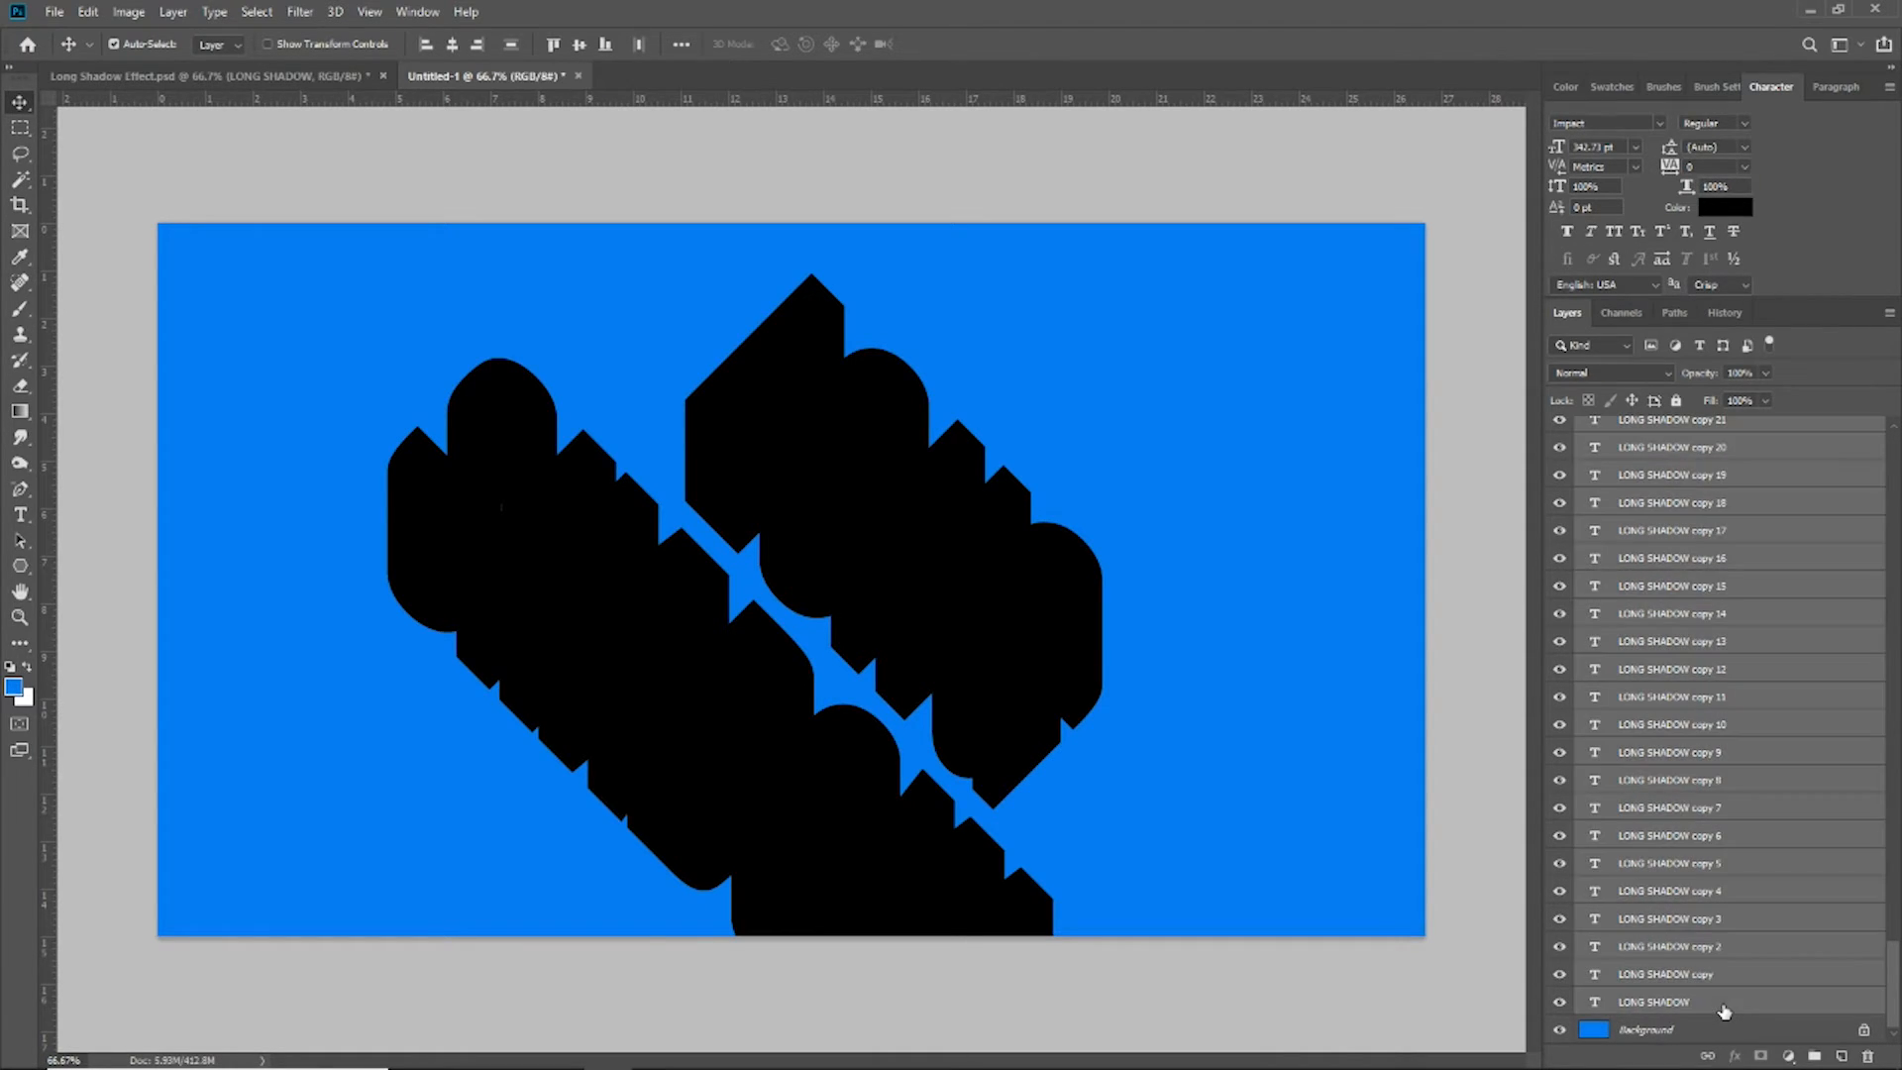
mouse_move(1723, 978)
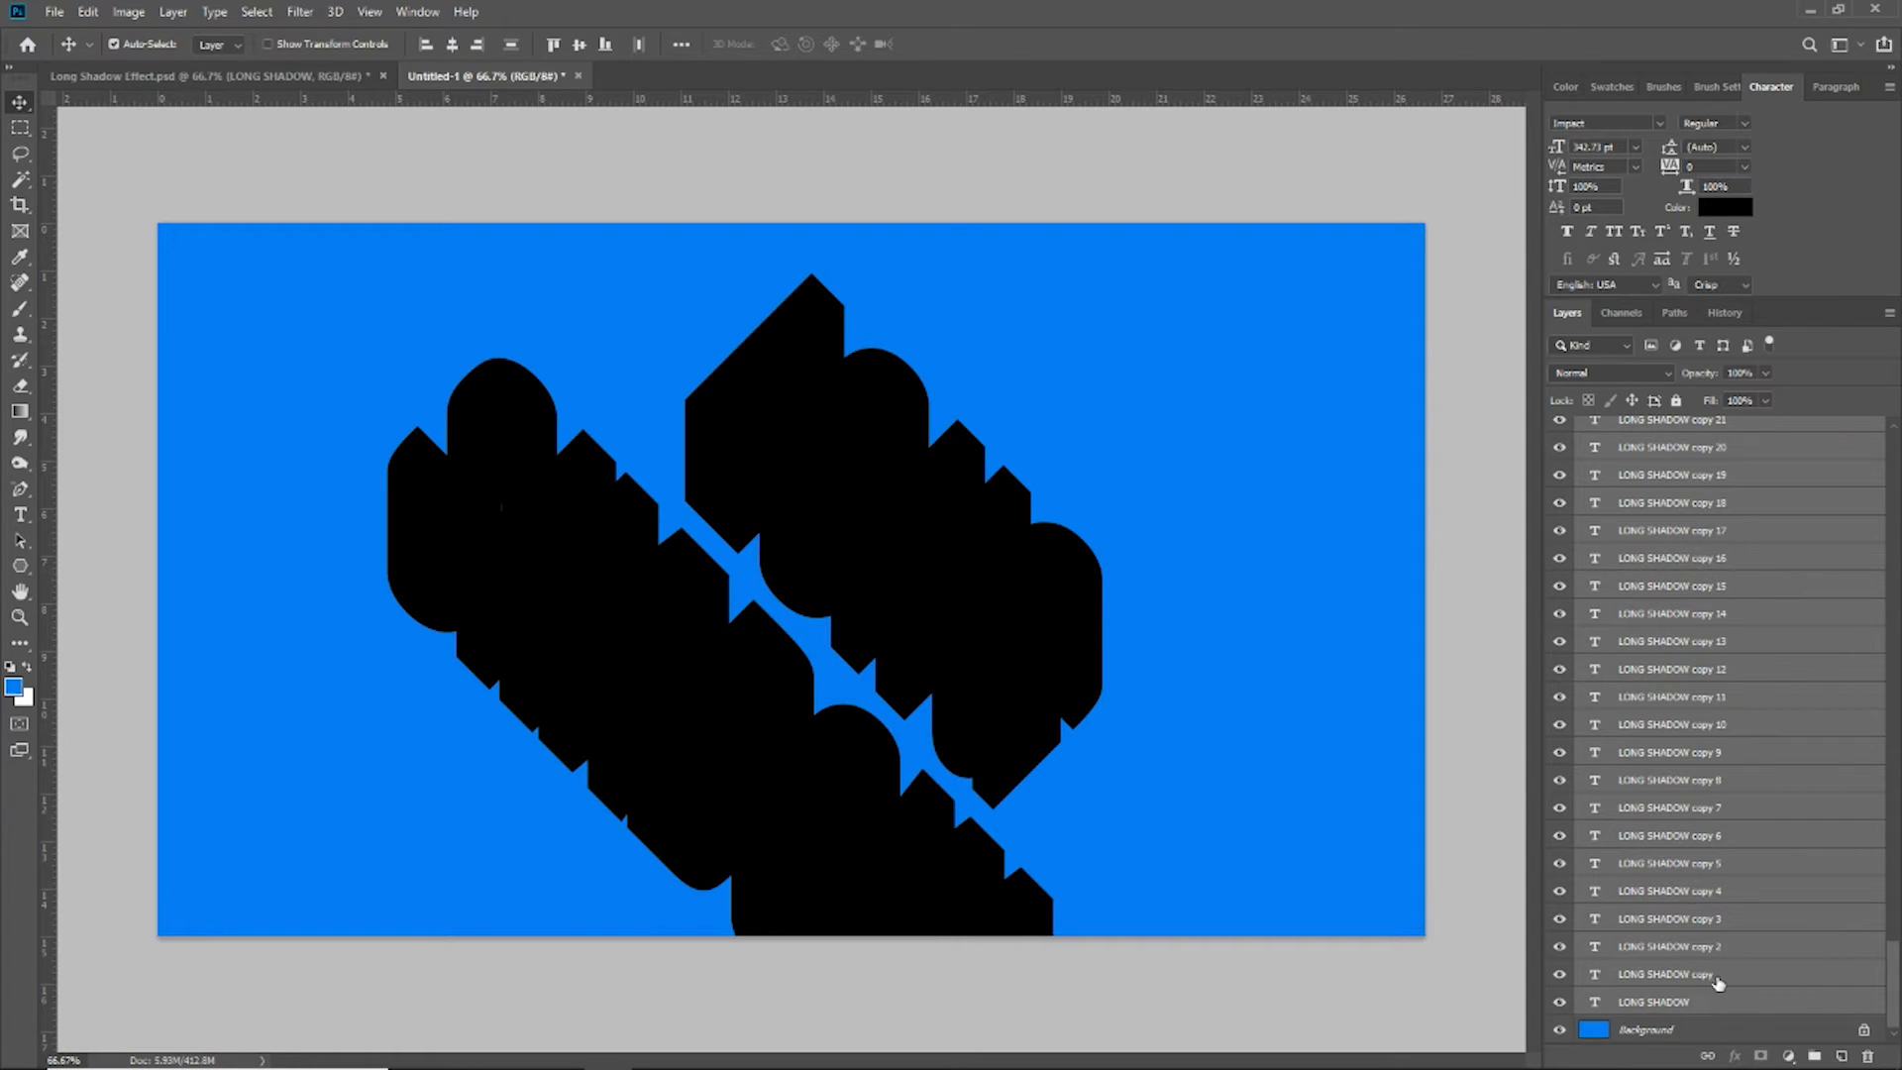
mouse_move(1699, 697)
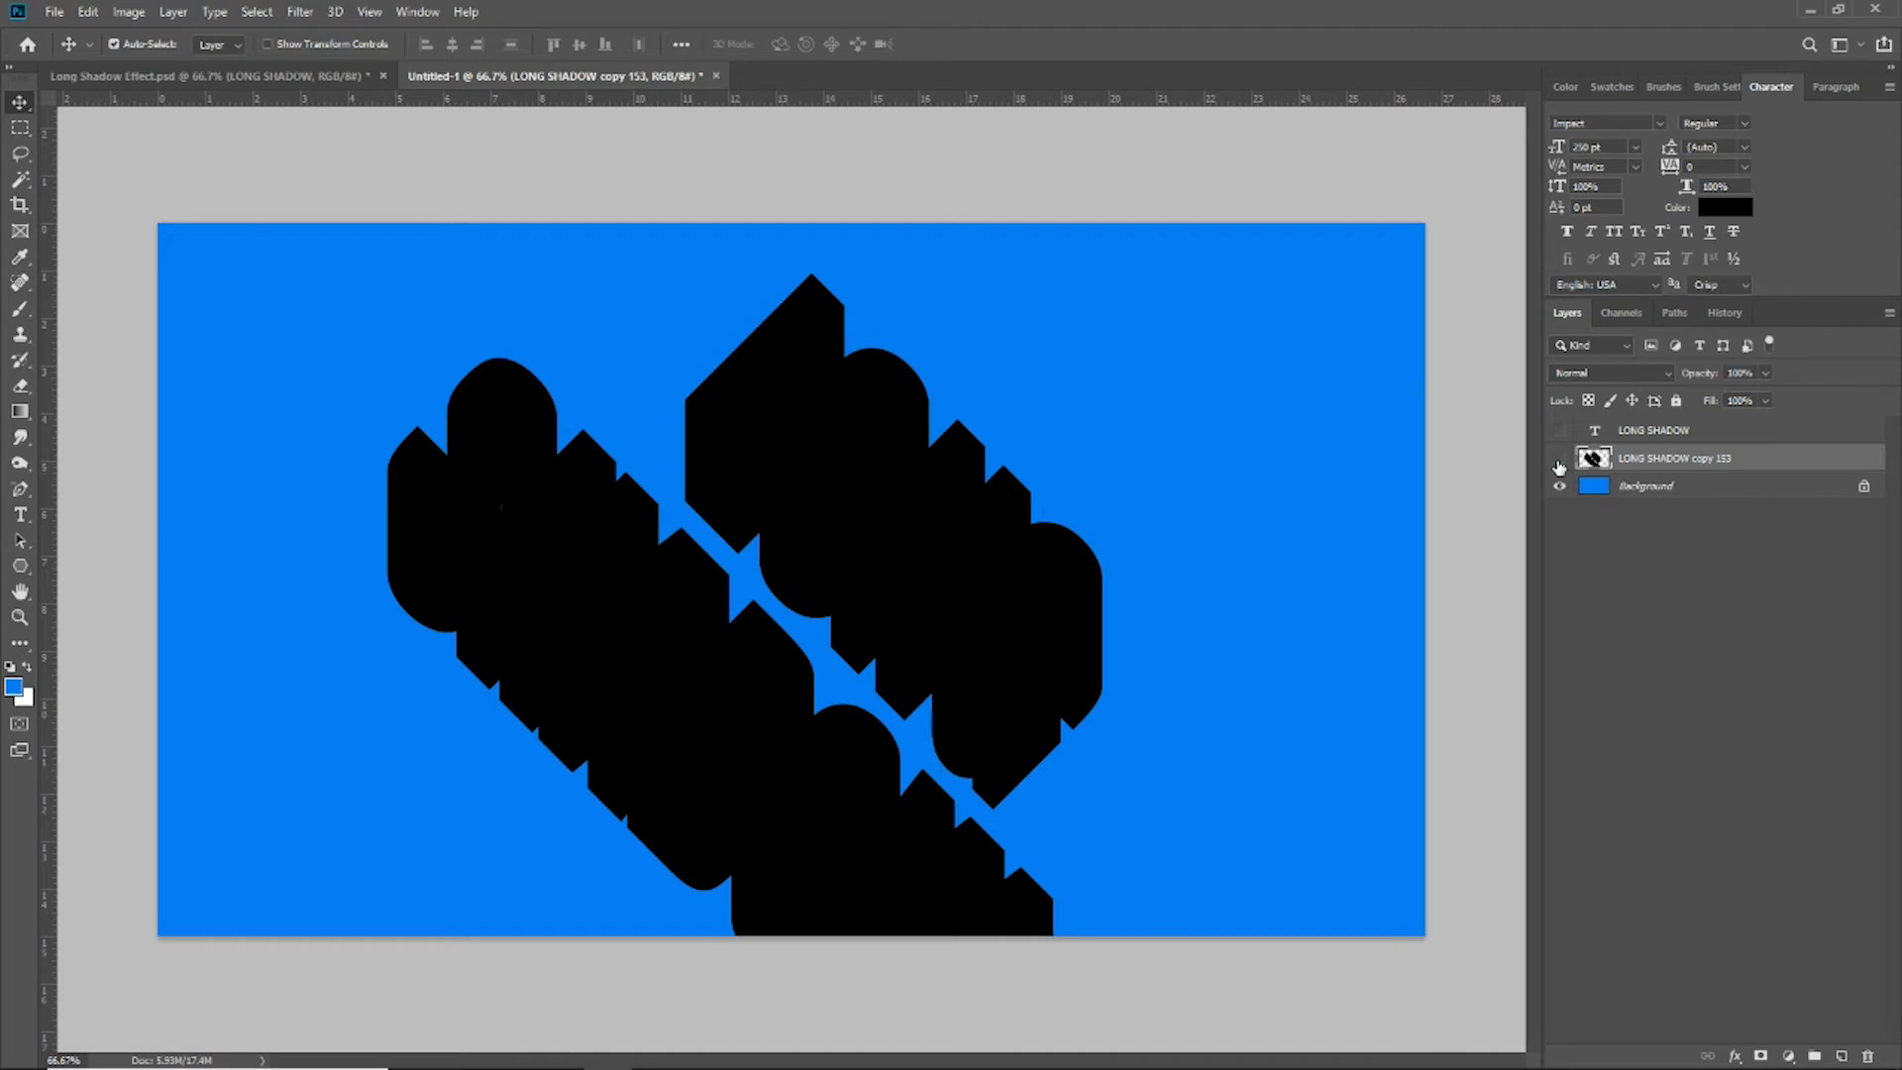
left_click(1559, 458)
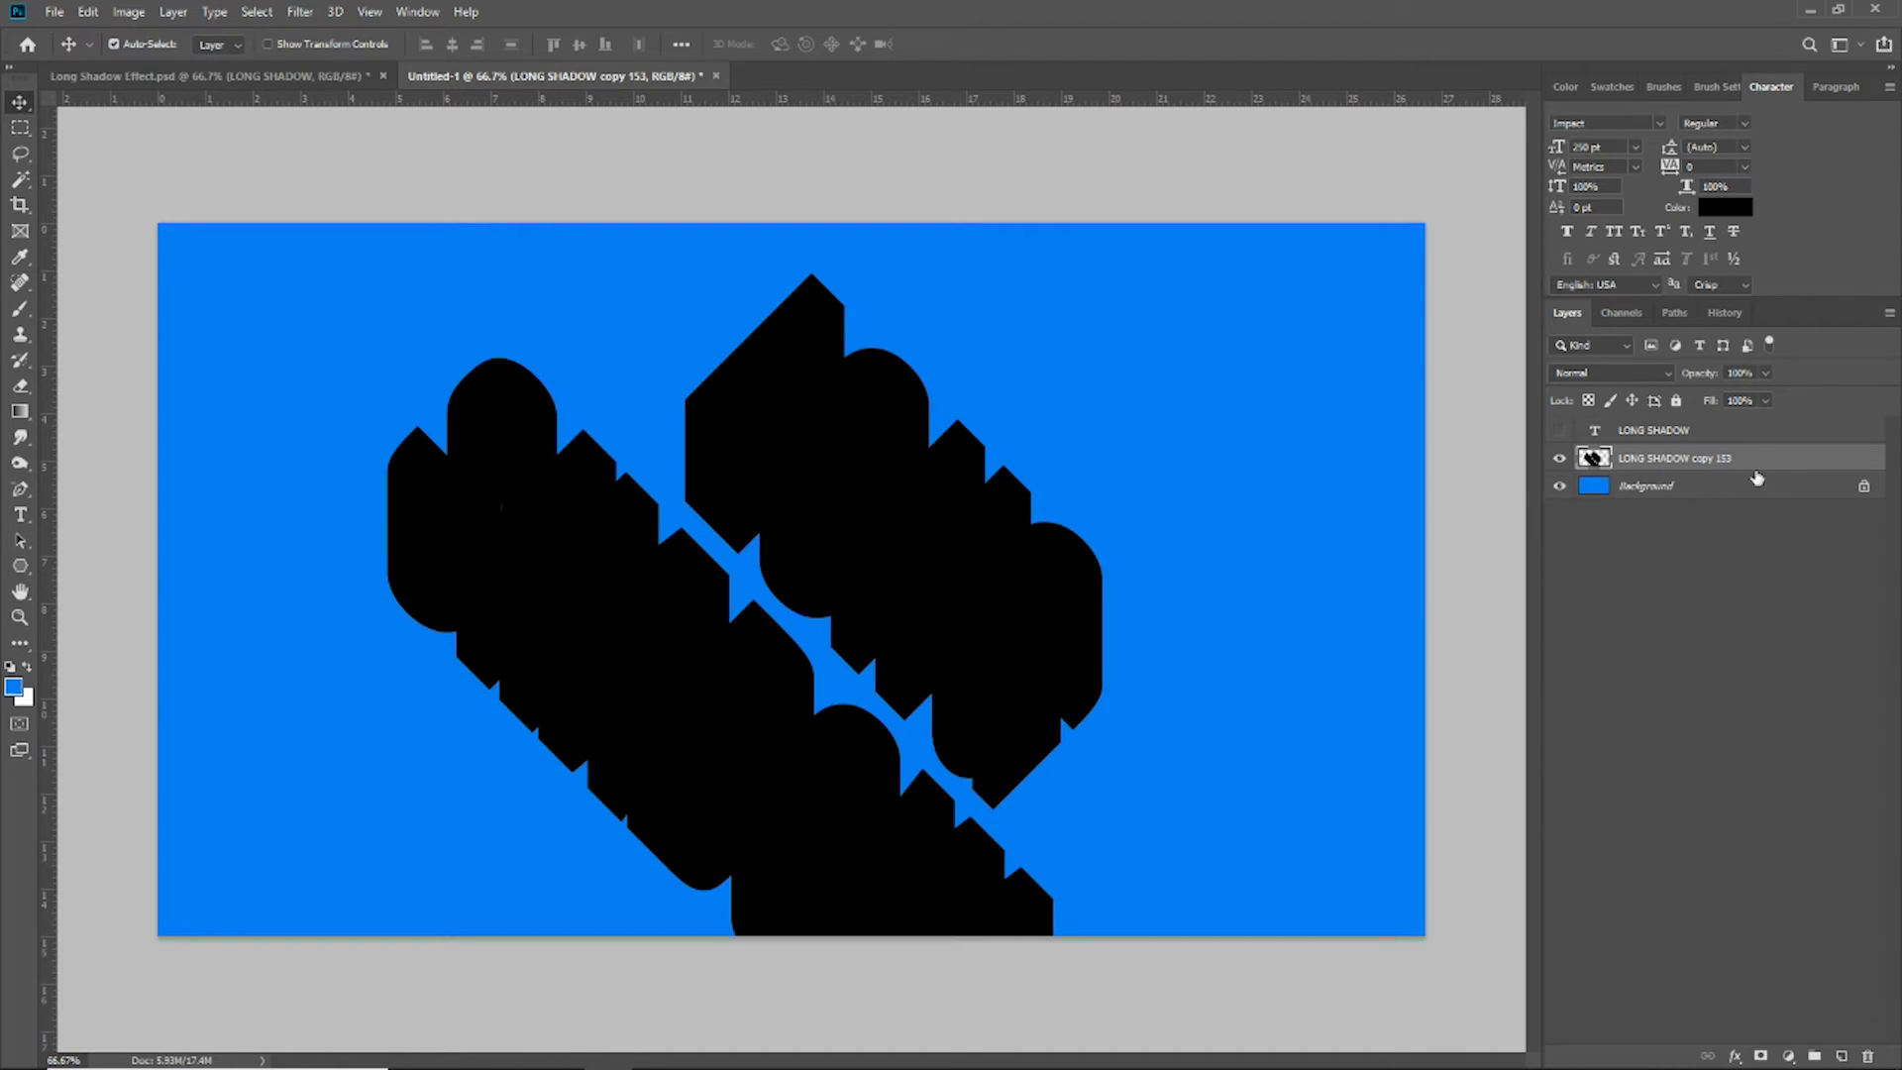
mouse_move(717, 523)
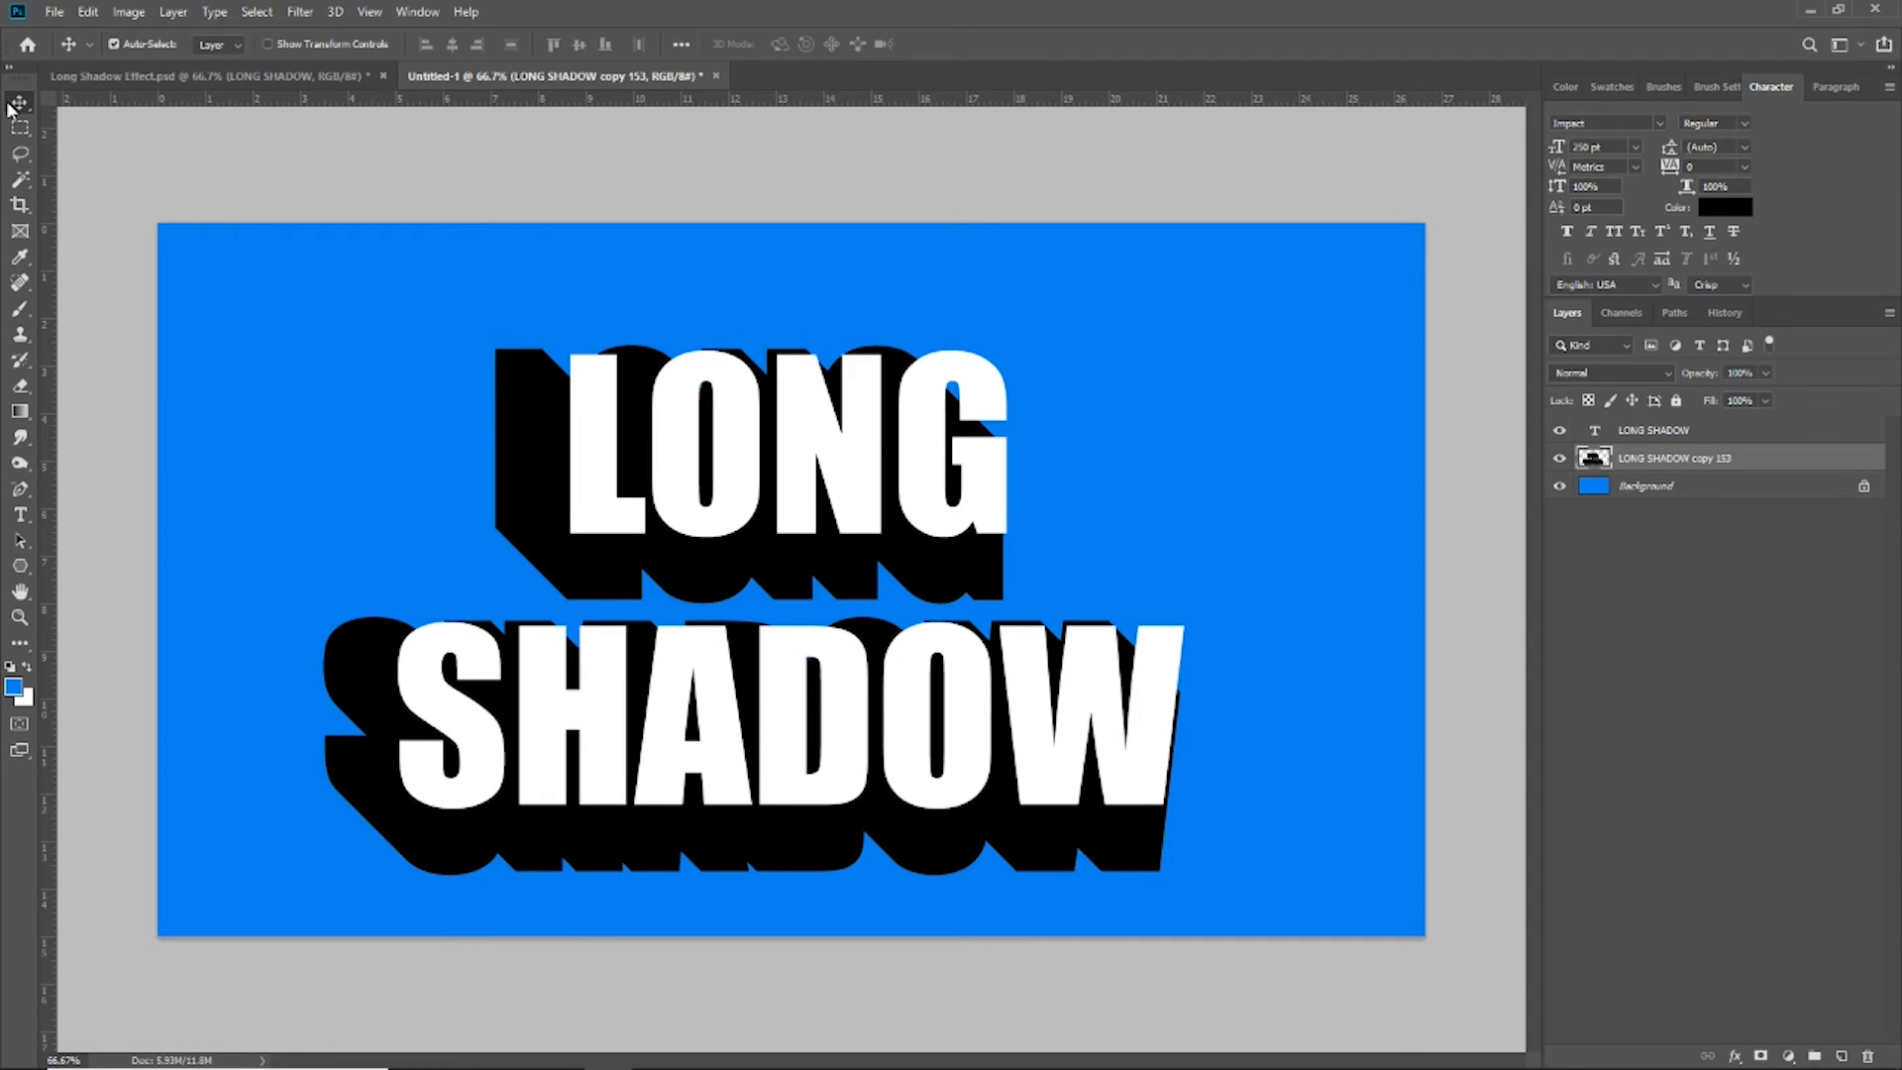
Step: Reveal the white text and position the merged black shadow trailing behind the letters
left_click(1652, 430)
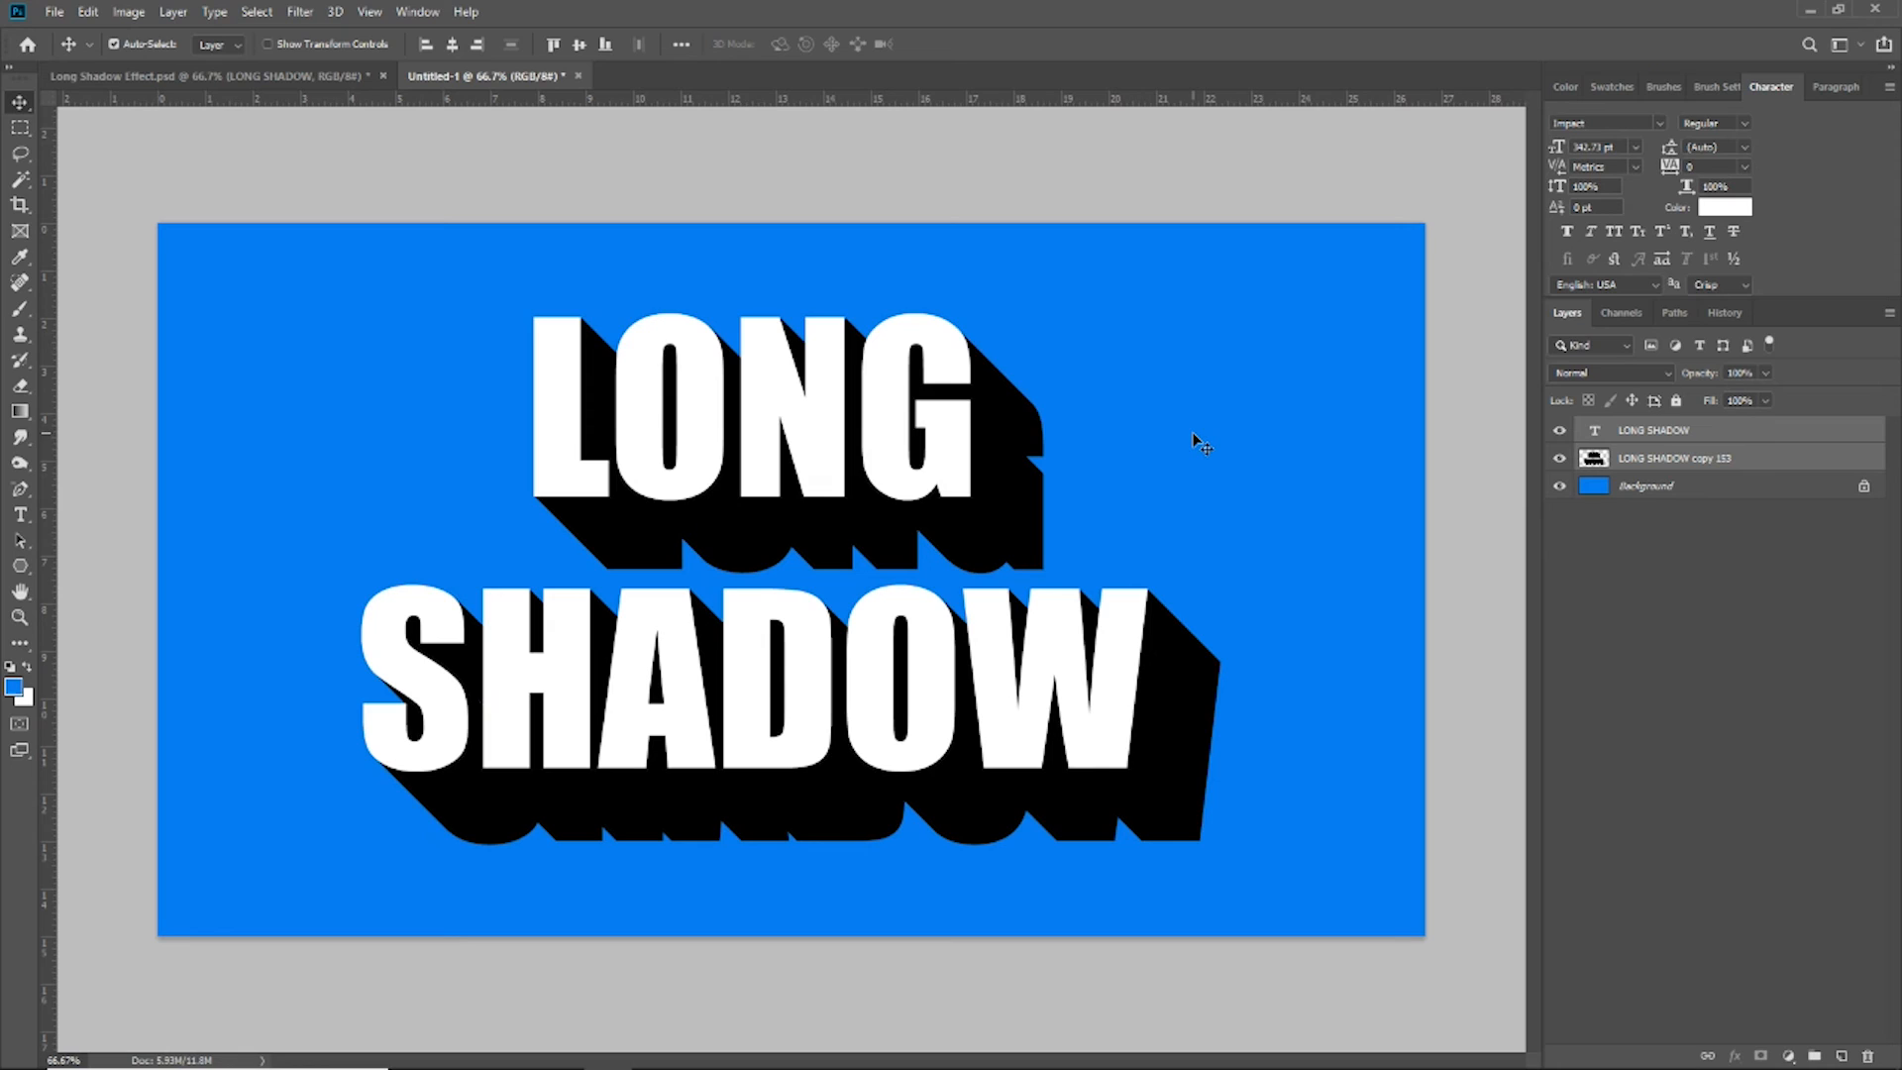
mouse_move(1079, 358)
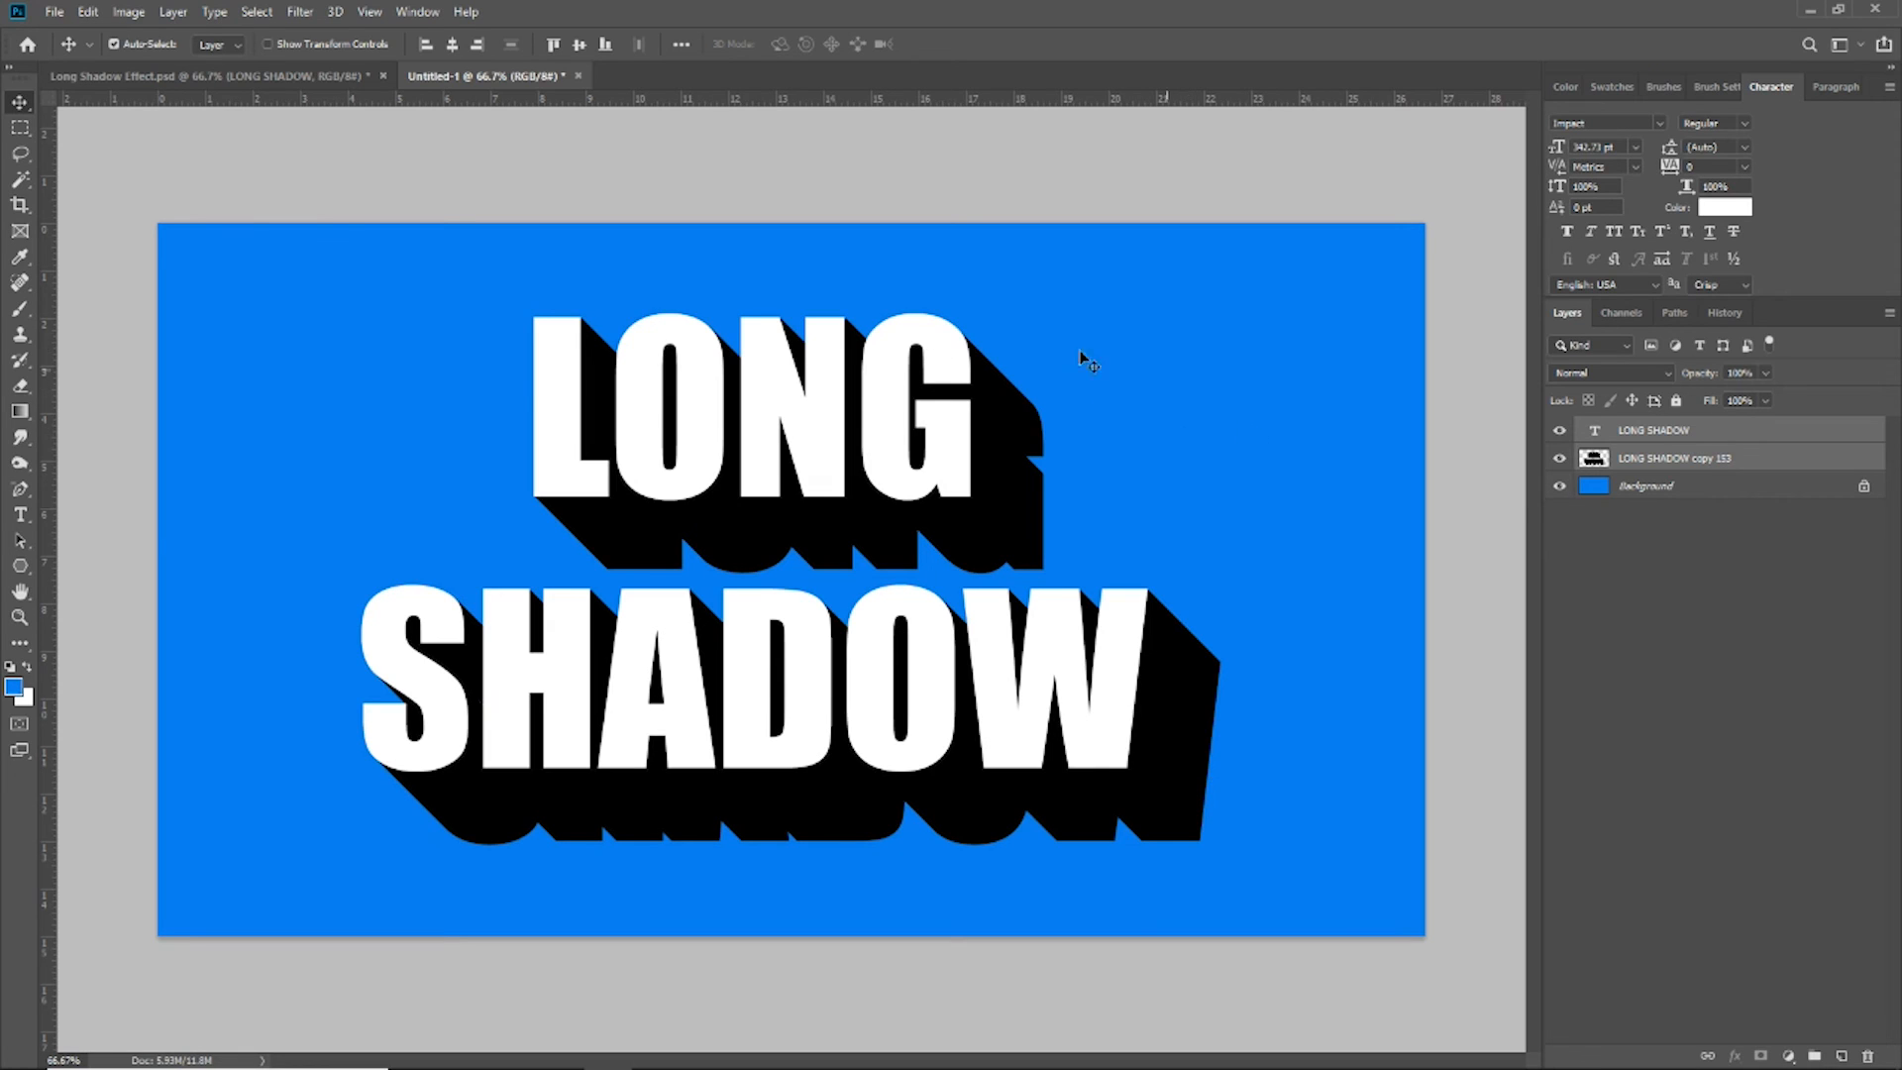
mouse_move(1288, 422)
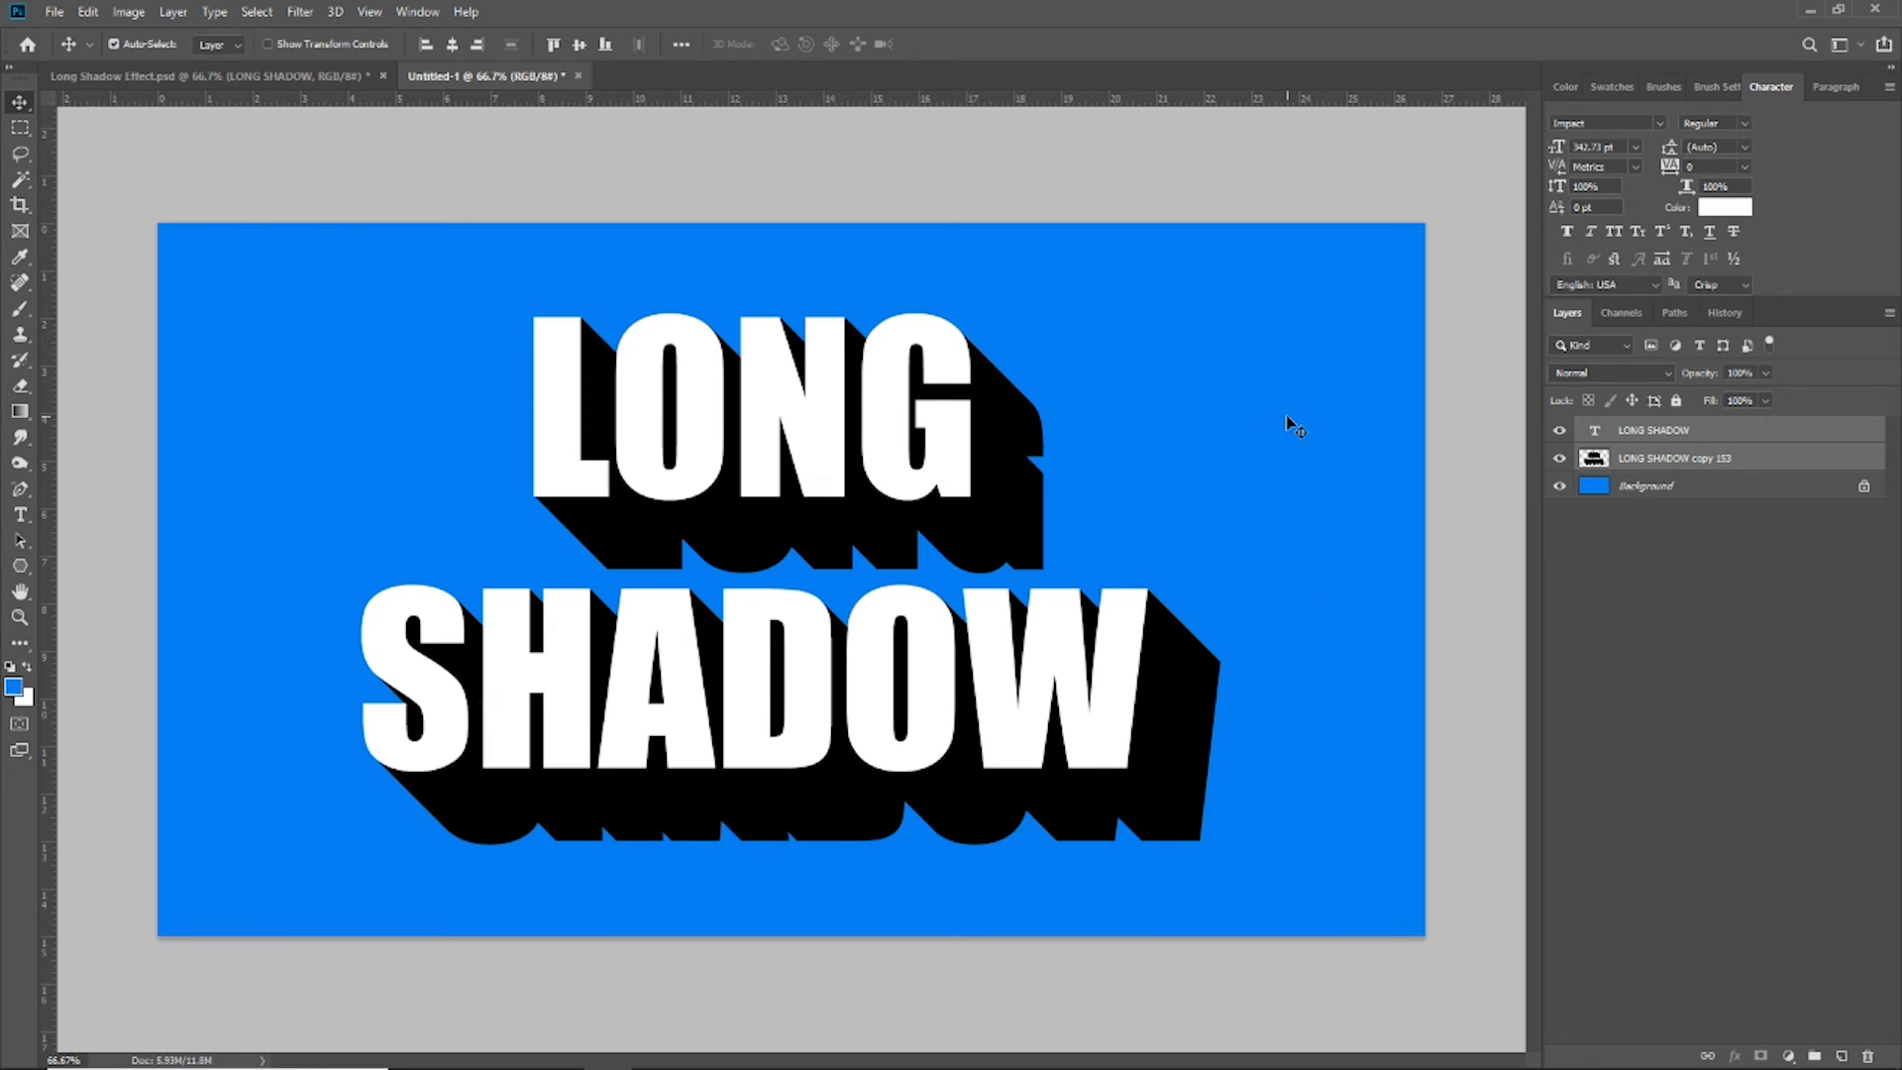